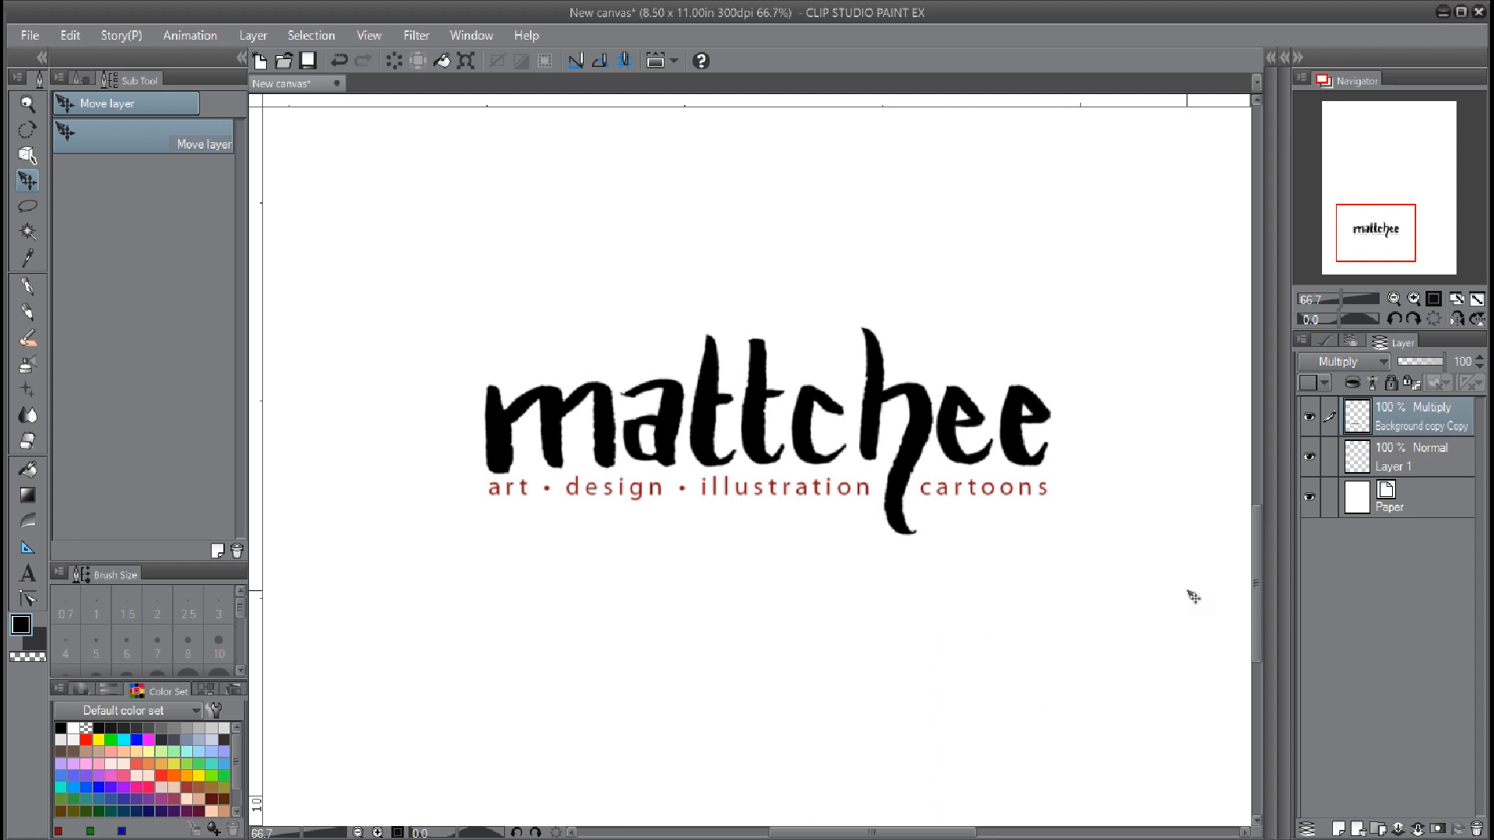
mouse_move(1170, 593)
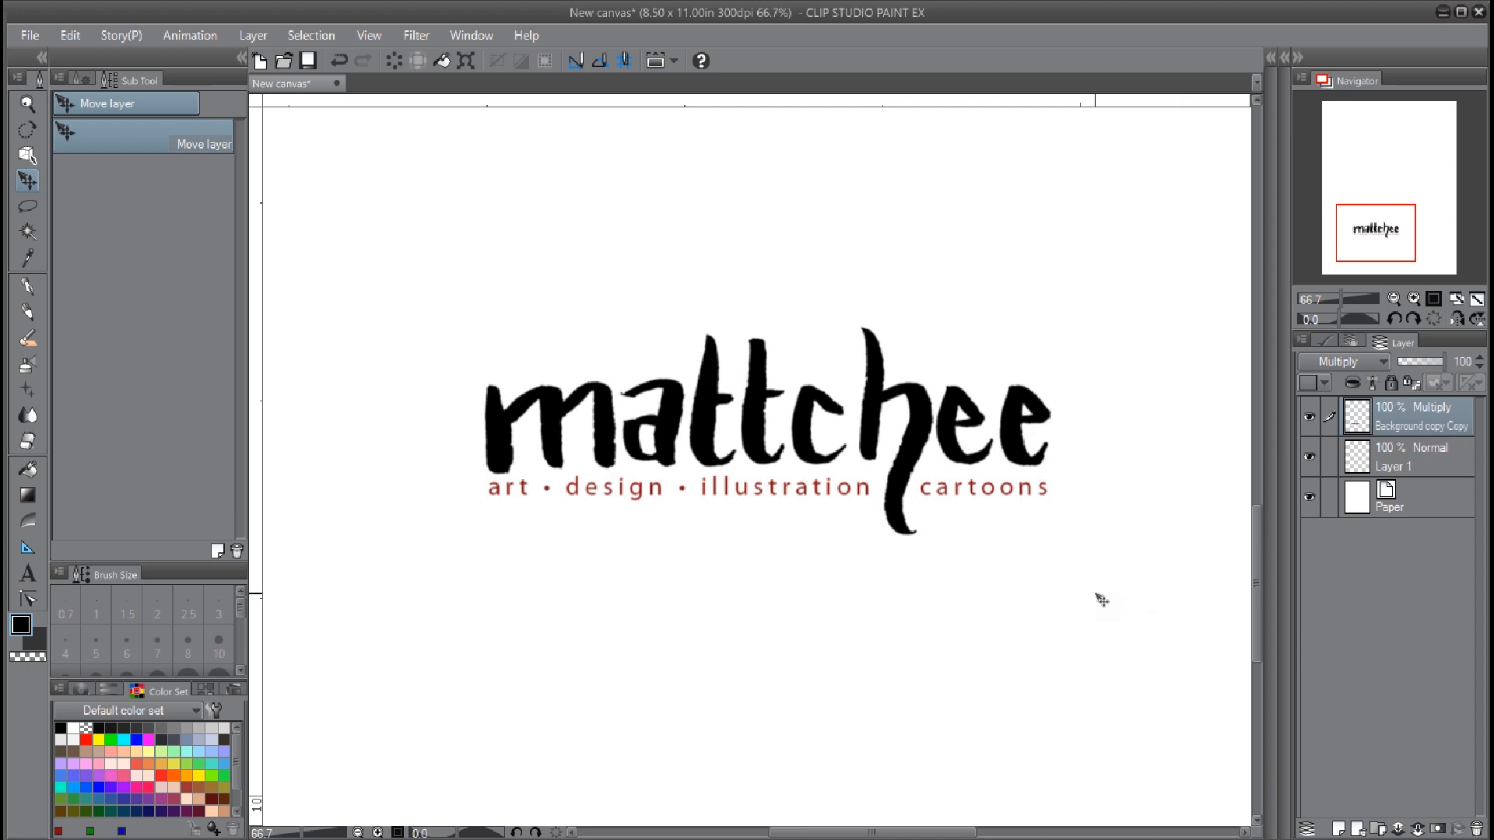
mouse_move(994, 602)
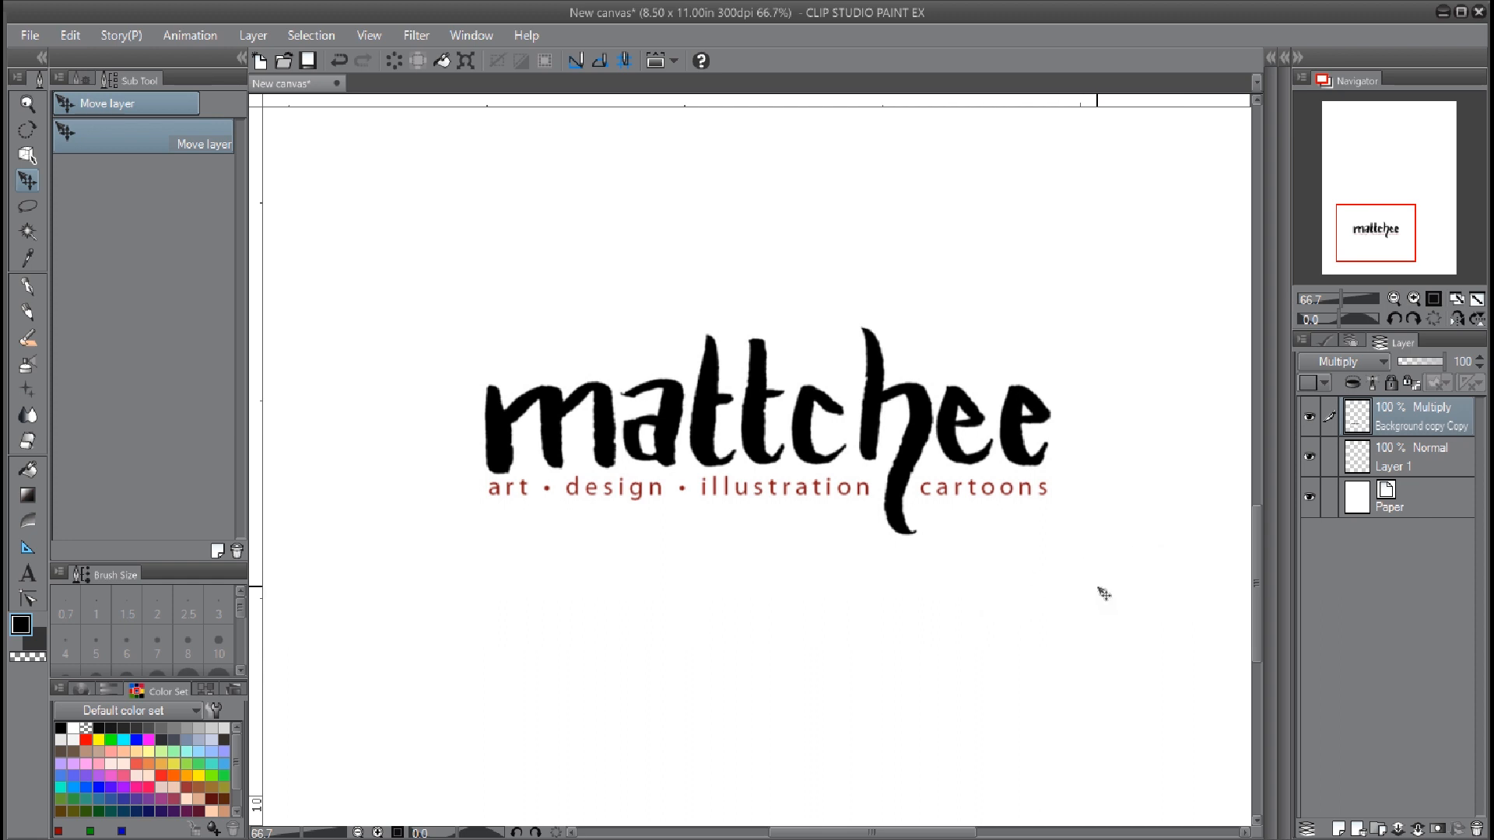
mouse_move(1080, 627)
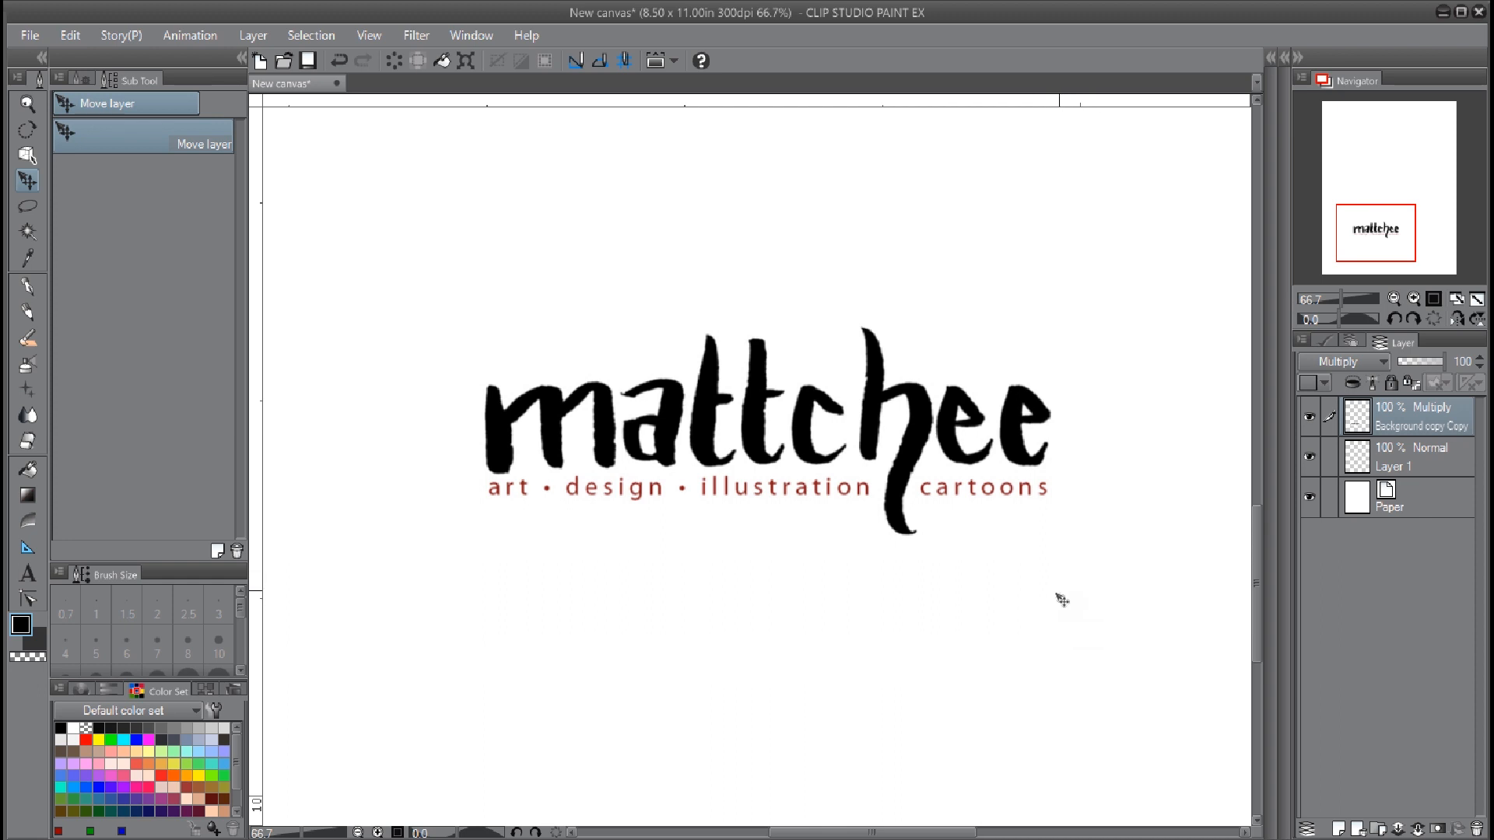
Hide the logo layer (Background copy Copy) so the canvas shows blank white
left_click(1308, 413)
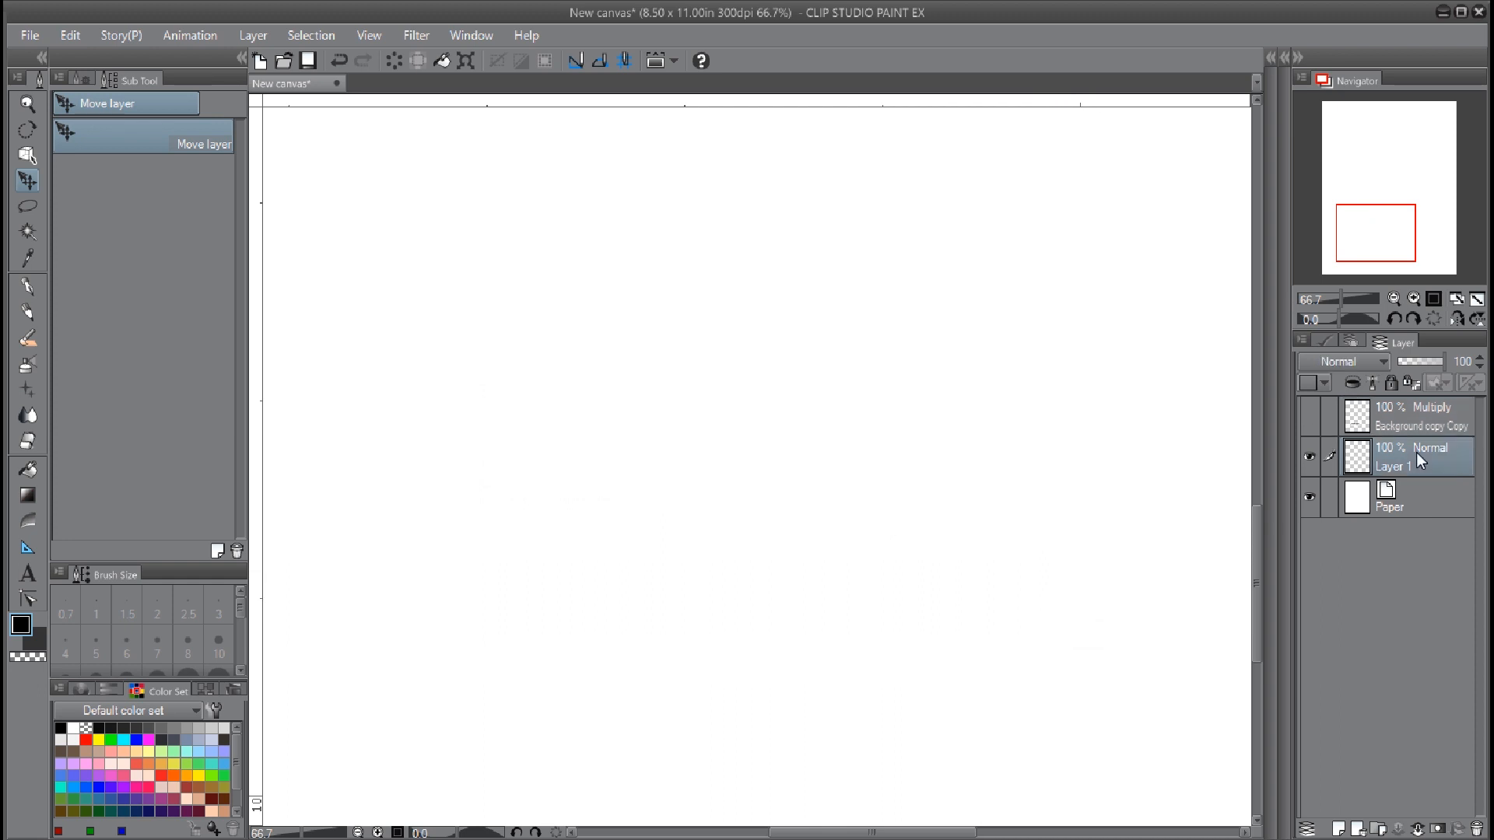
mouse_move(300, 436)
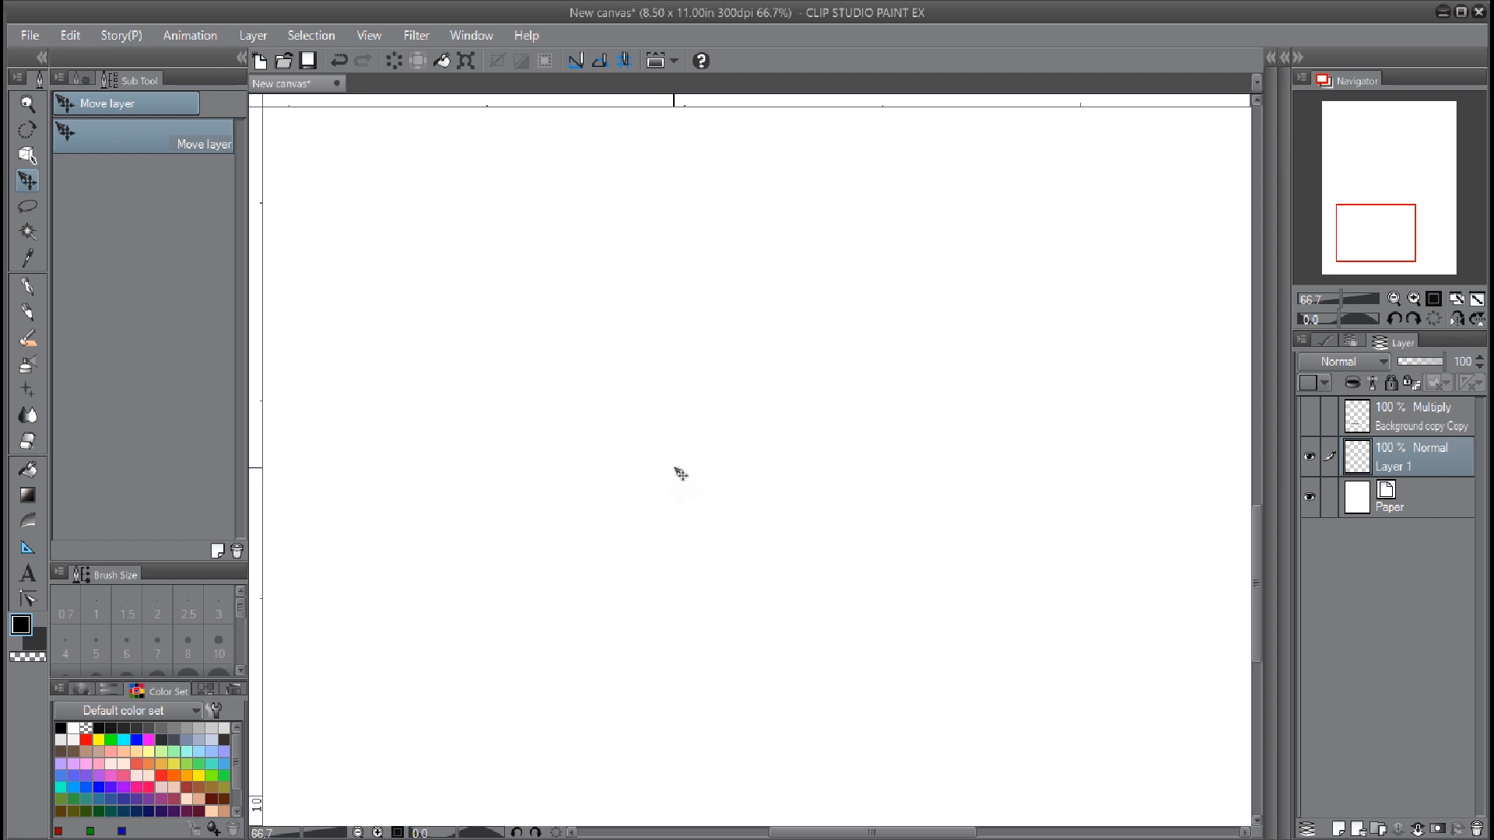
mouse_move(680, 470)
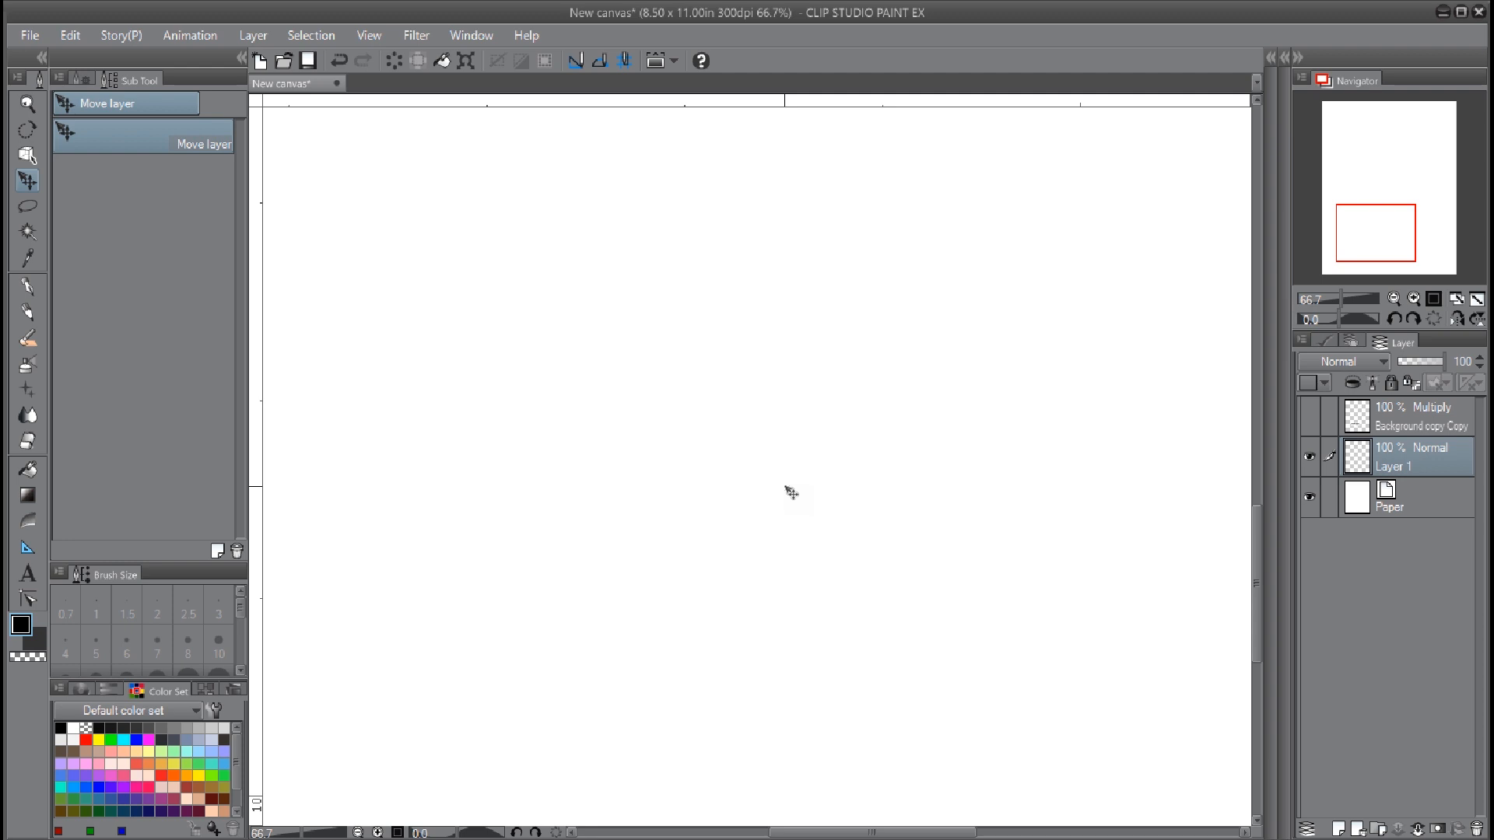
mouse_move(440, 557)
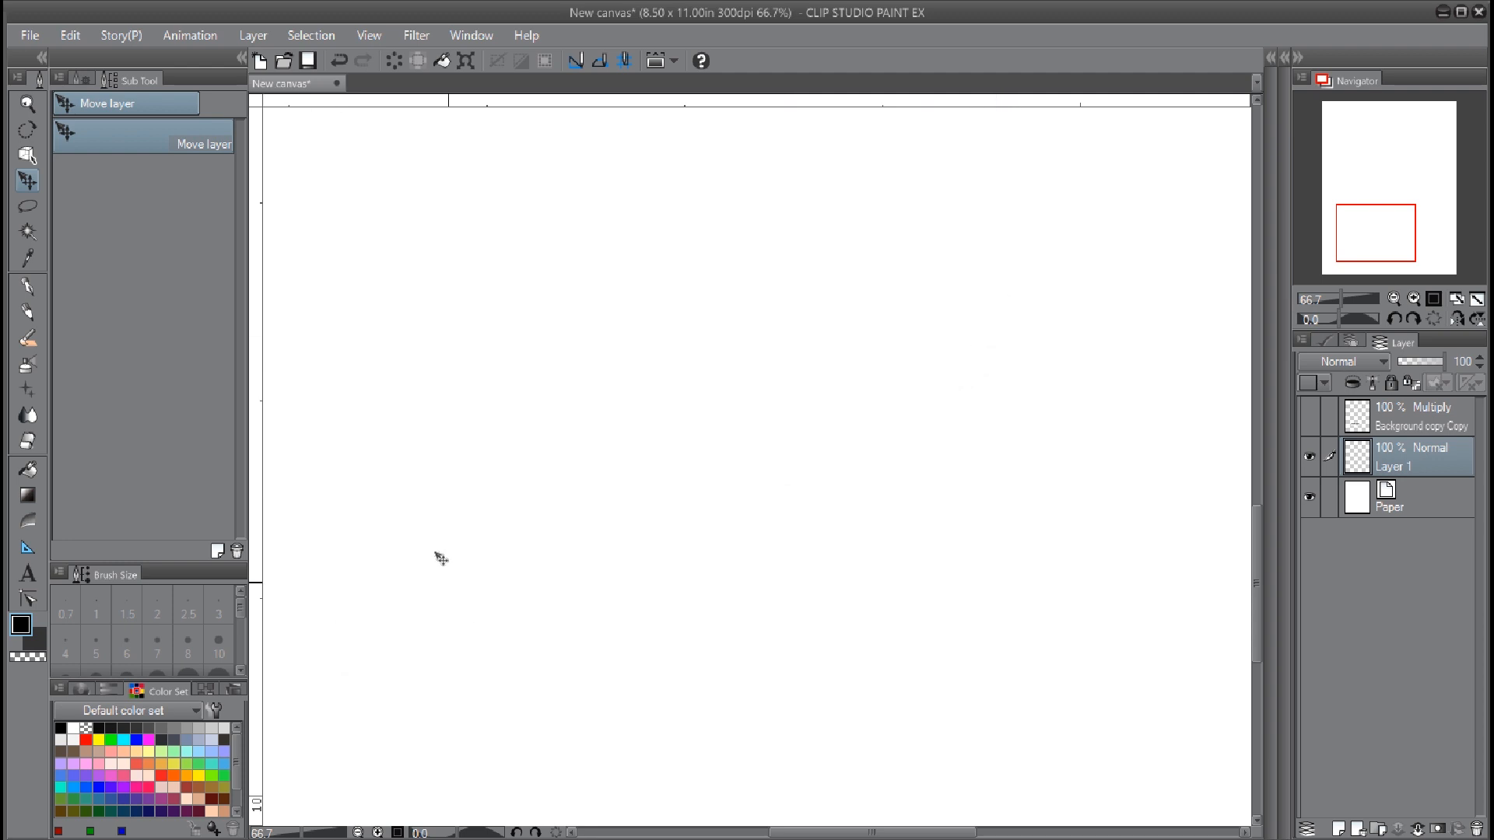
mouse_move(585, 451)
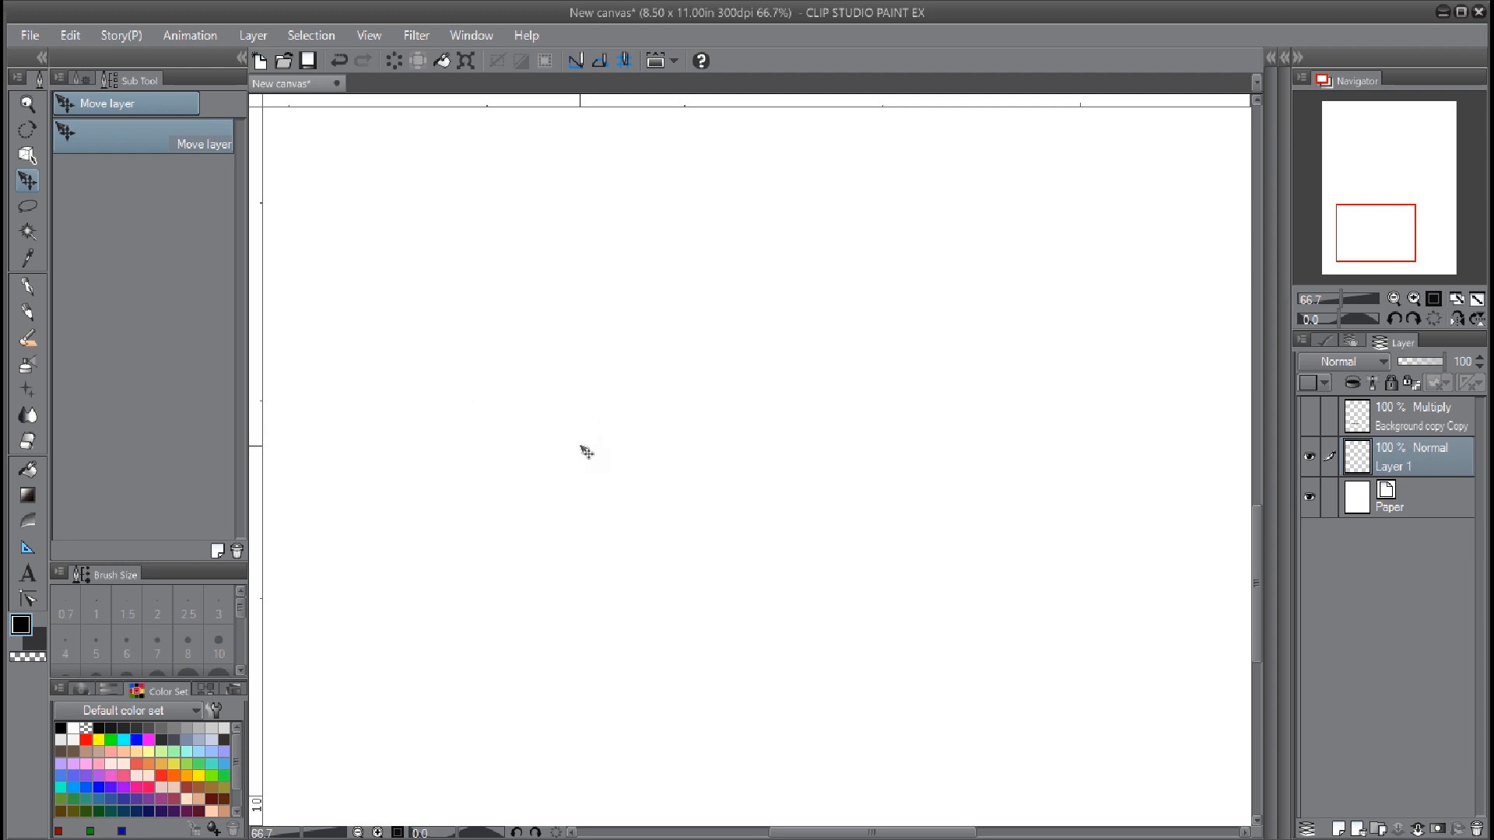
mouse_move(184, 595)
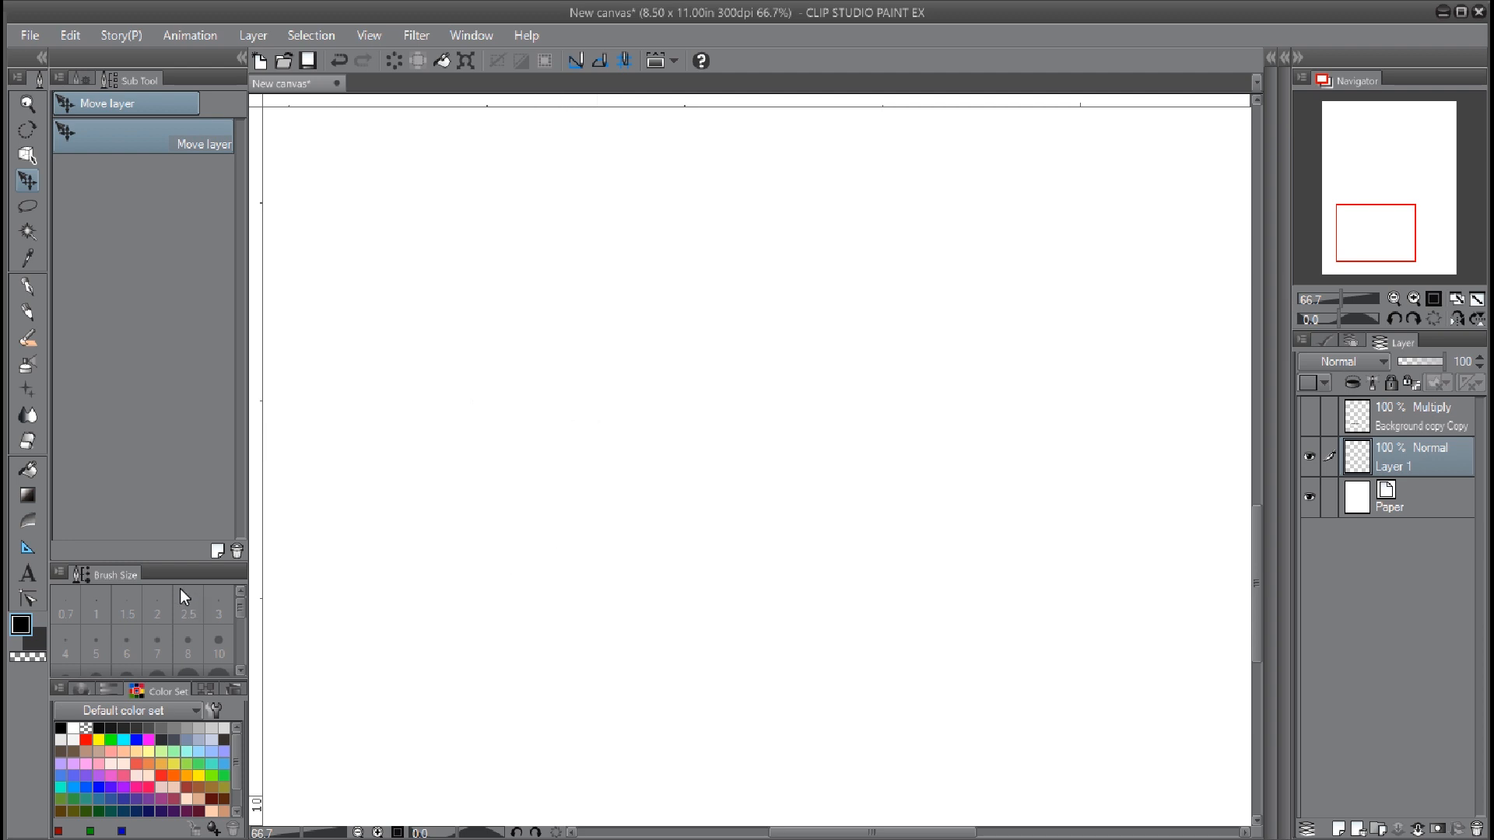
mouse_move(24, 551)
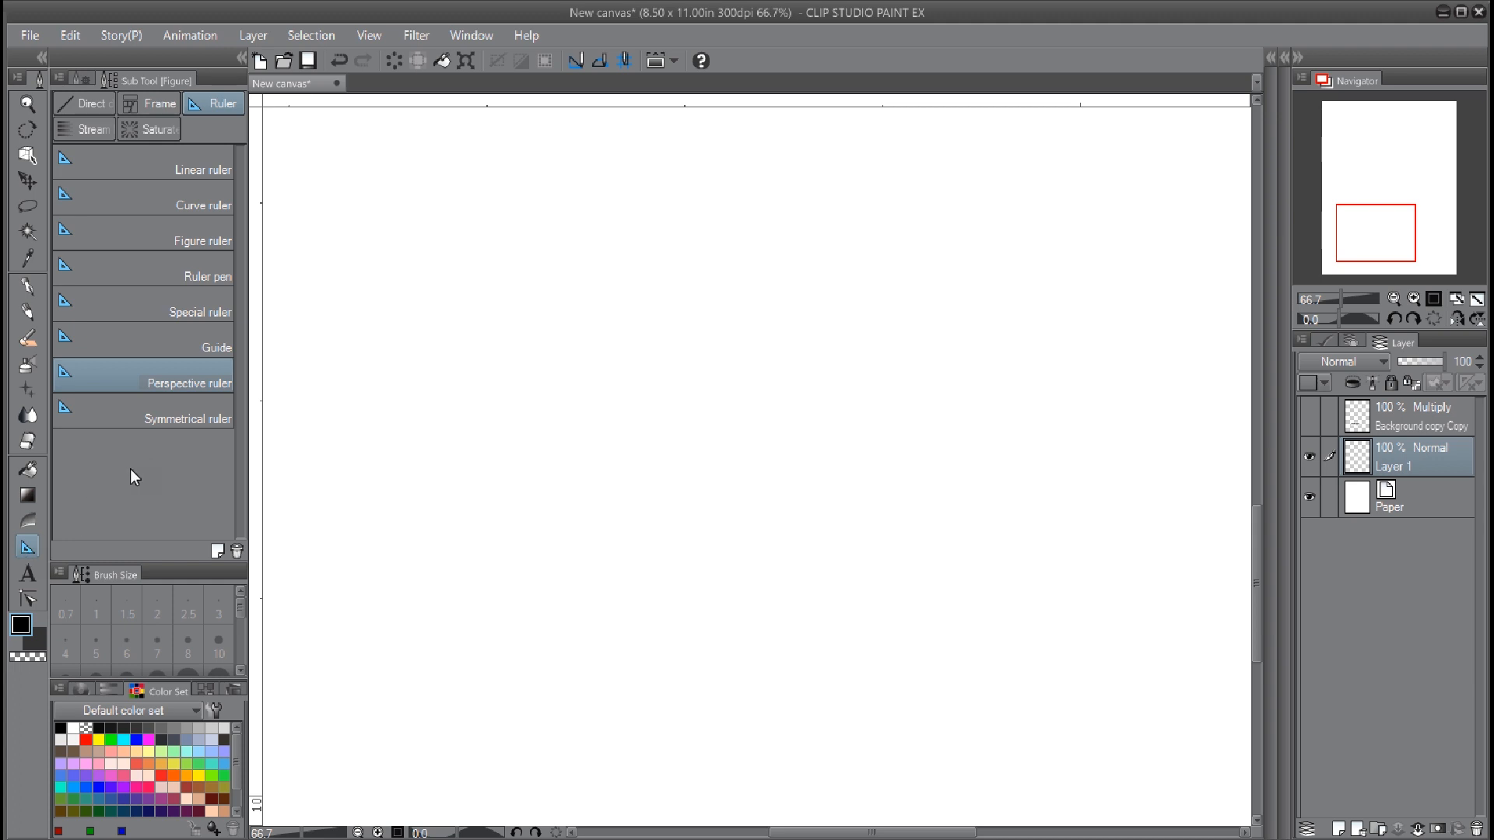
mouse_move(157, 383)
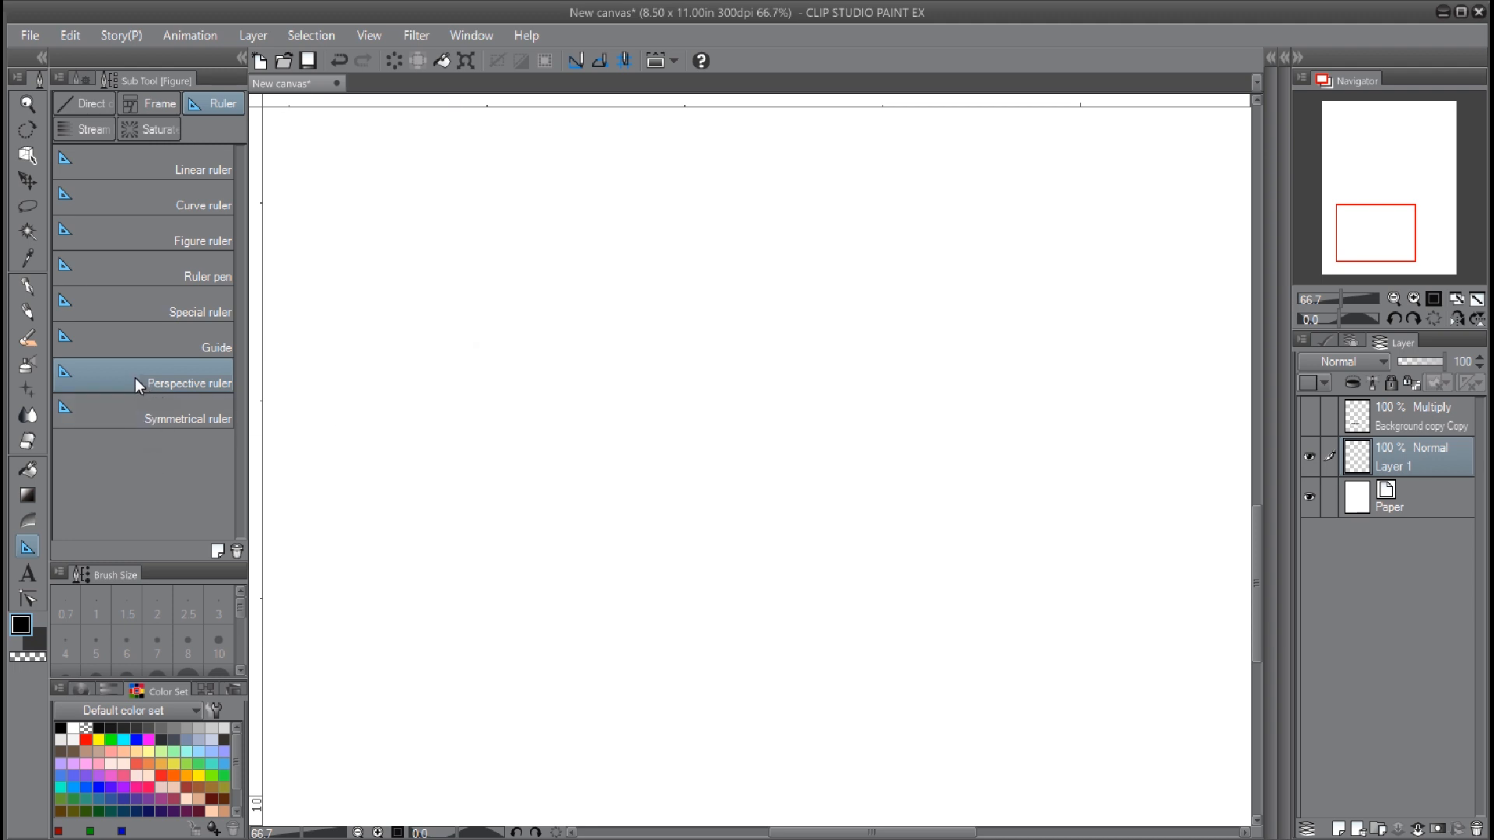
mouse_move(233, 380)
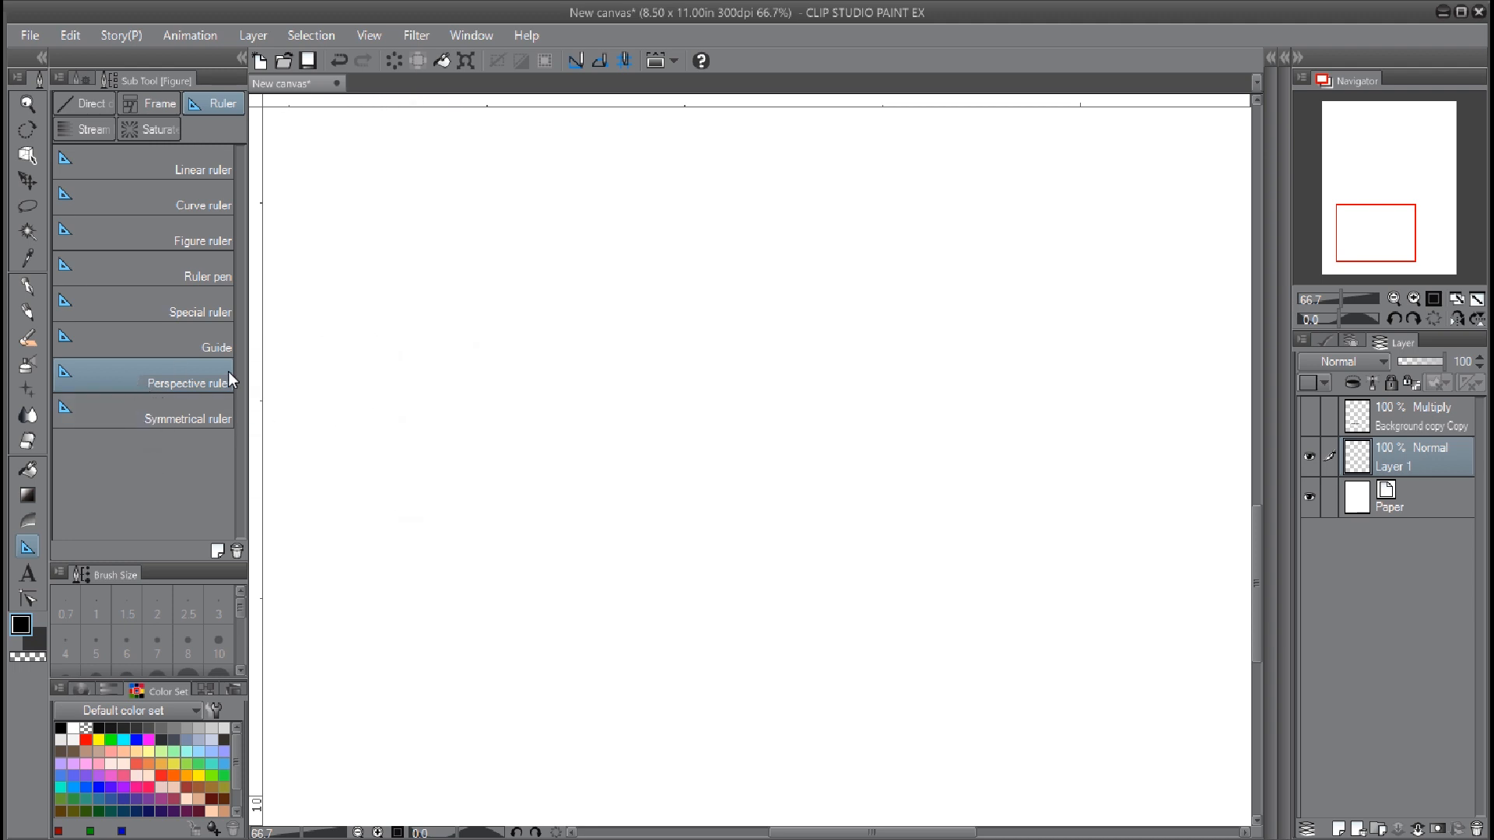
Drag out two crossing vanishing lines for a hand-drawn perspective ruler and reposition one
left_click_drag(266, 483, 1249, 206)
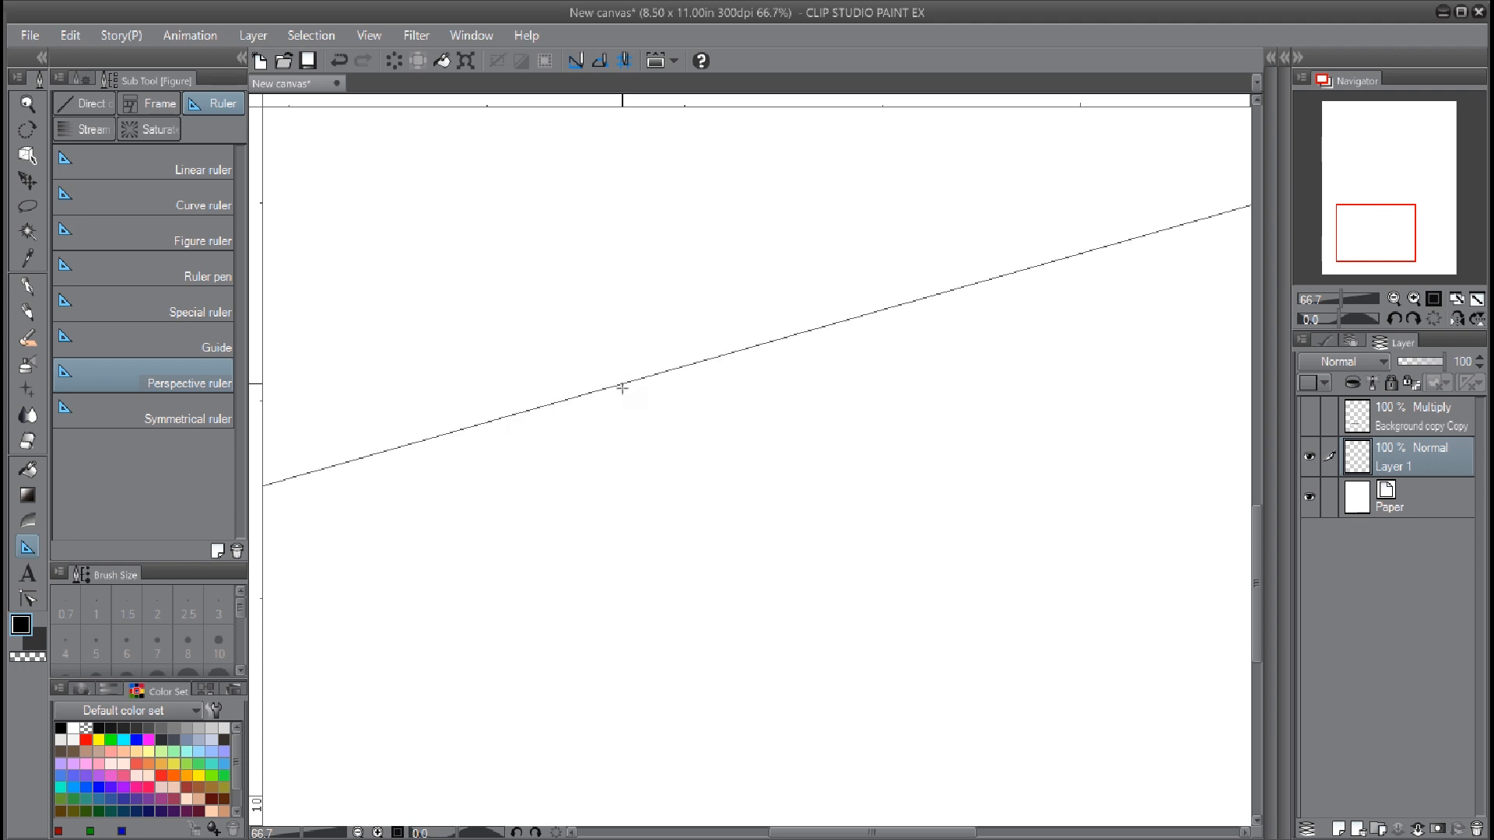
left_click_drag(277, 112, 1251, 504)
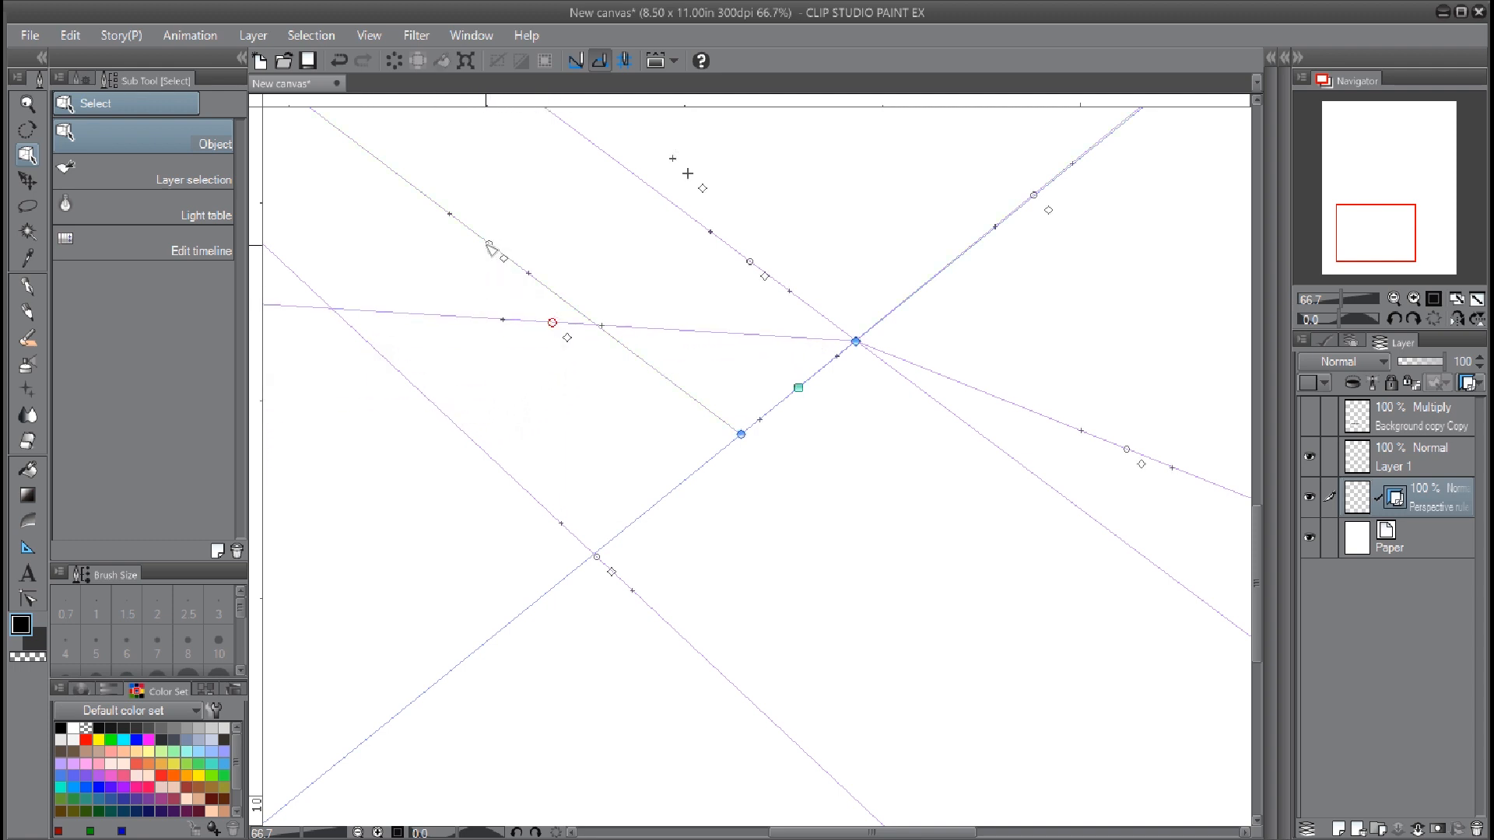
left_click_drag(553, 322, 454, 456)
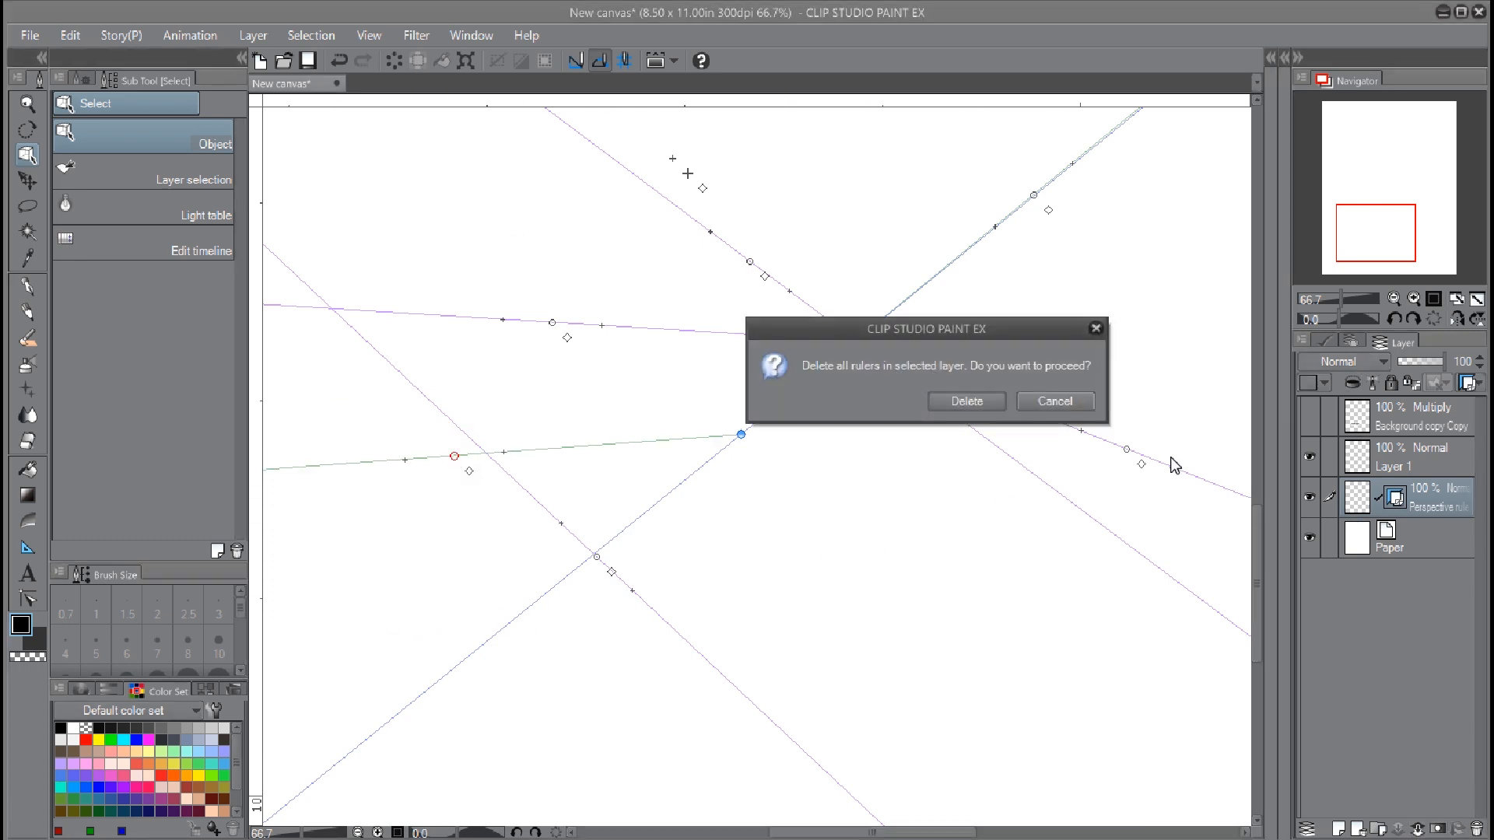
Confirm deleting all rulers on the layer, then bring up the Layer menu's ruler commands
left_click(964, 402)
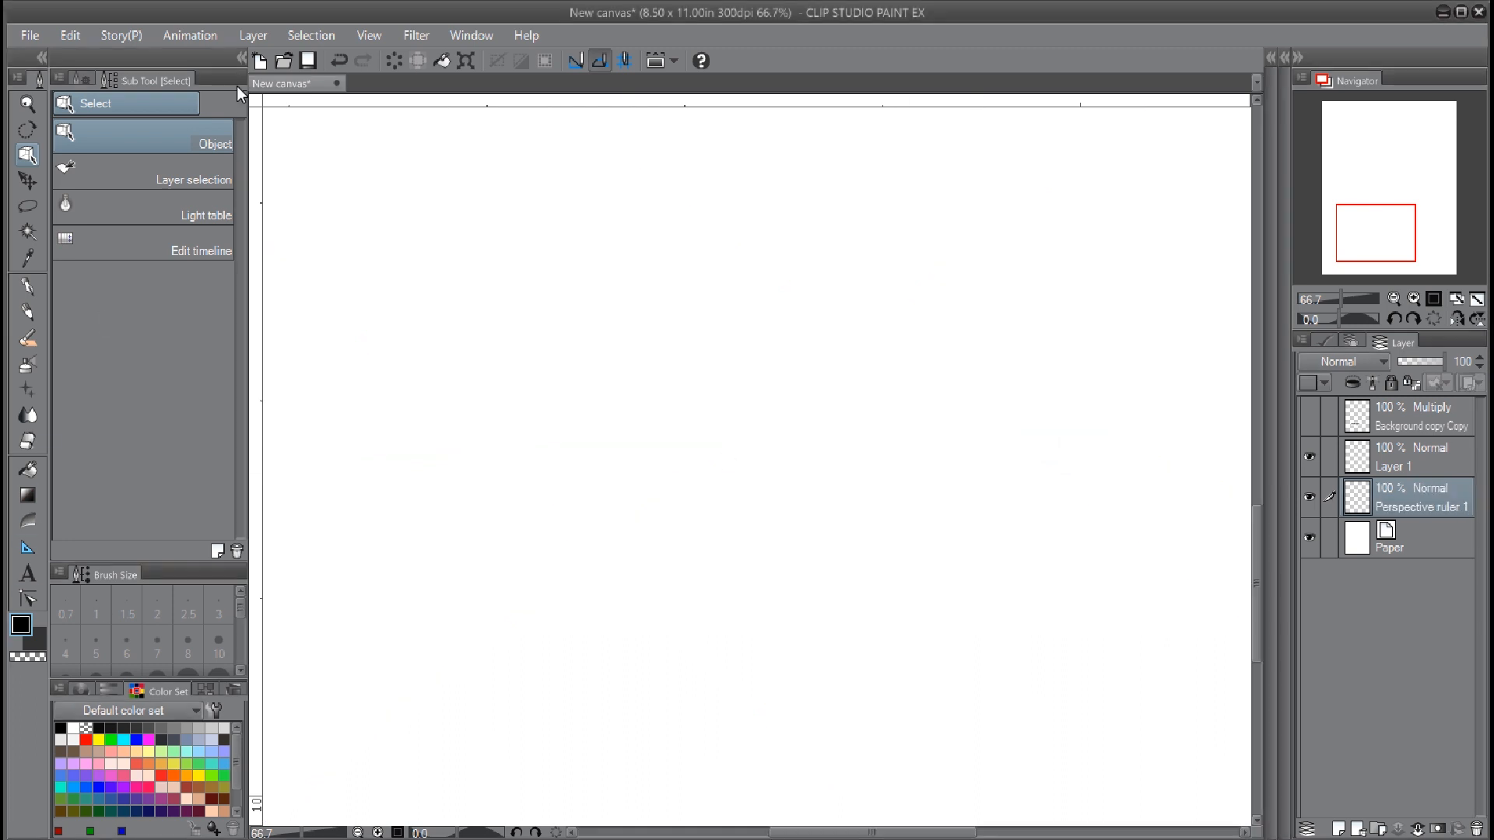
mouse_move(299, 276)
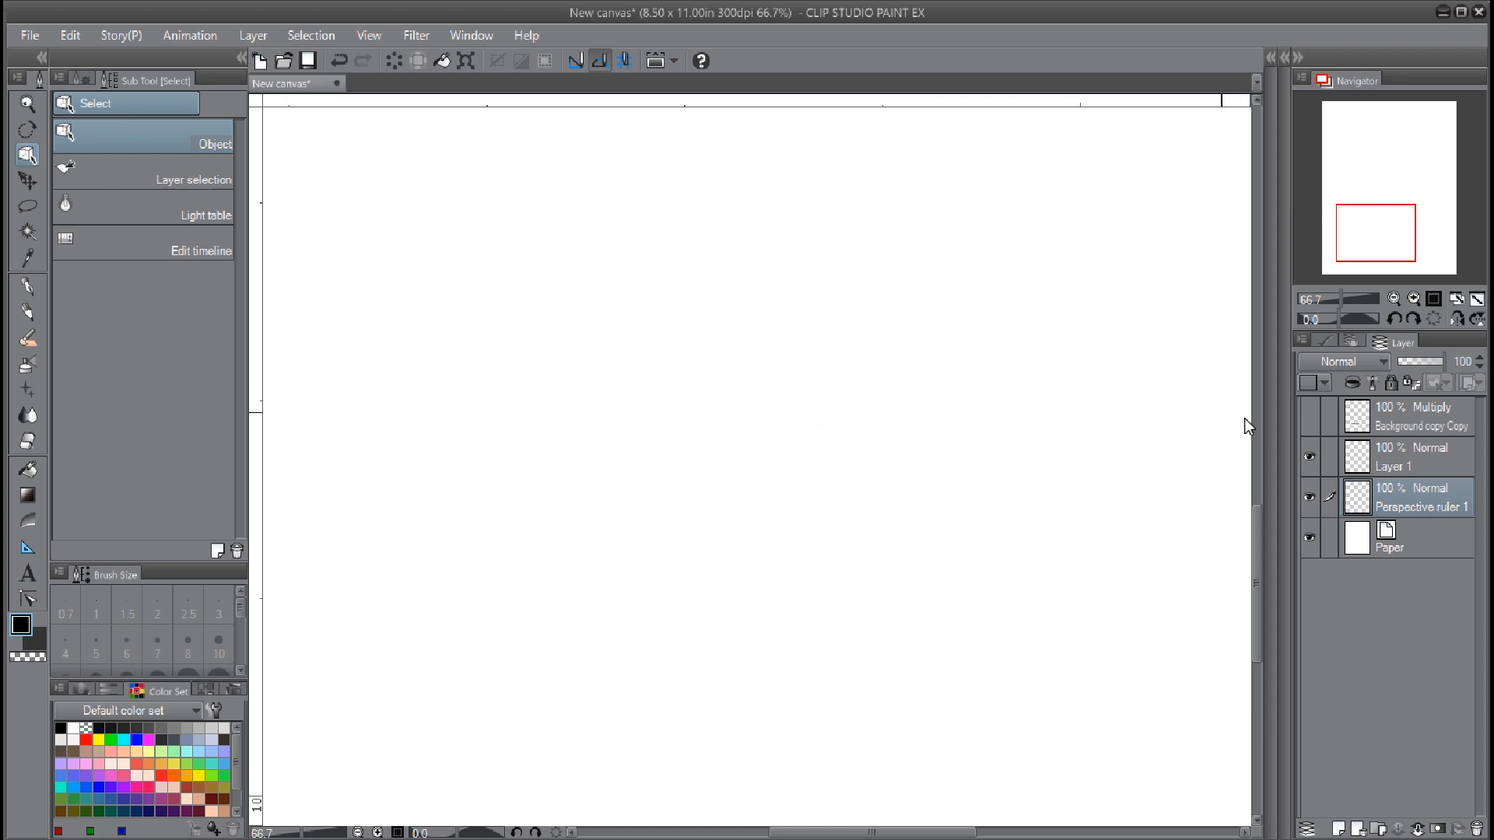
left_click(252, 36)
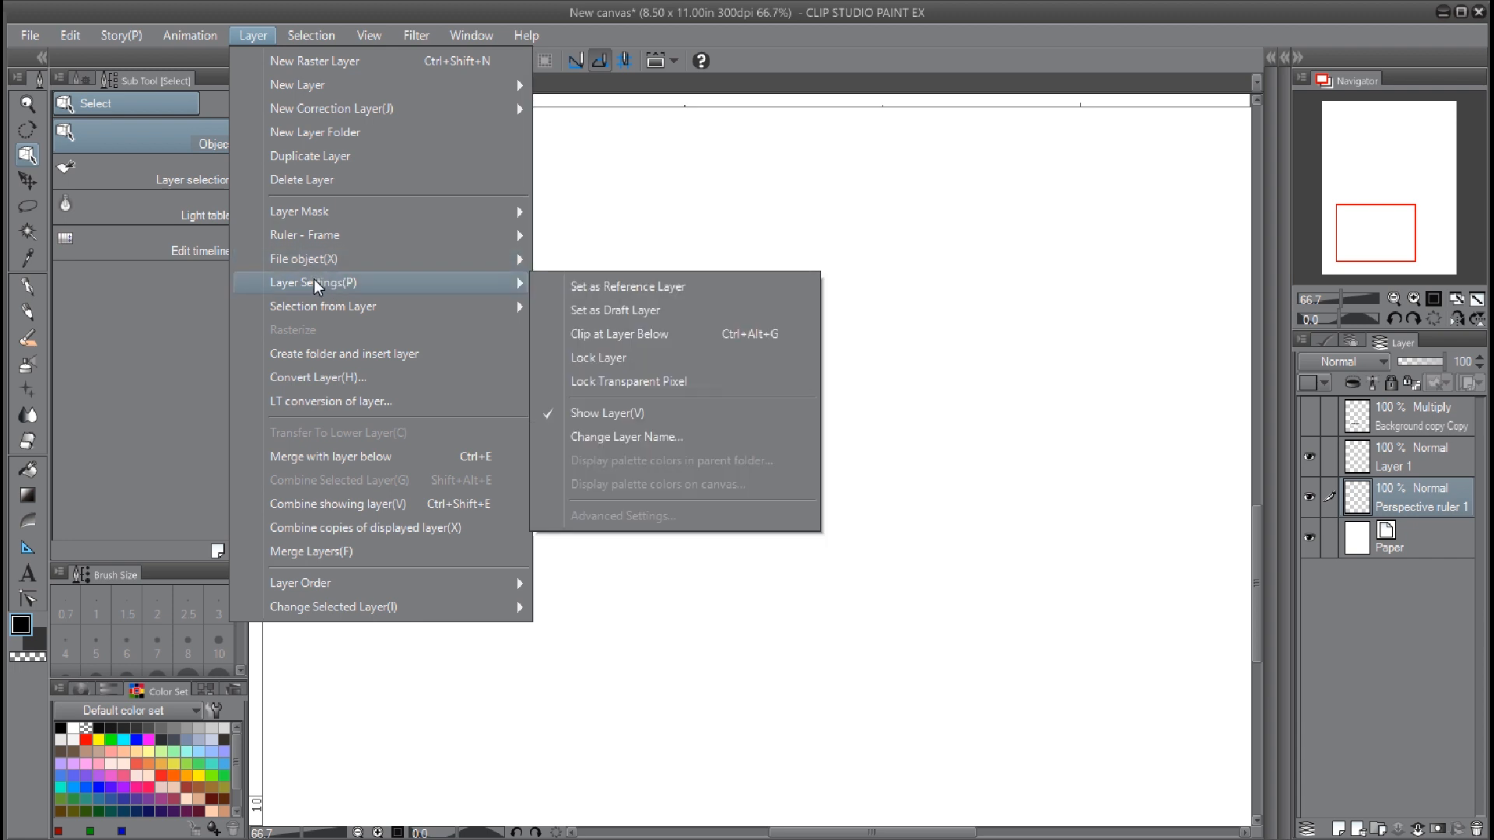
mouse_move(336, 288)
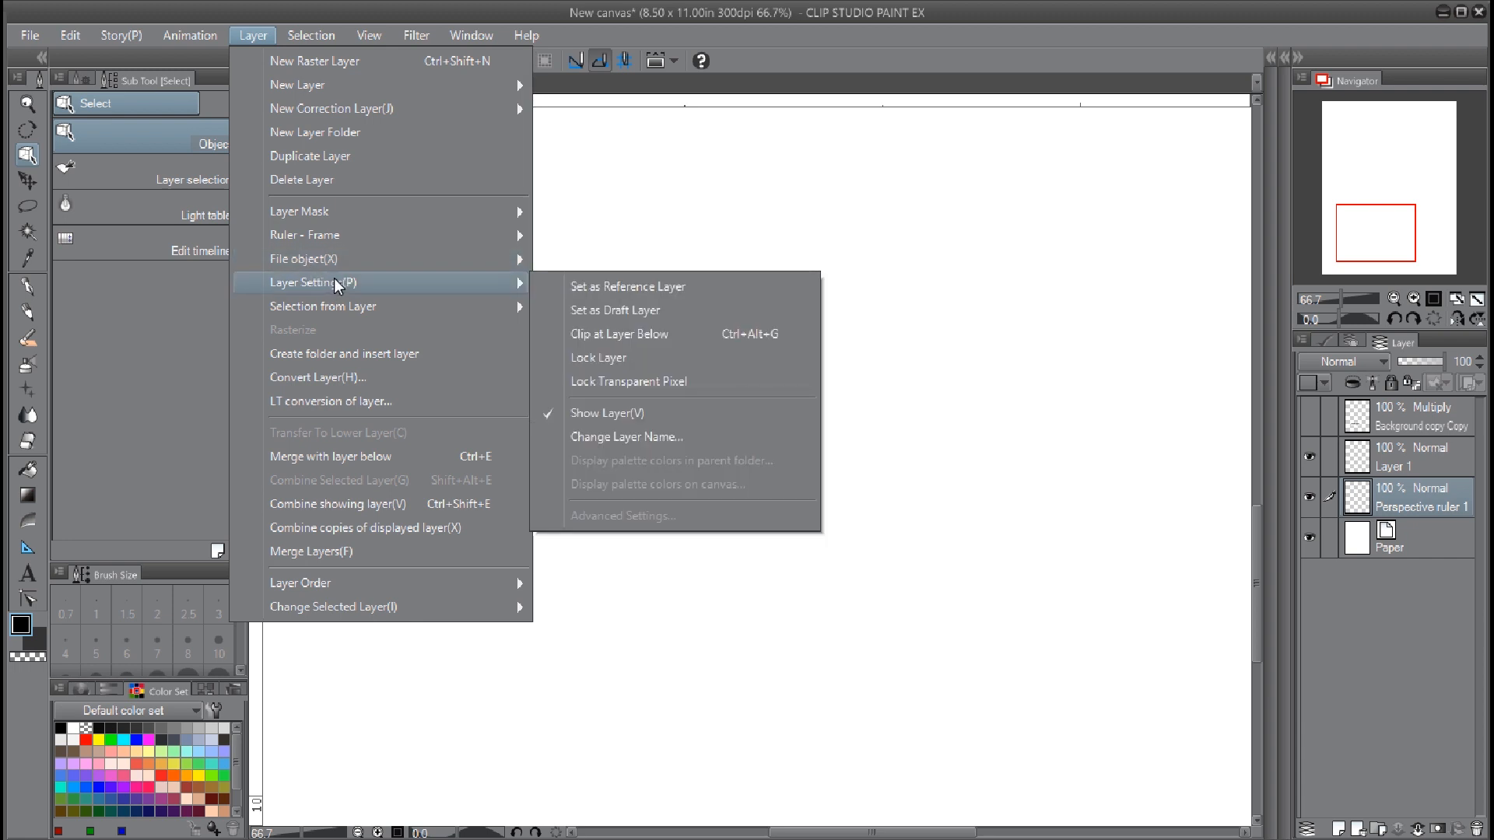
mouse_move(305, 235)
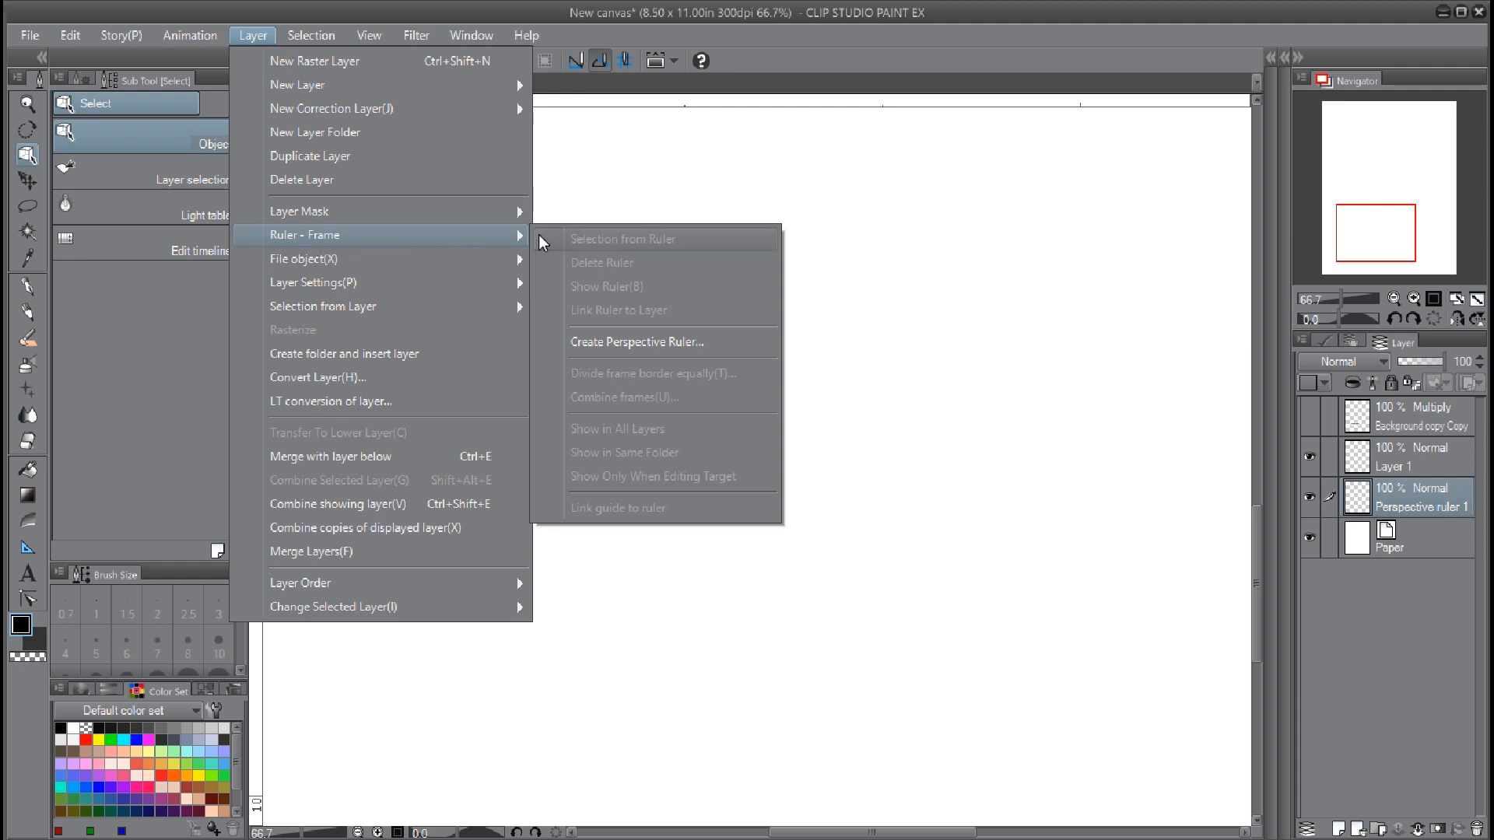
mouse_move(627, 280)
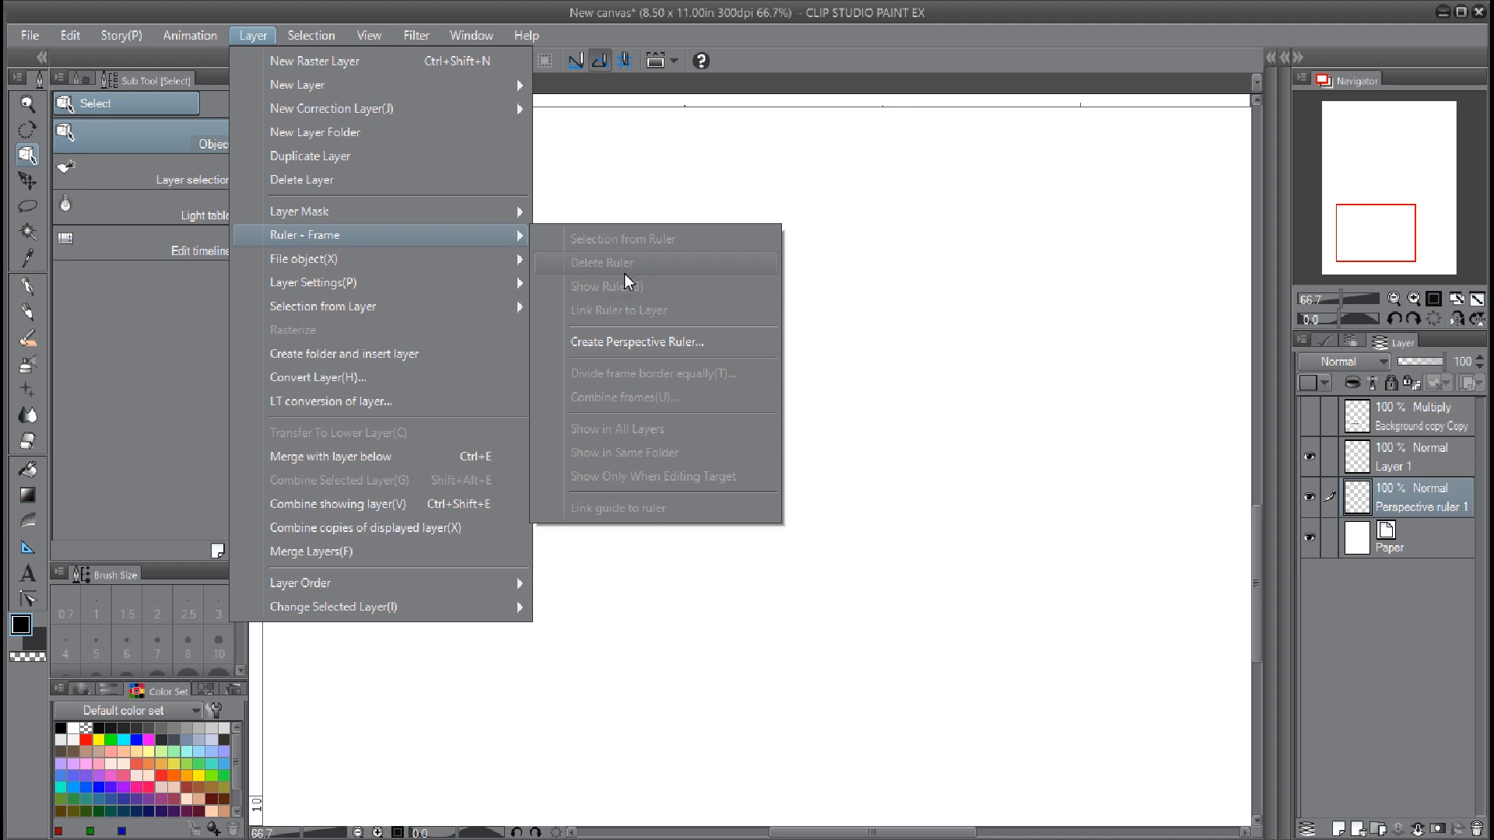
Create a 2 points perspective ruler on a new layer via Create Perspective Ruler, keeping defaults
left_click(638, 341)
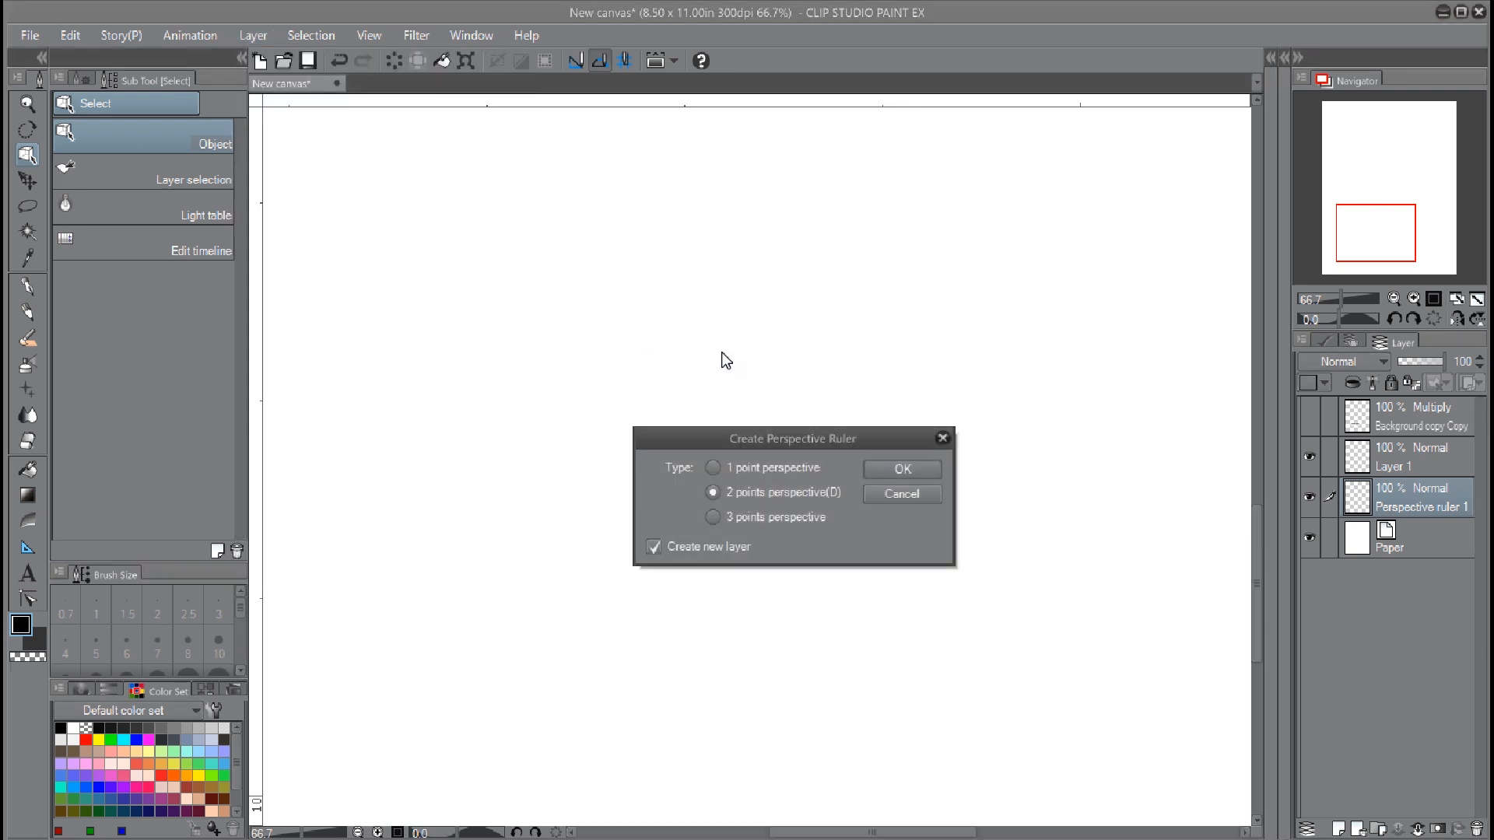
left_click_drag(791, 439, 574, 261)
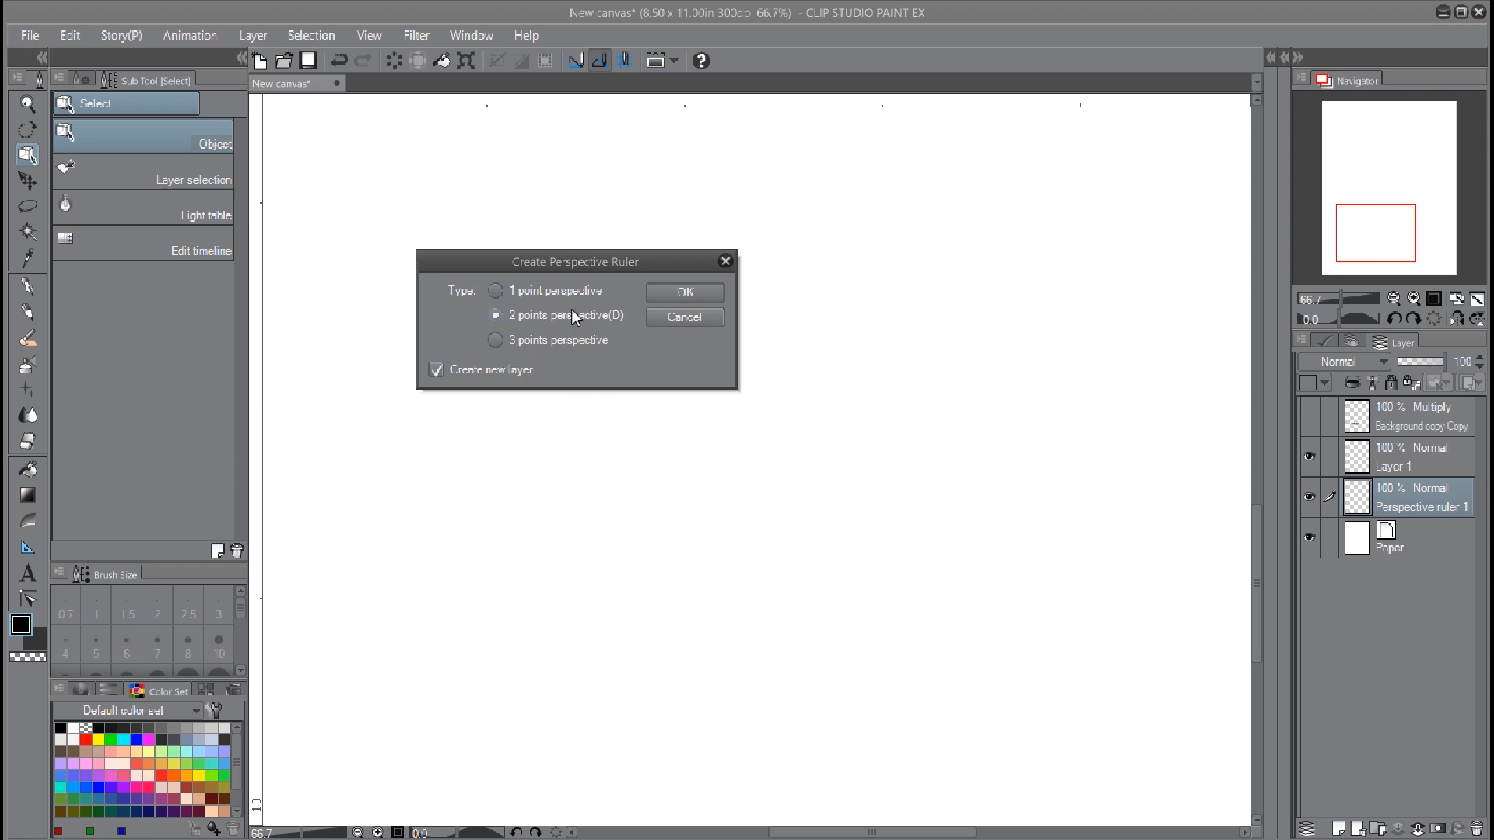
mouse_move(567, 327)
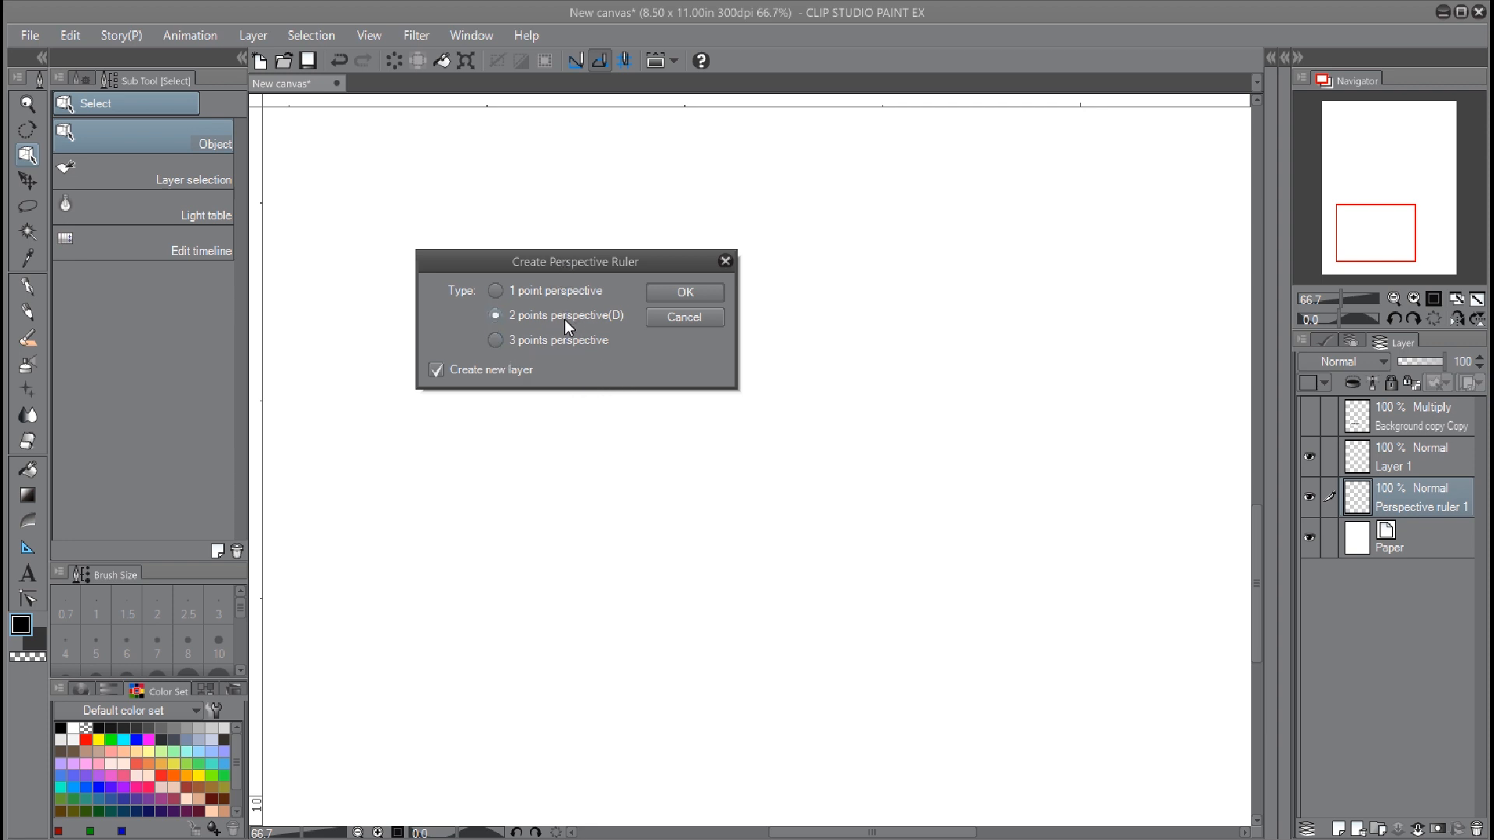
mouse_move(575, 358)
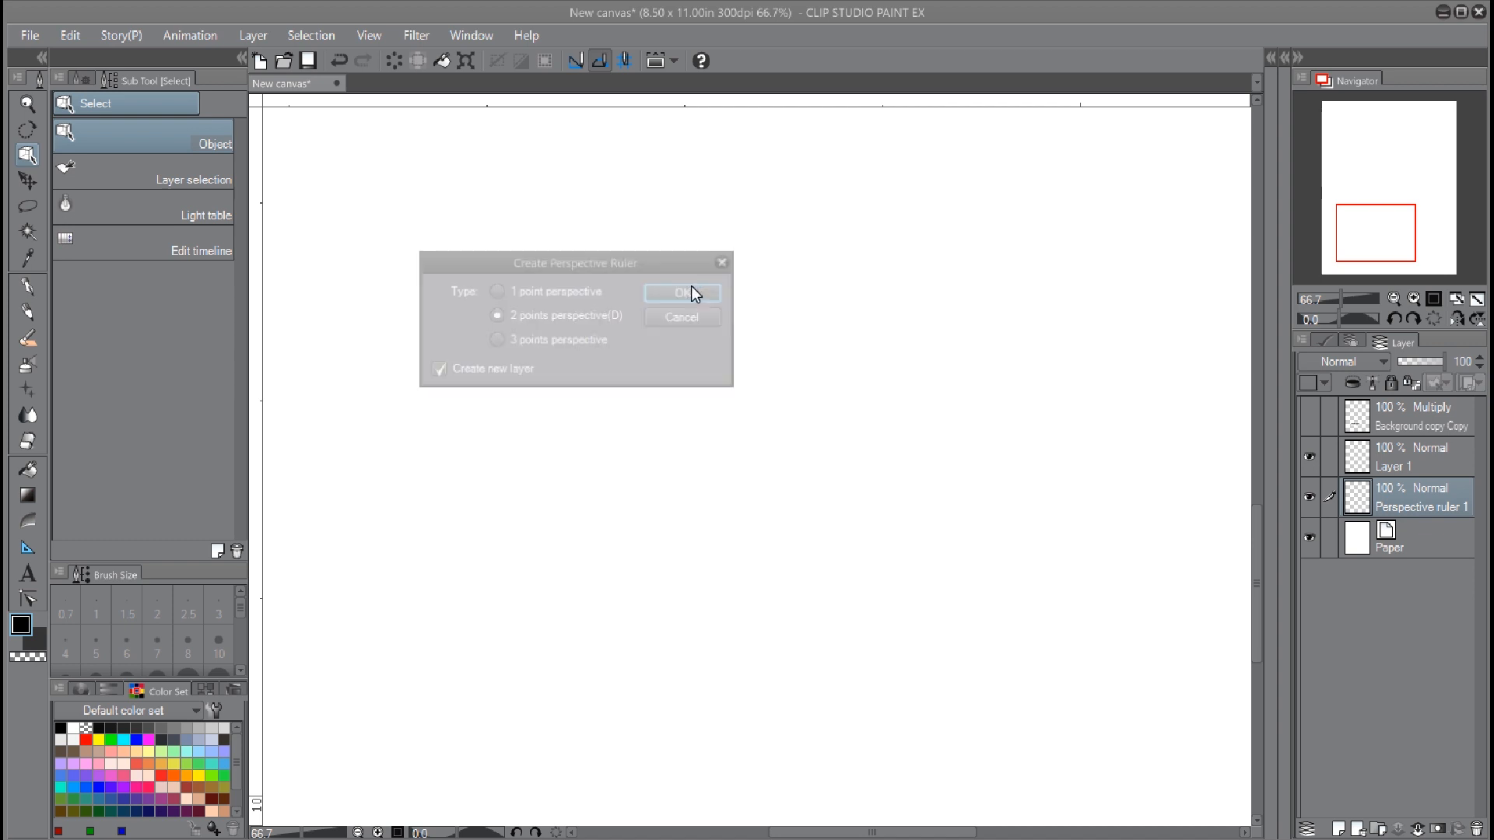
left_click(680, 291)
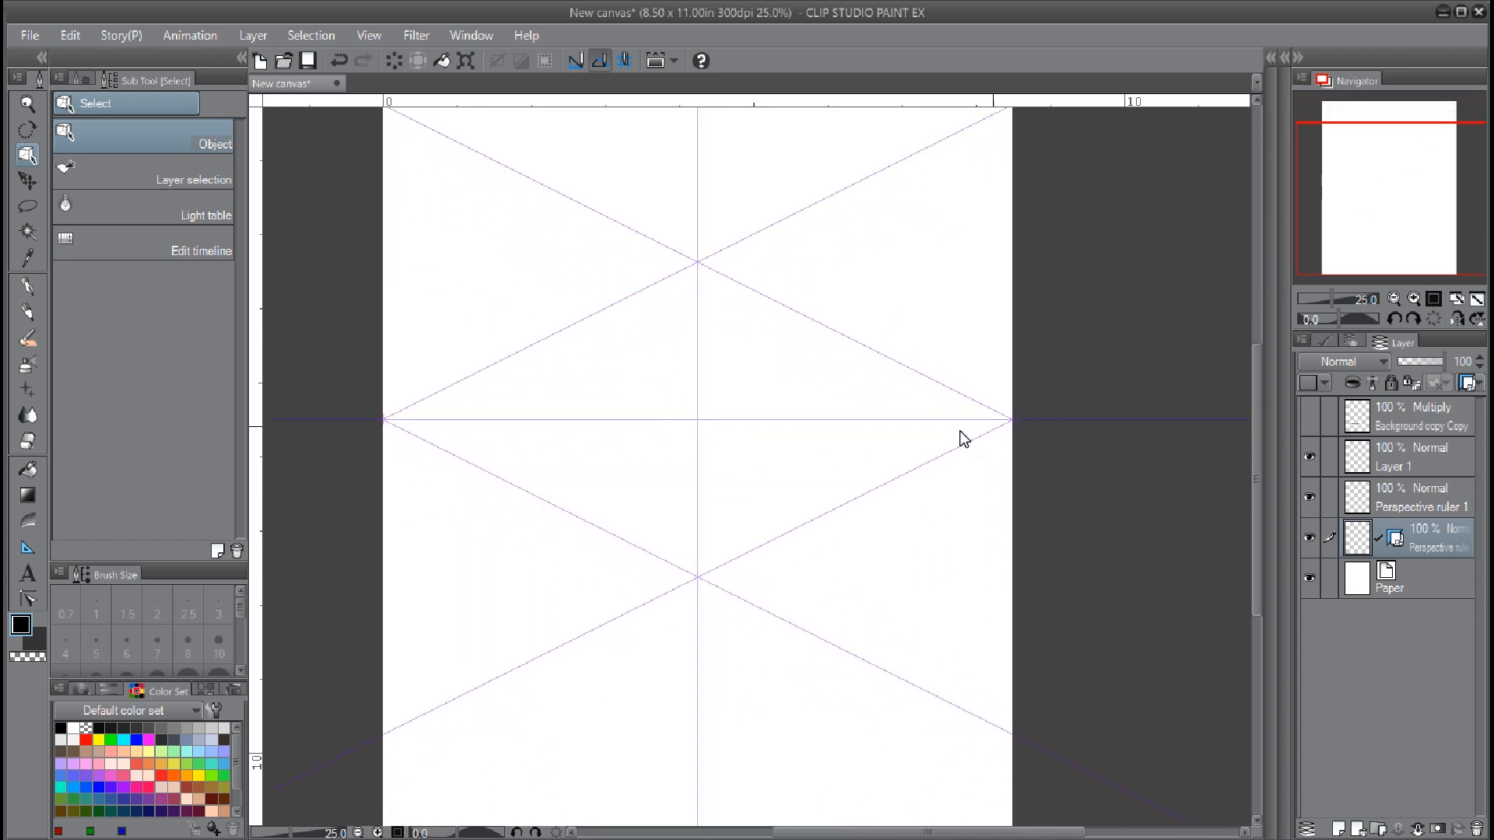
mouse_move(708, 474)
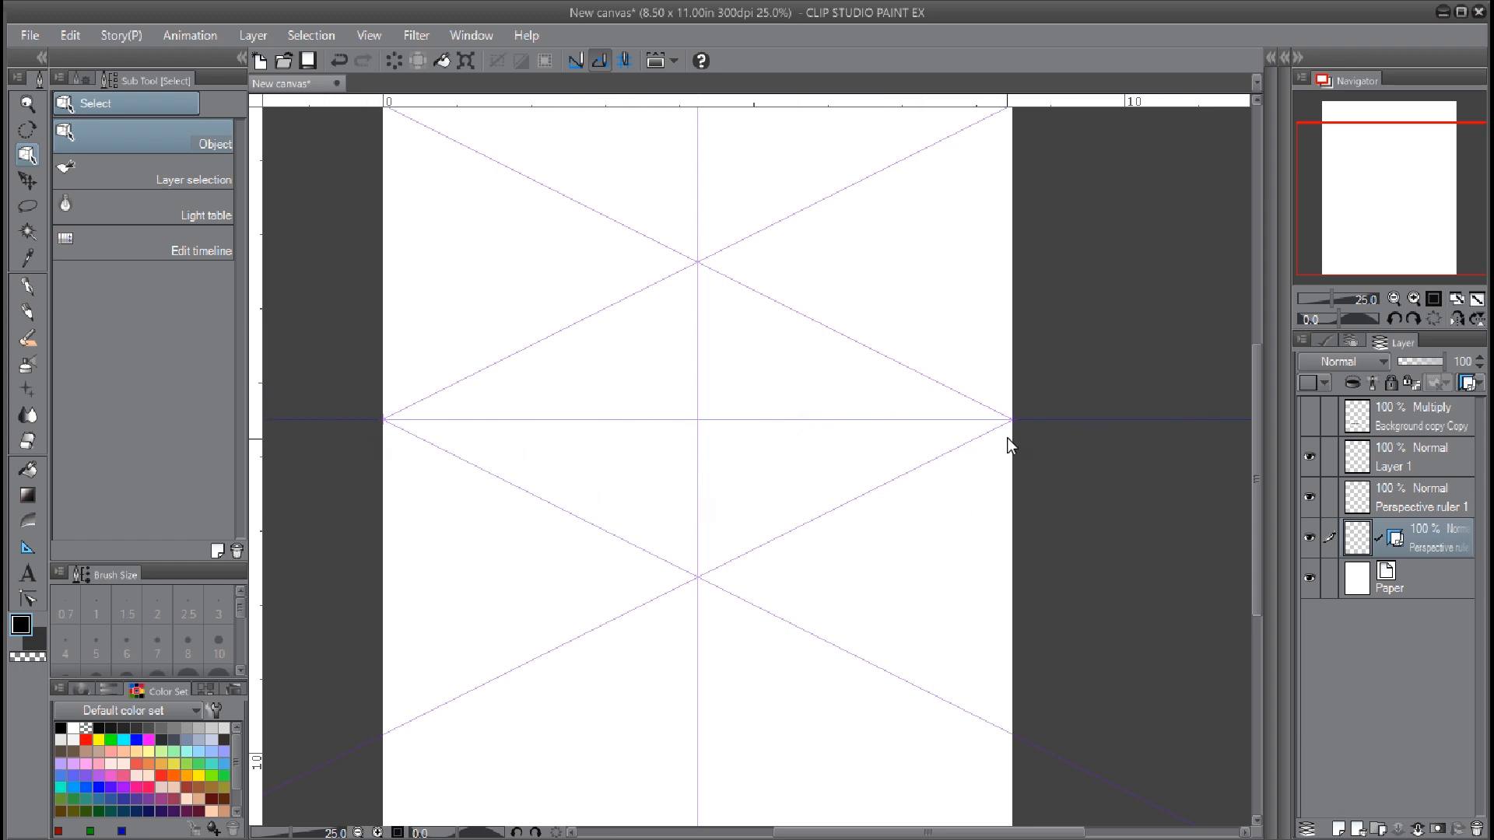
mouse_move(845, 381)
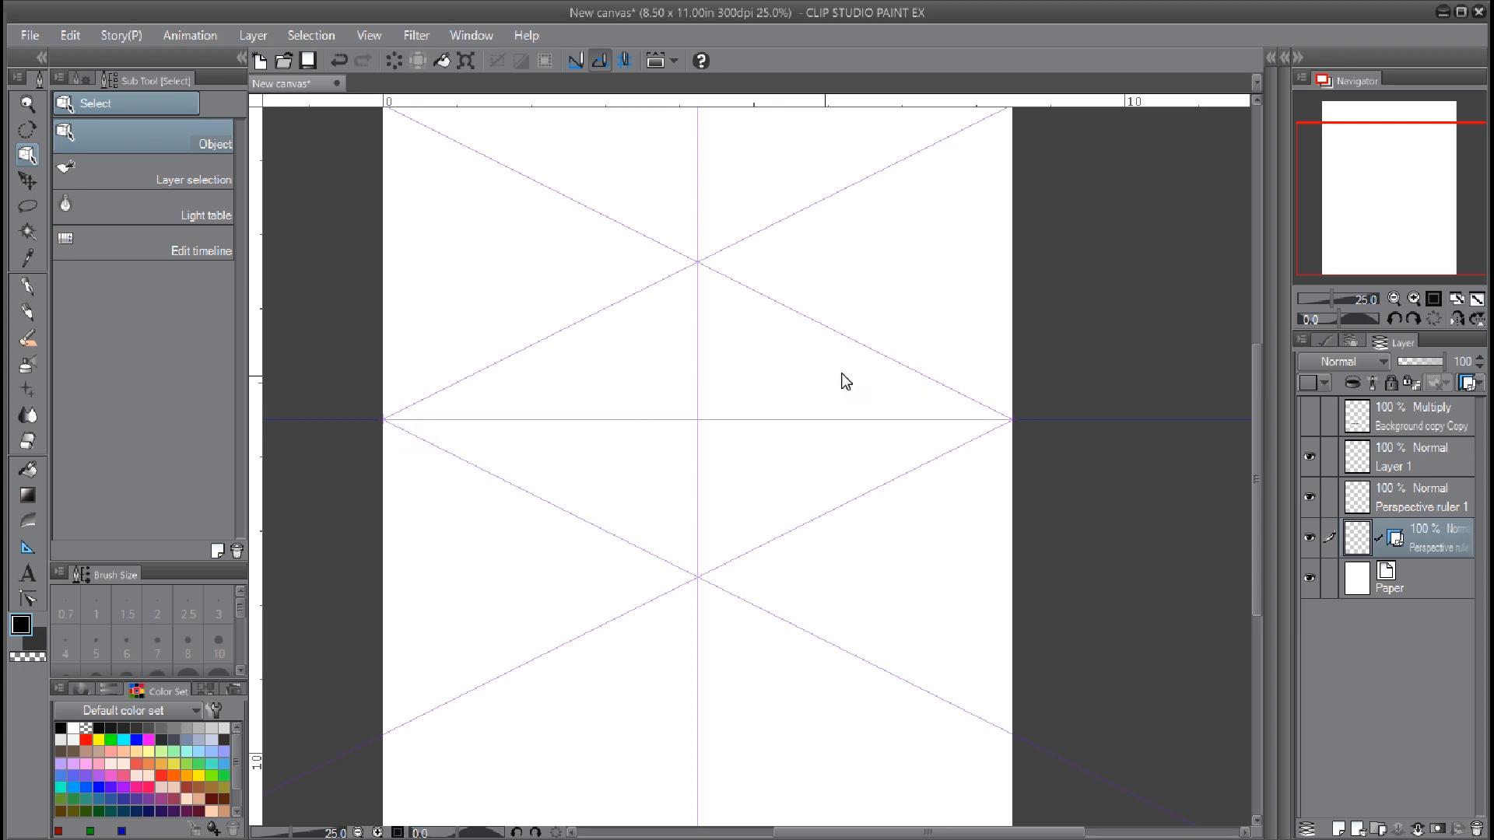
mouse_move(753, 579)
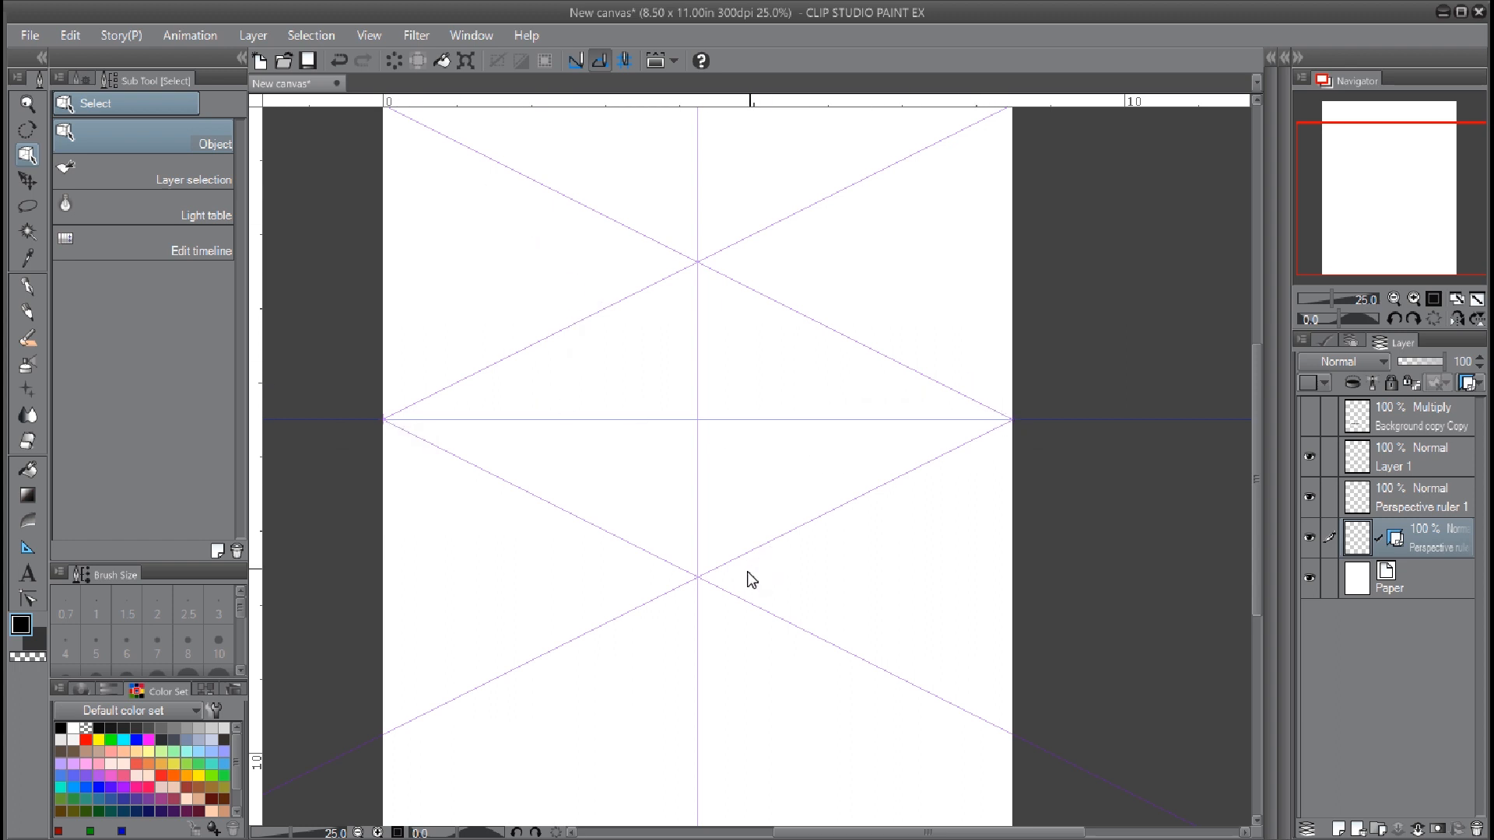
mouse_move(665, 368)
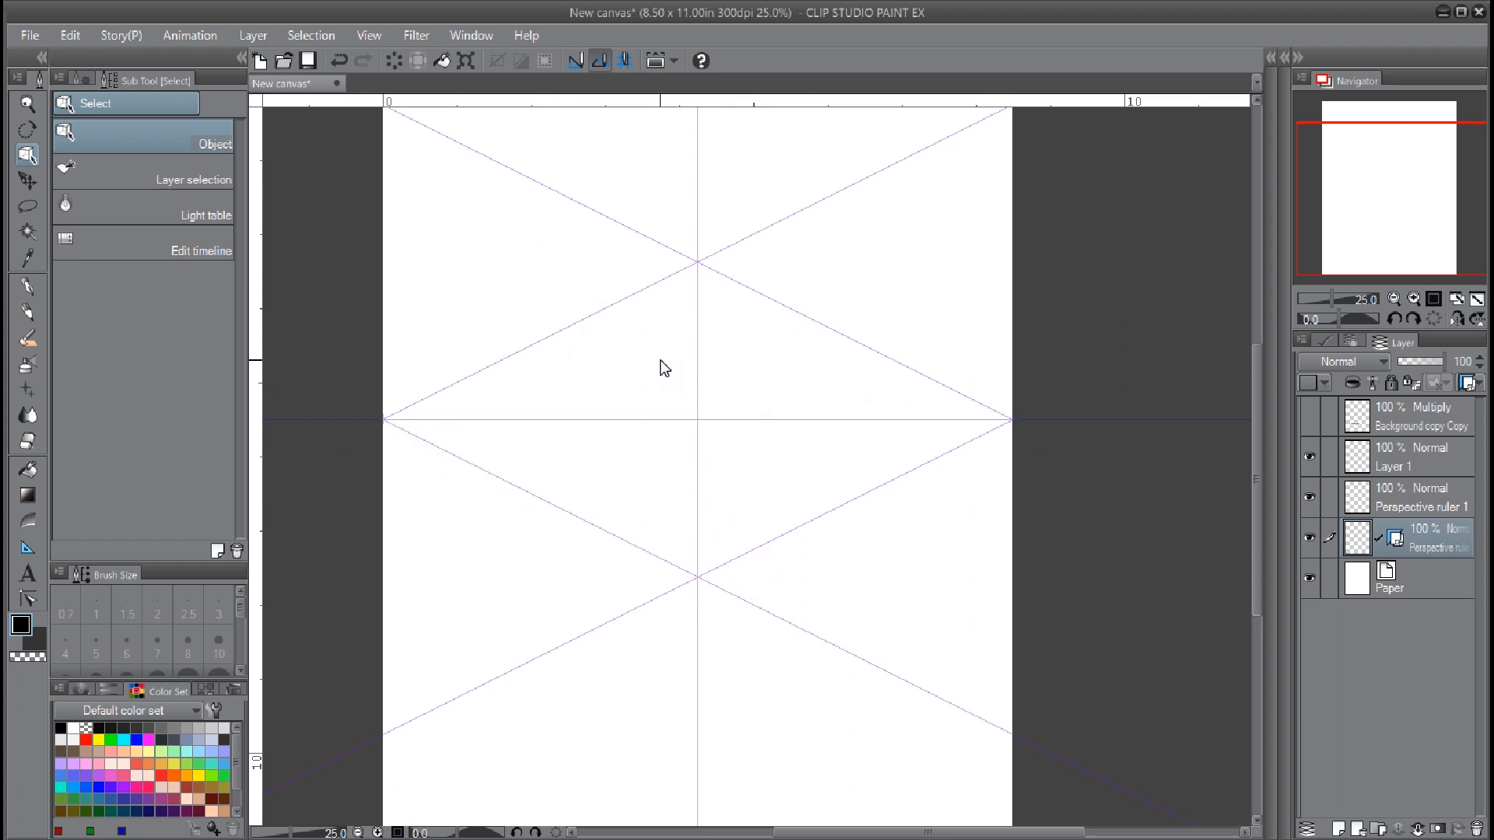
mouse_move(508, 371)
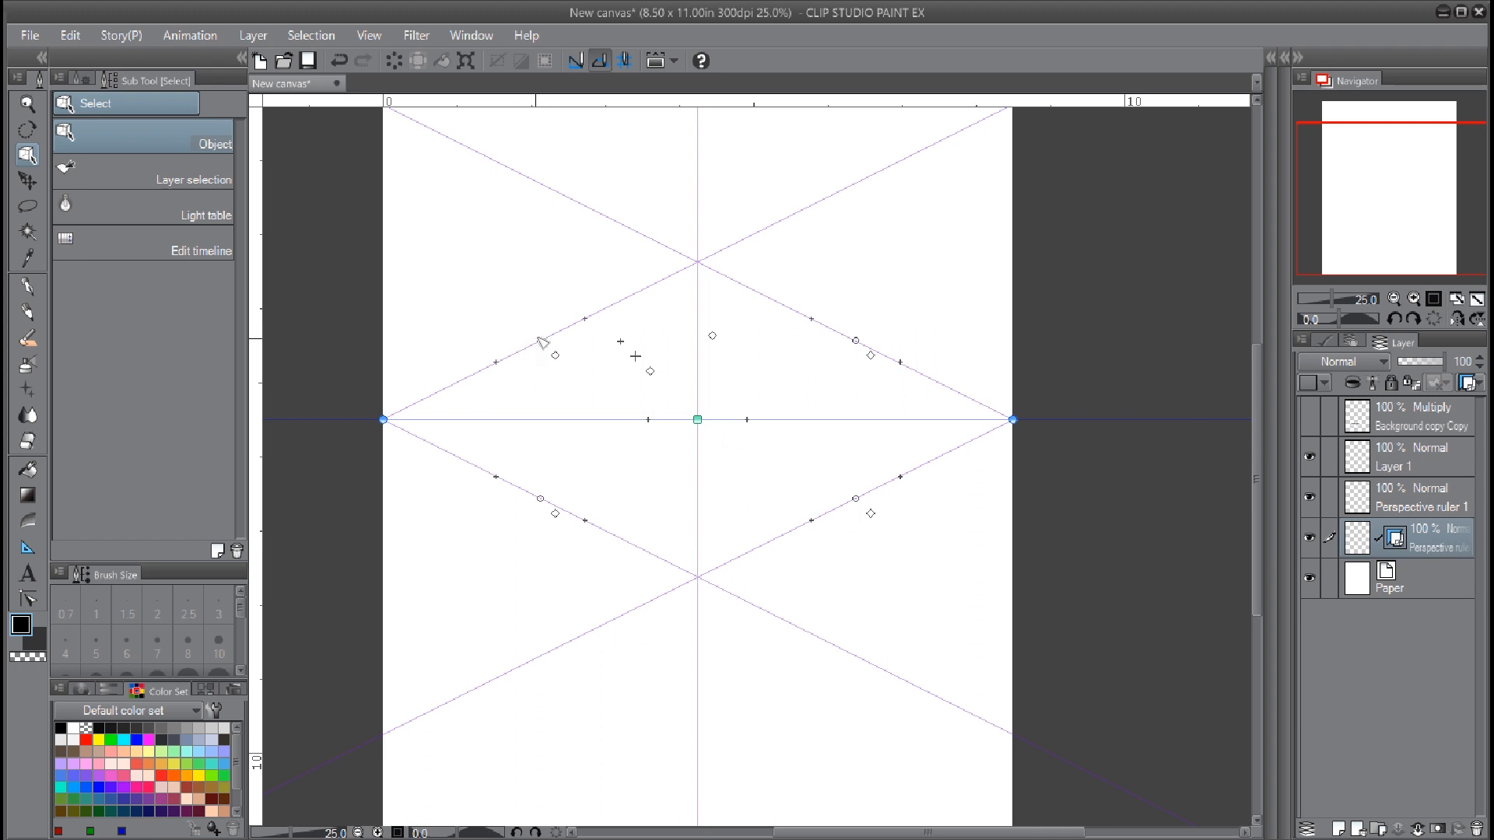
mouse_move(645, 308)
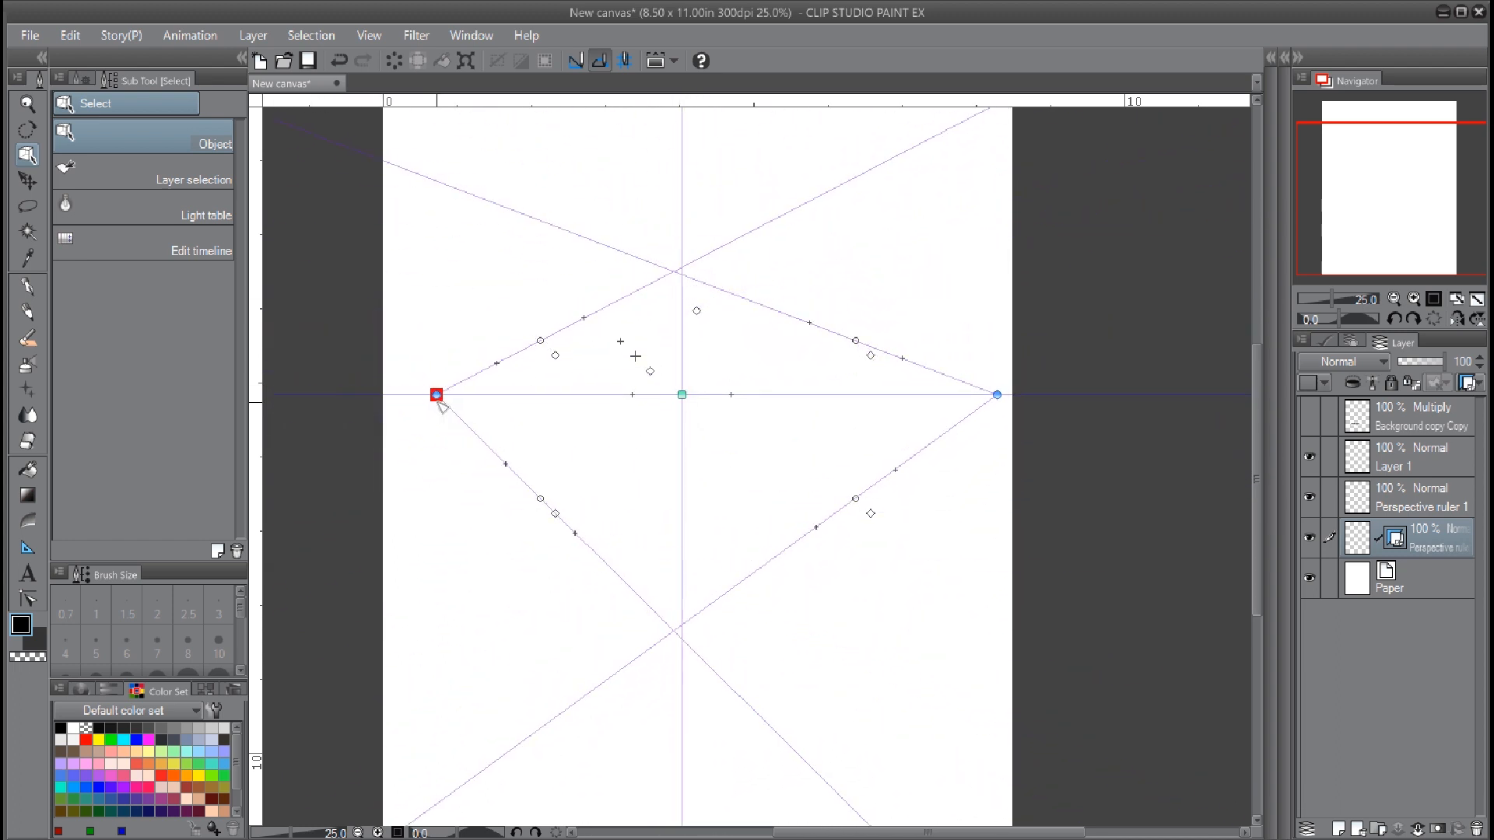
Reshape the ruler: push the left vanishing point outward and reangle its upper guide lines
left_click_drag(436, 395, 375, 395)
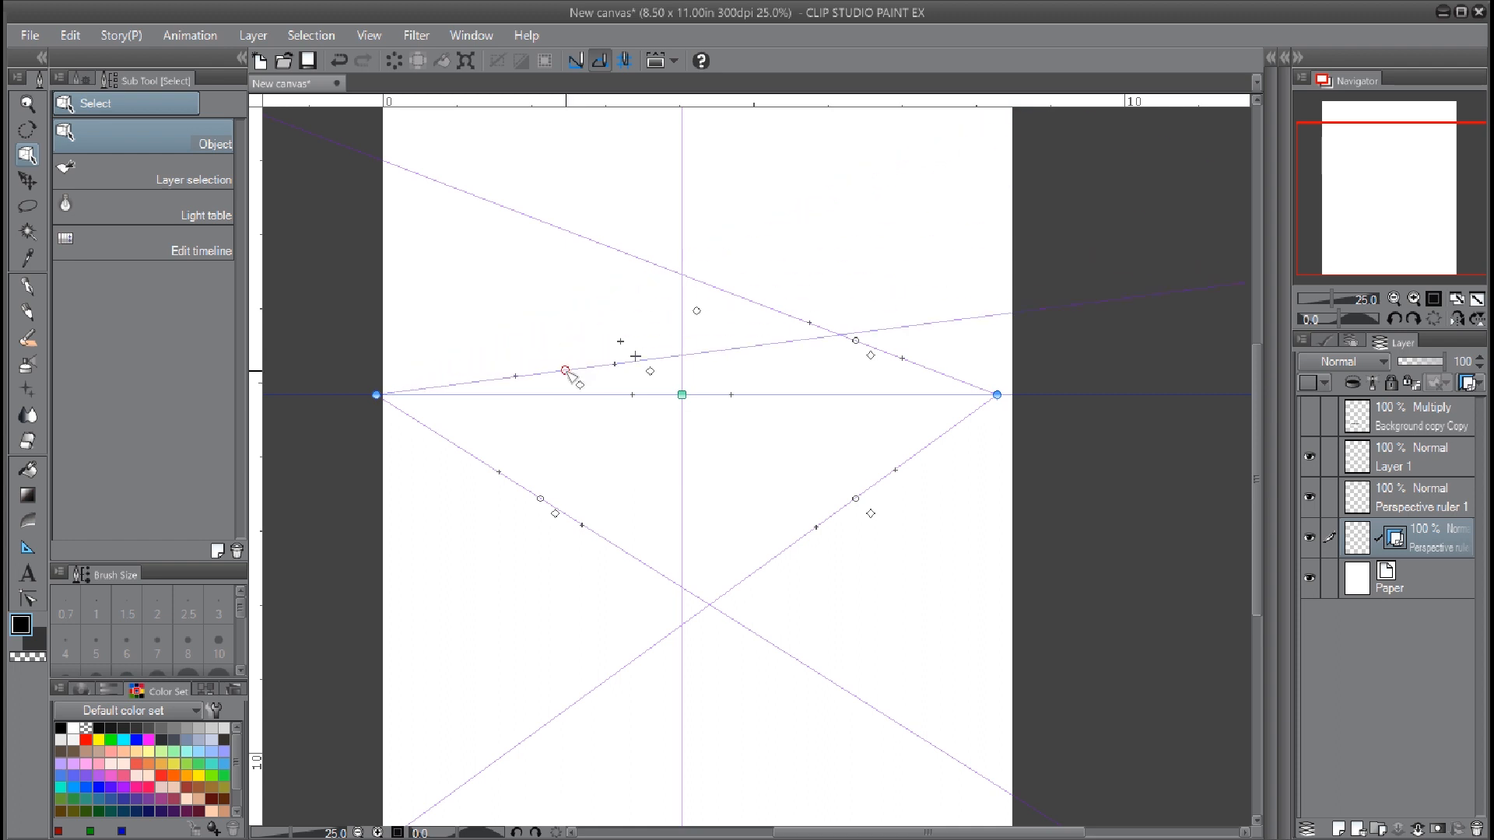
left_click_drag(564, 370, 596, 308)
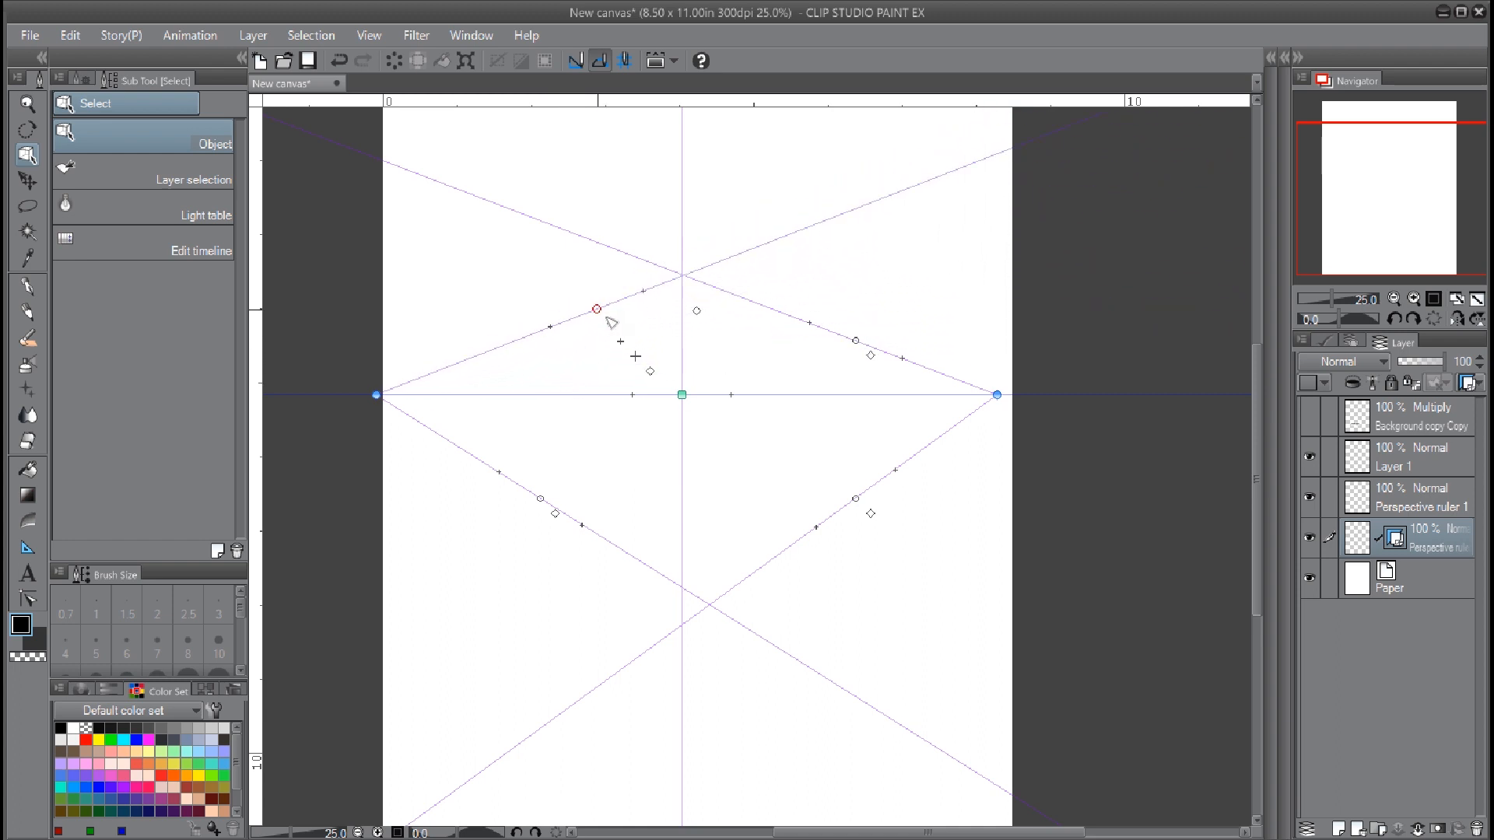
left_click_drag(596, 308, 563, 320)
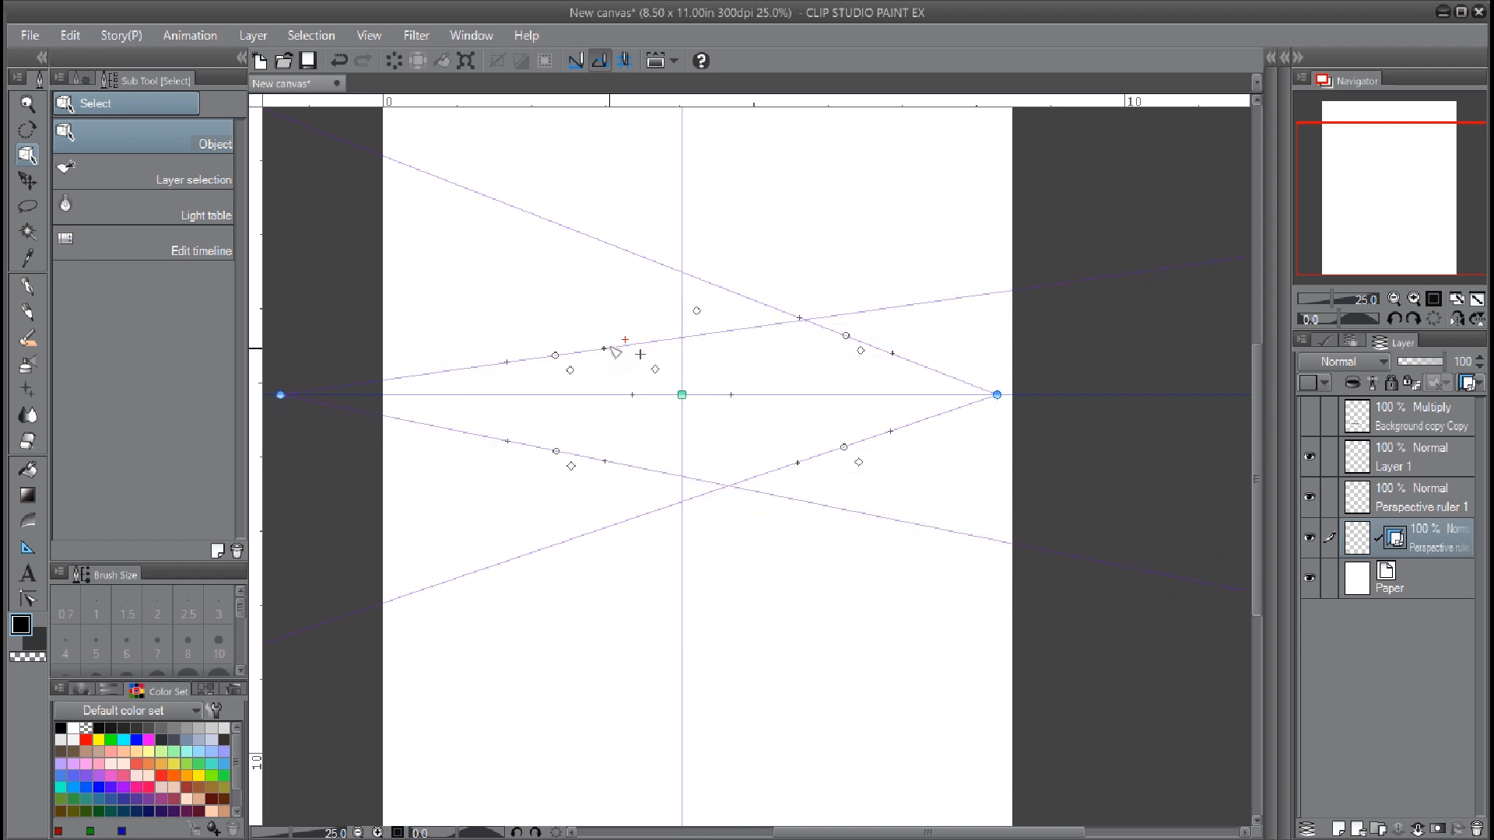
left_click_drag(280, 394, 387, 394)
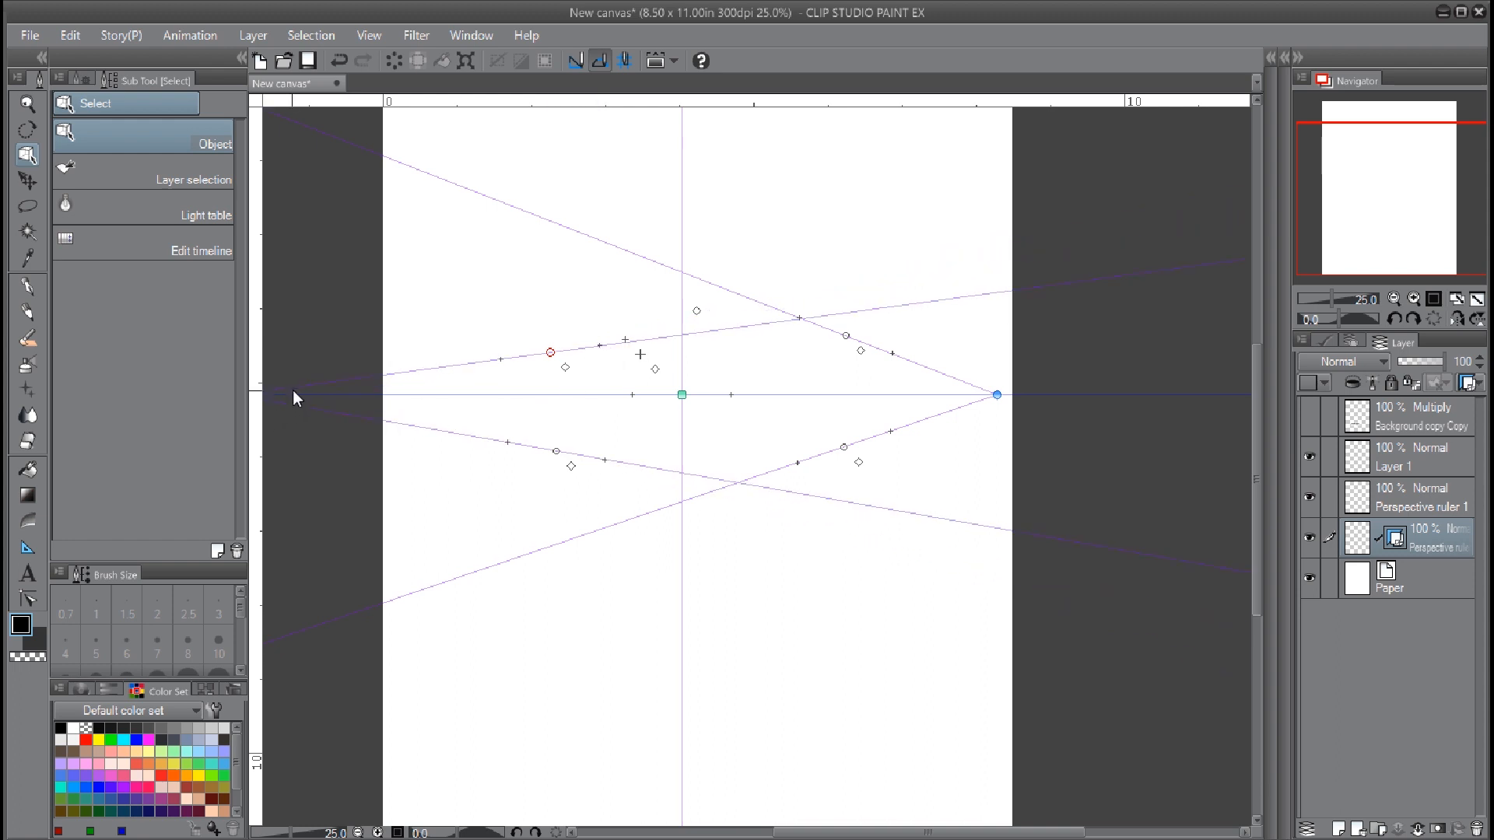
mouse_move(588, 408)
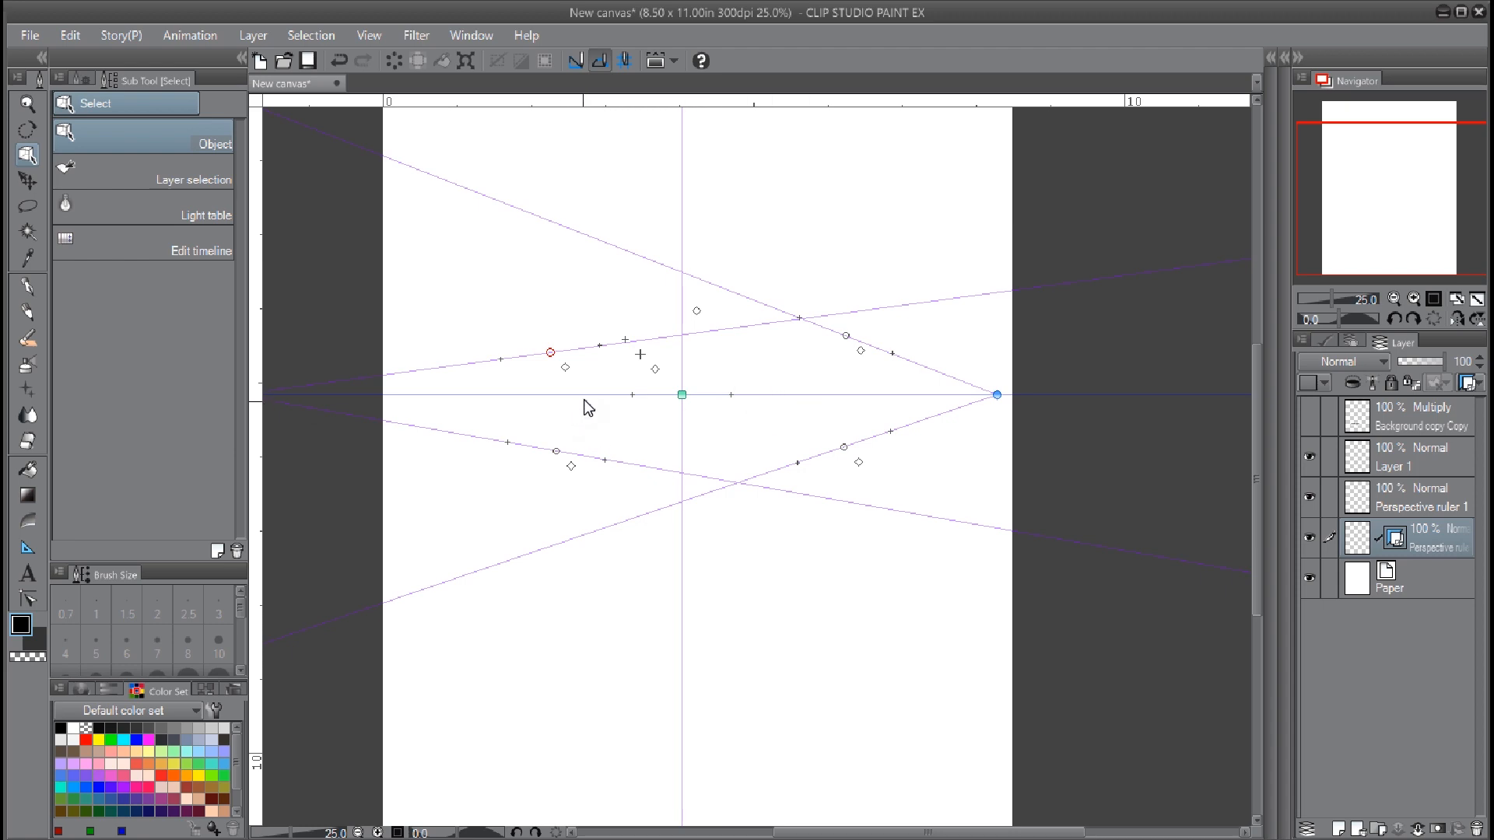
mouse_move(736, 399)
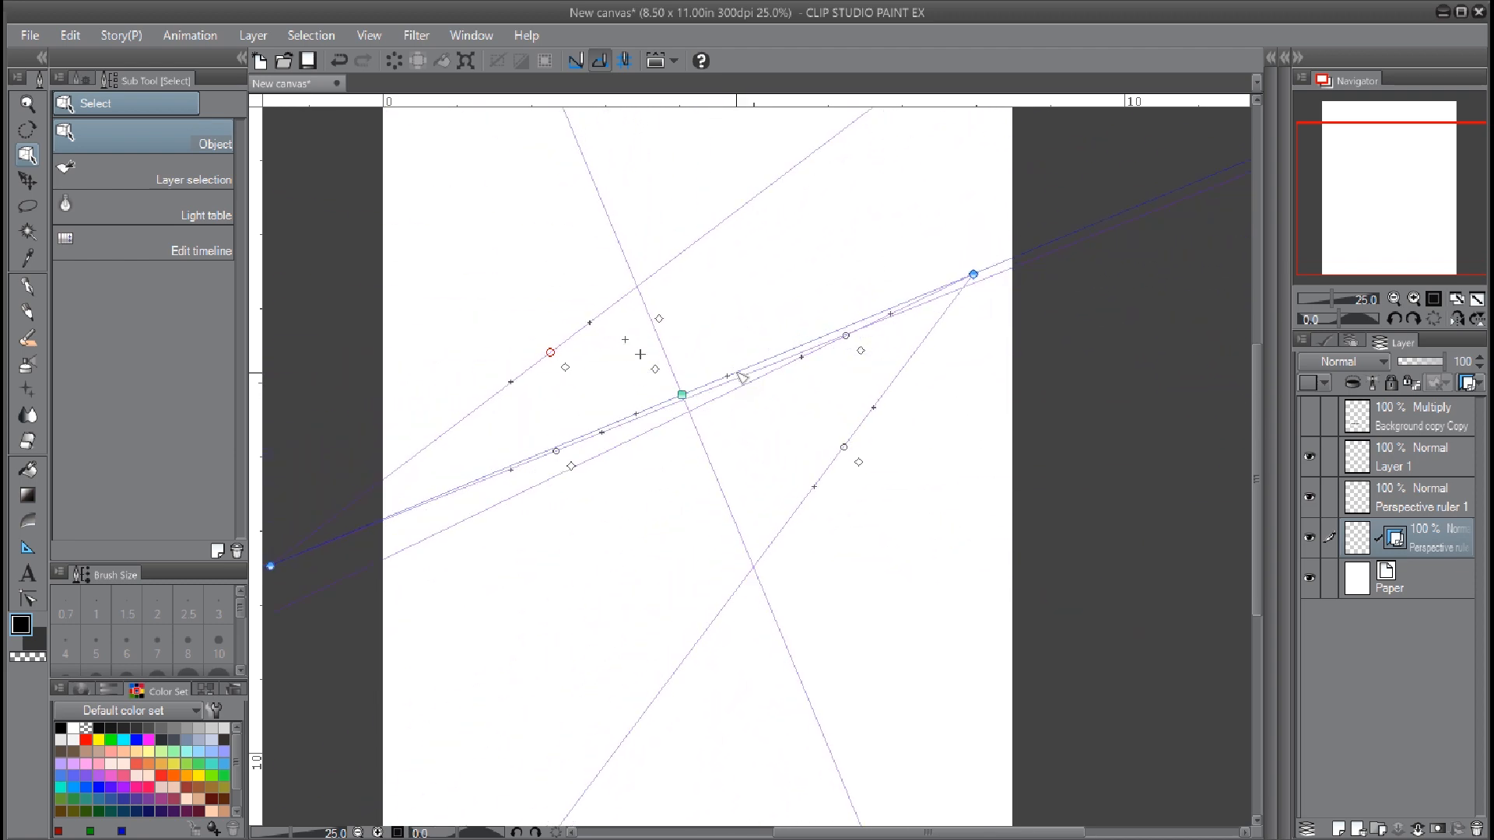
Nudge the ruler's horizon, then sketch a rough-pencil box whose edges snap to the guides
left_click_drag(971, 273, 995, 372)
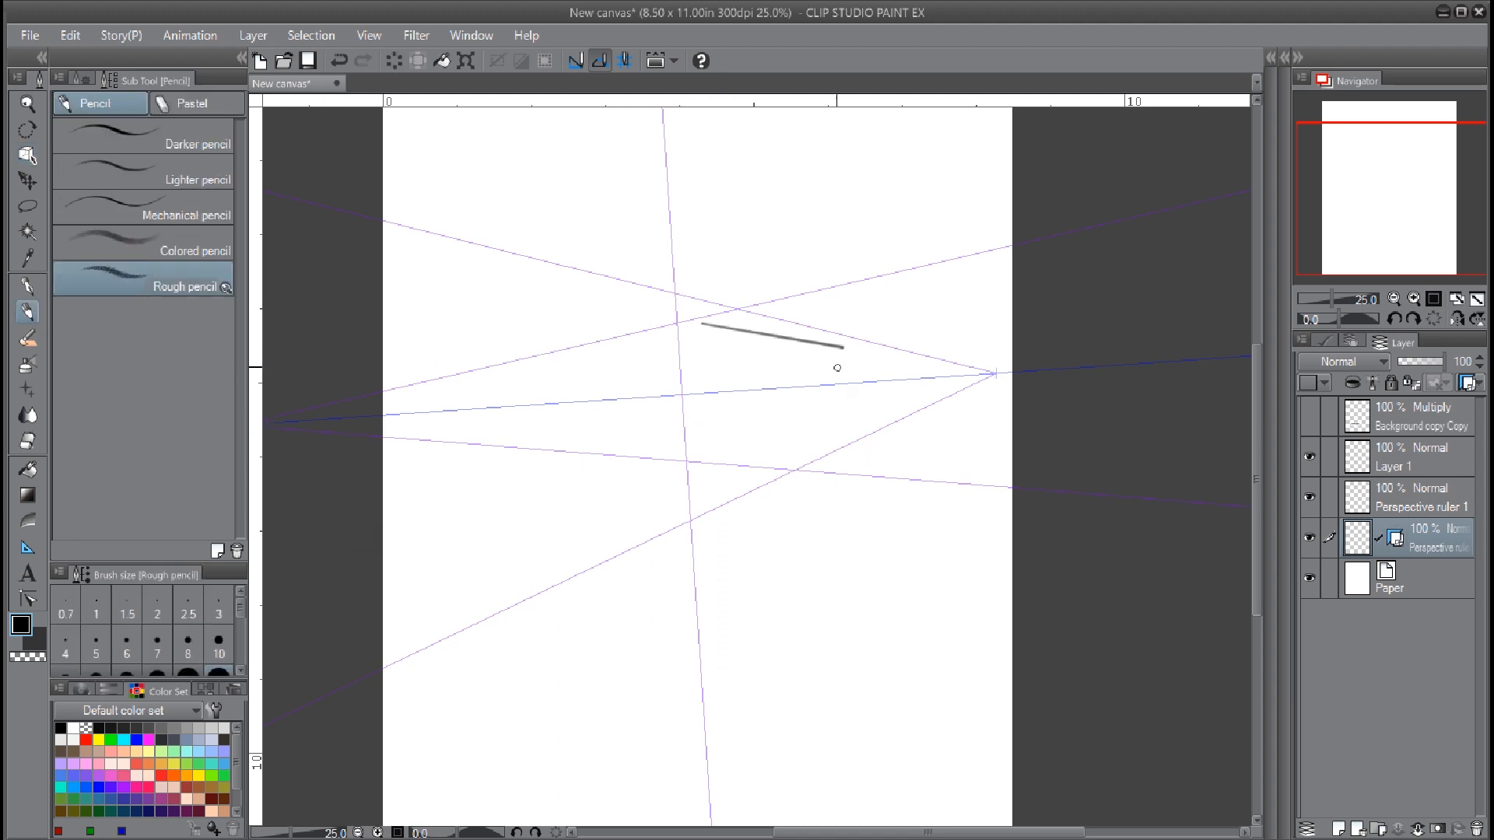
left_click_drag(862, 353, 848, 461)
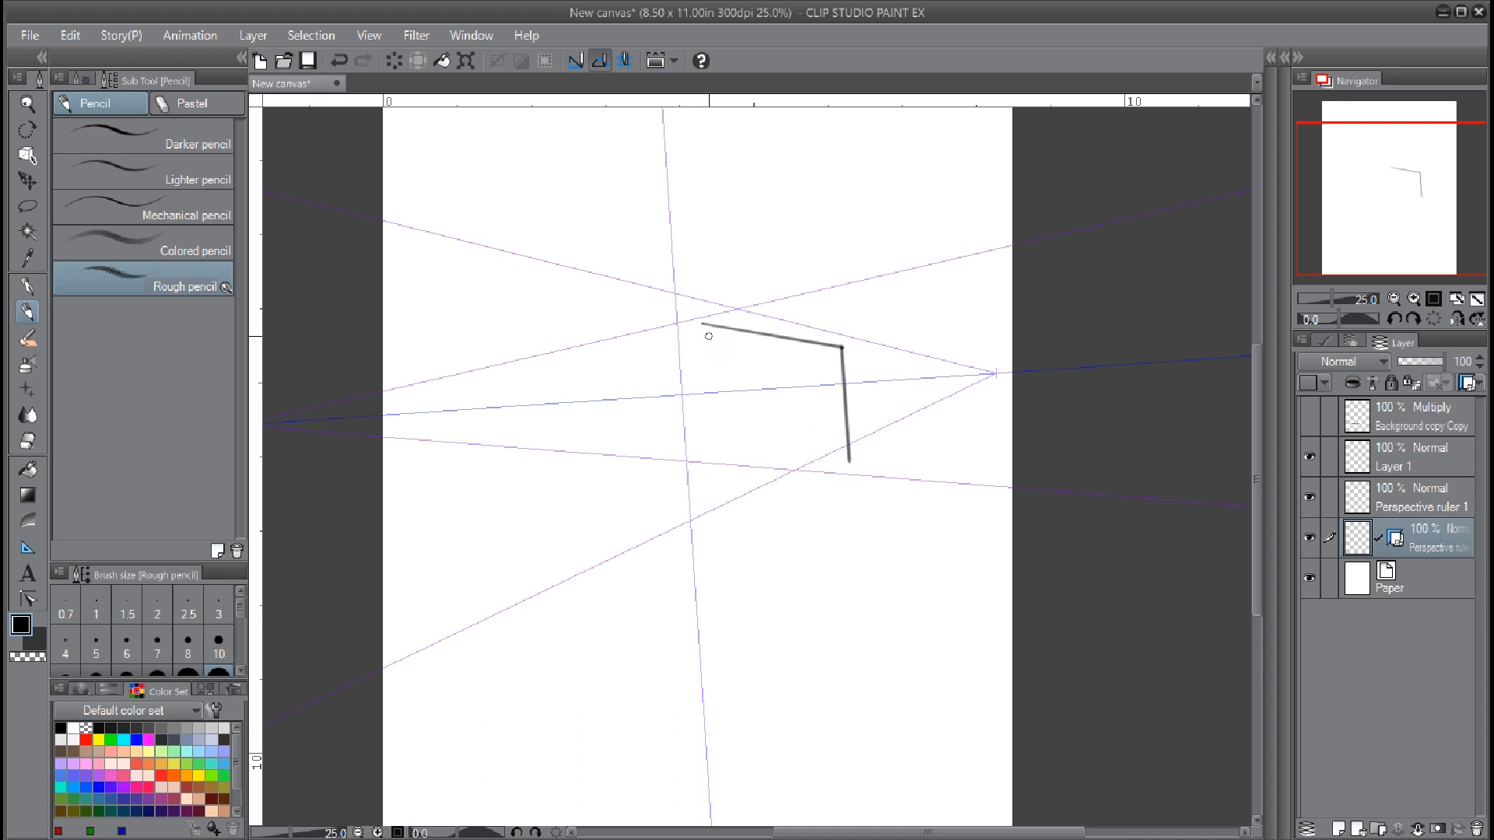
left_click_drag(710, 336, 711, 484)
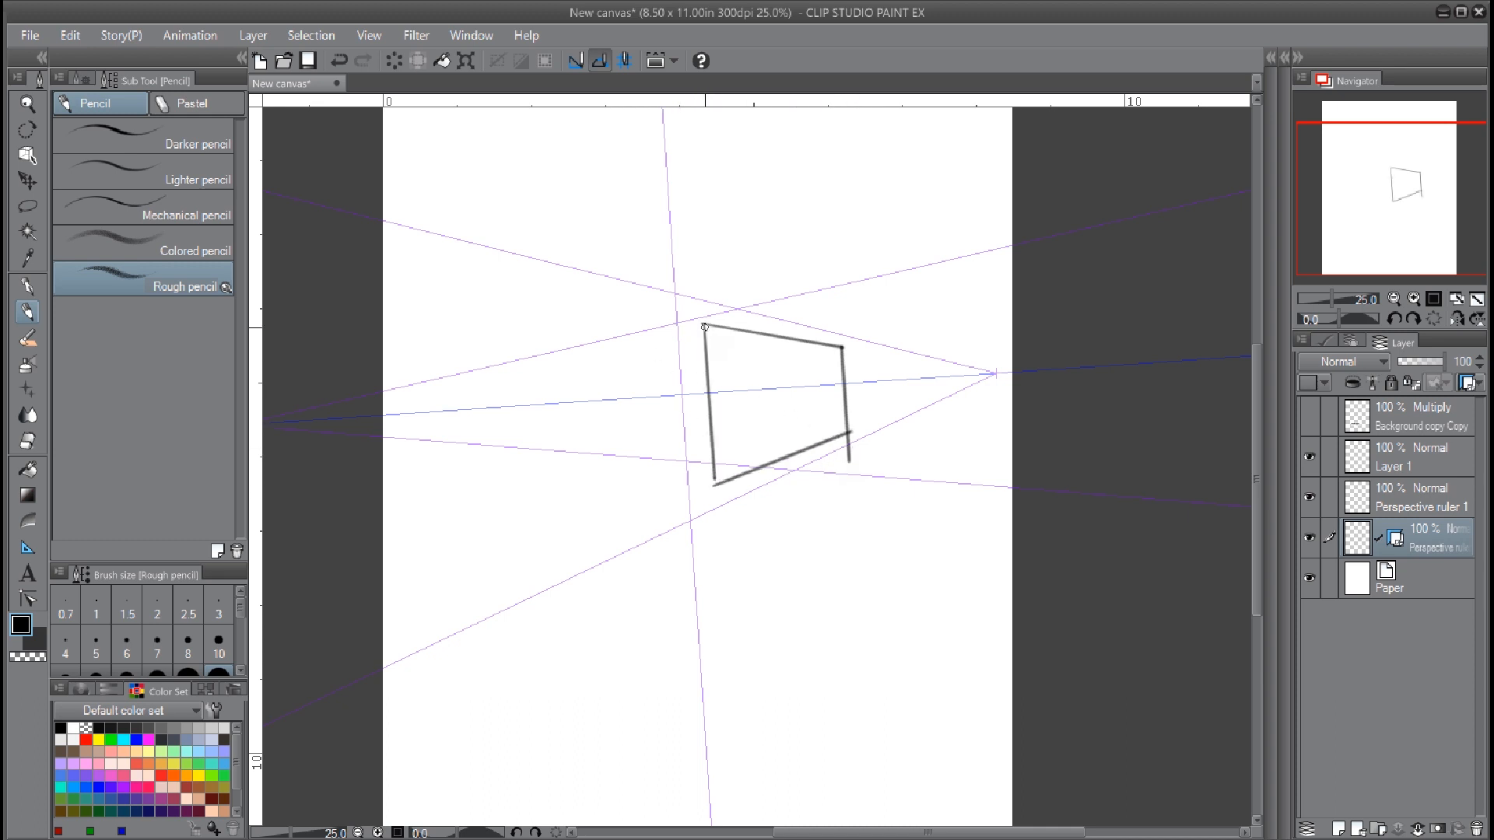
left_click_drag(705, 325, 664, 476)
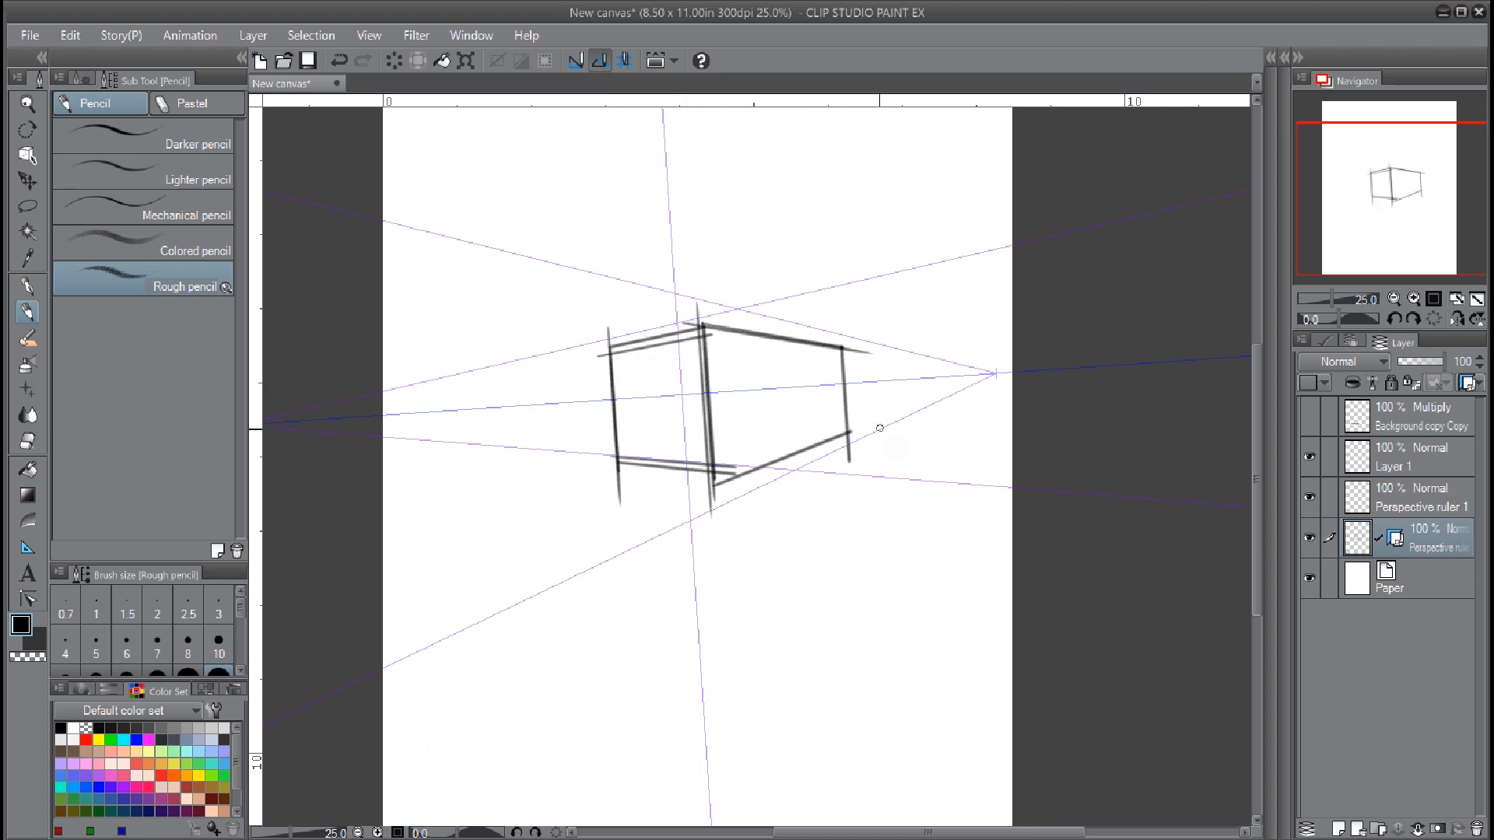
mouse_move(1195, 515)
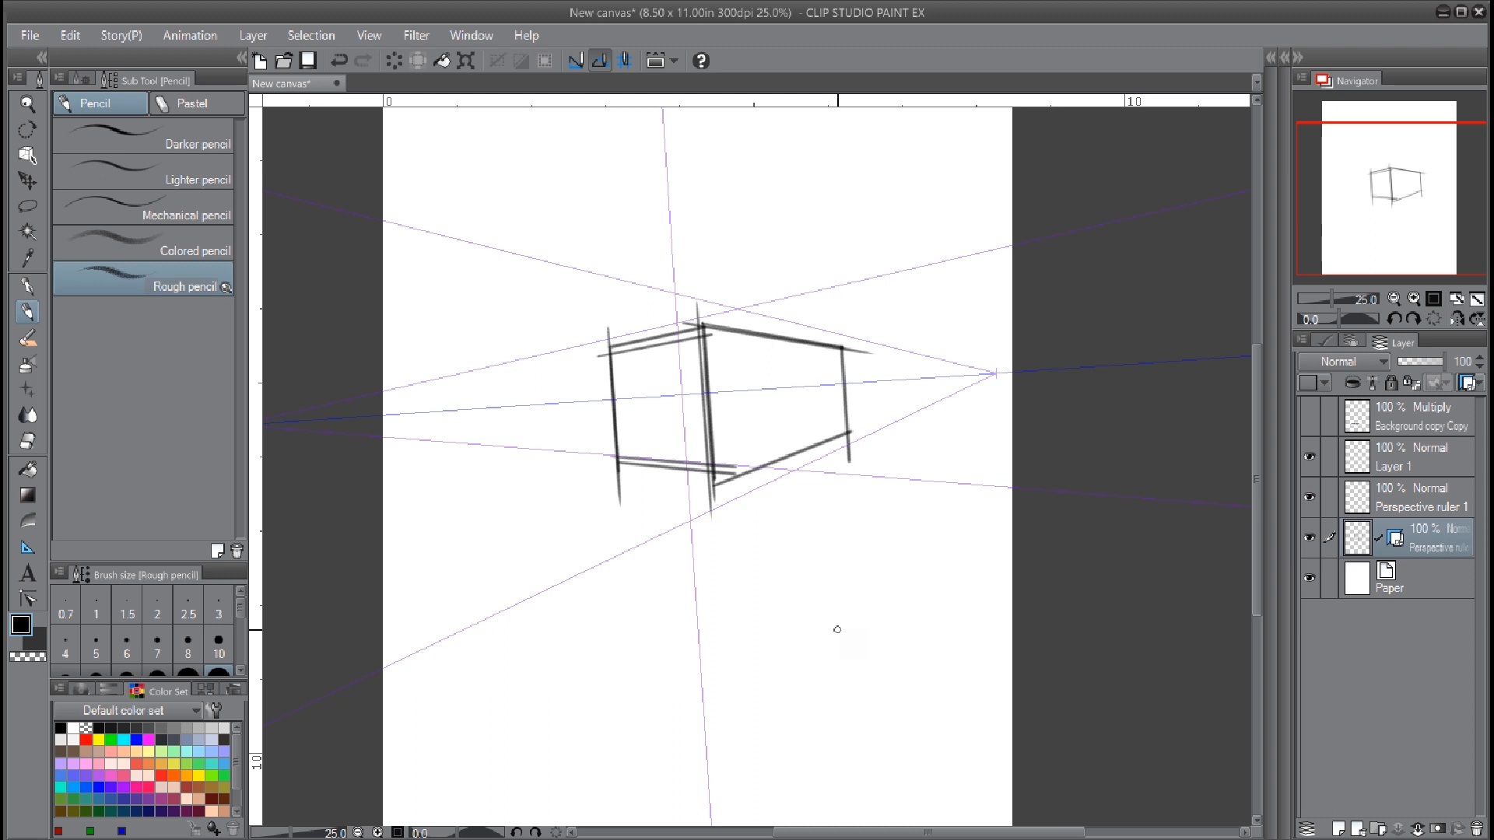
mouse_move(1018, 523)
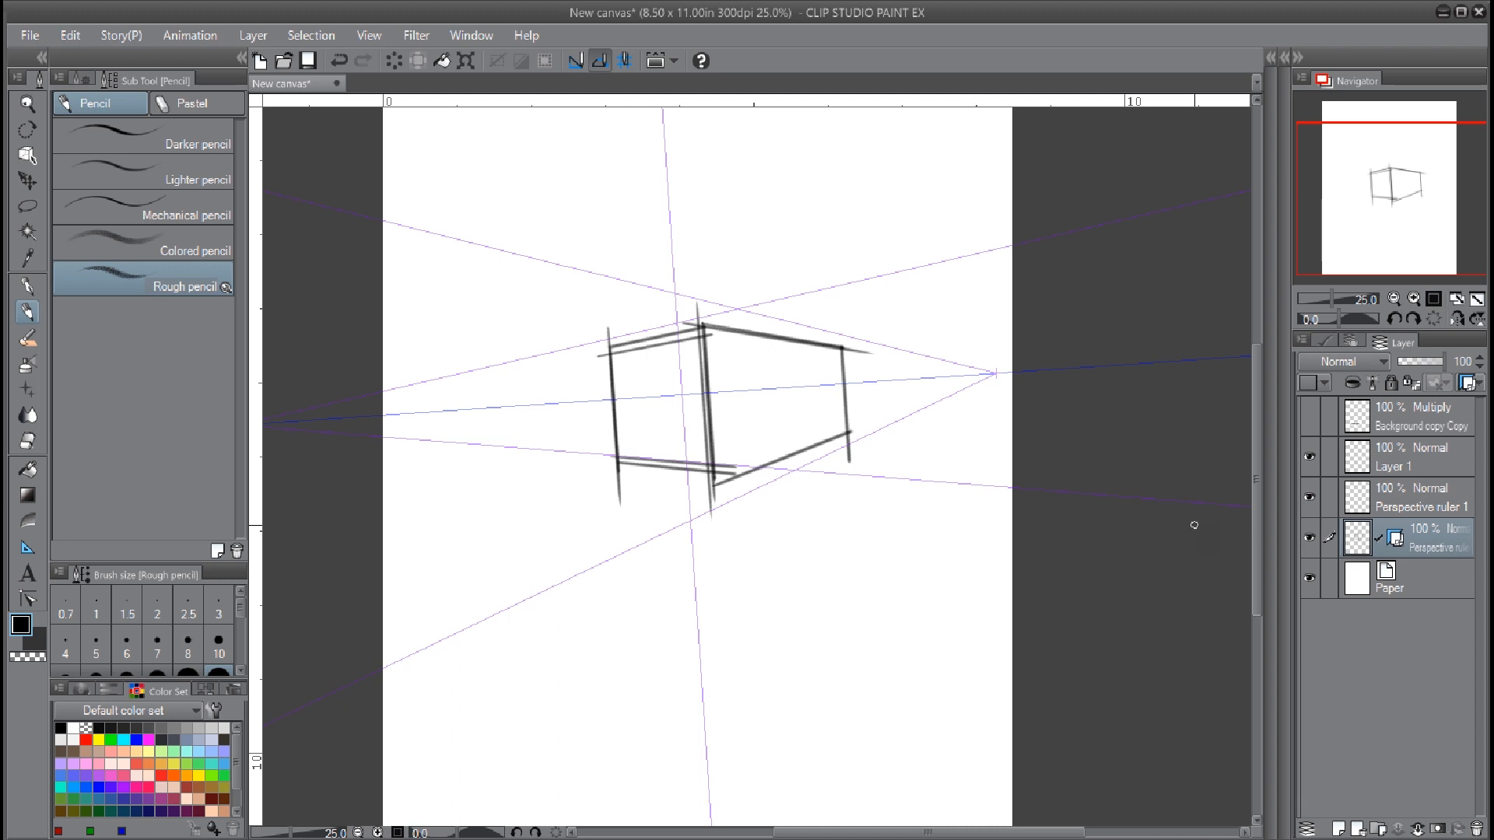
mouse_move(652, 367)
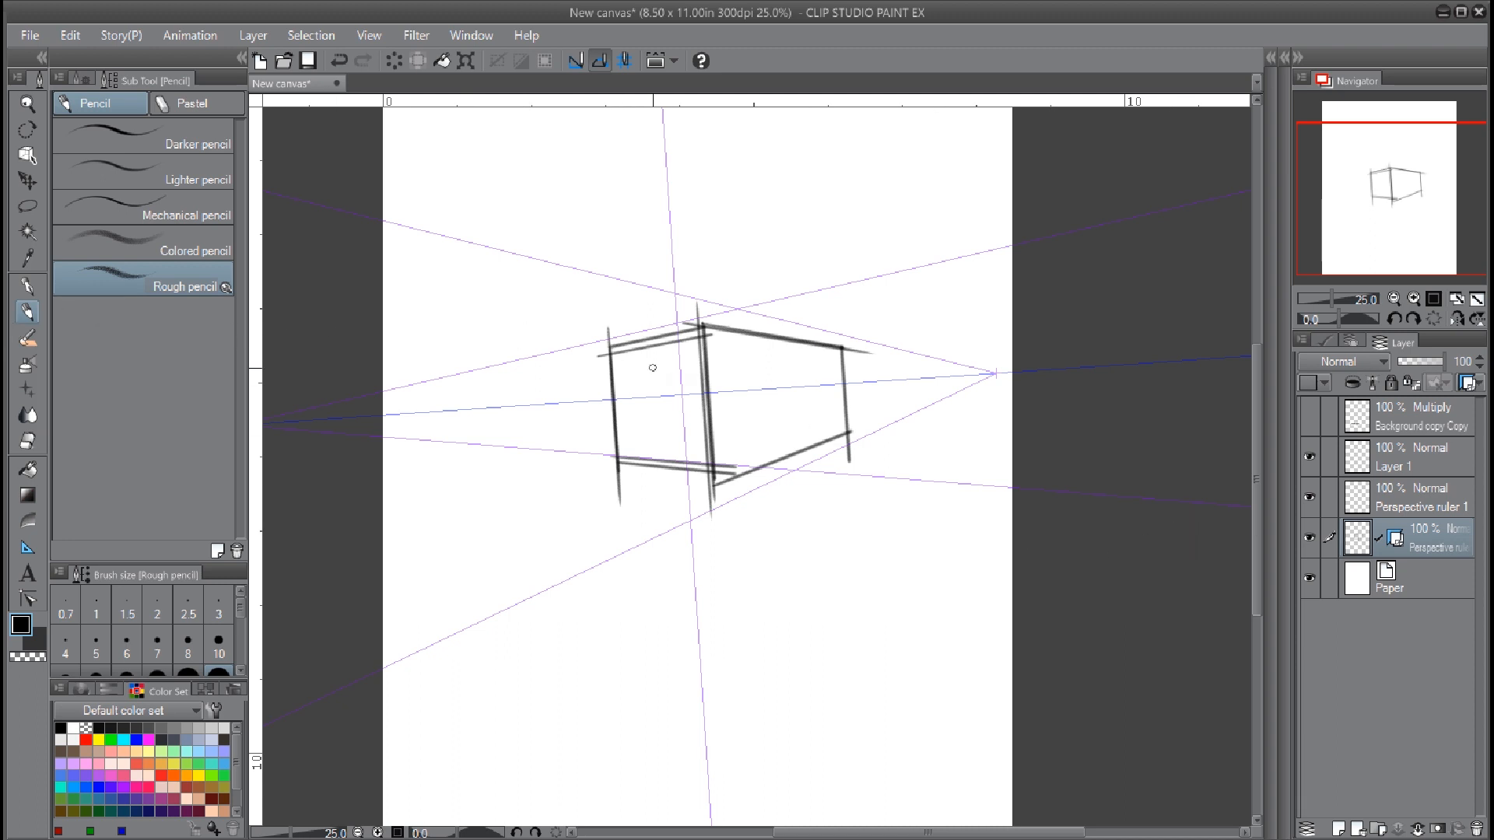
mouse_move(53, 327)
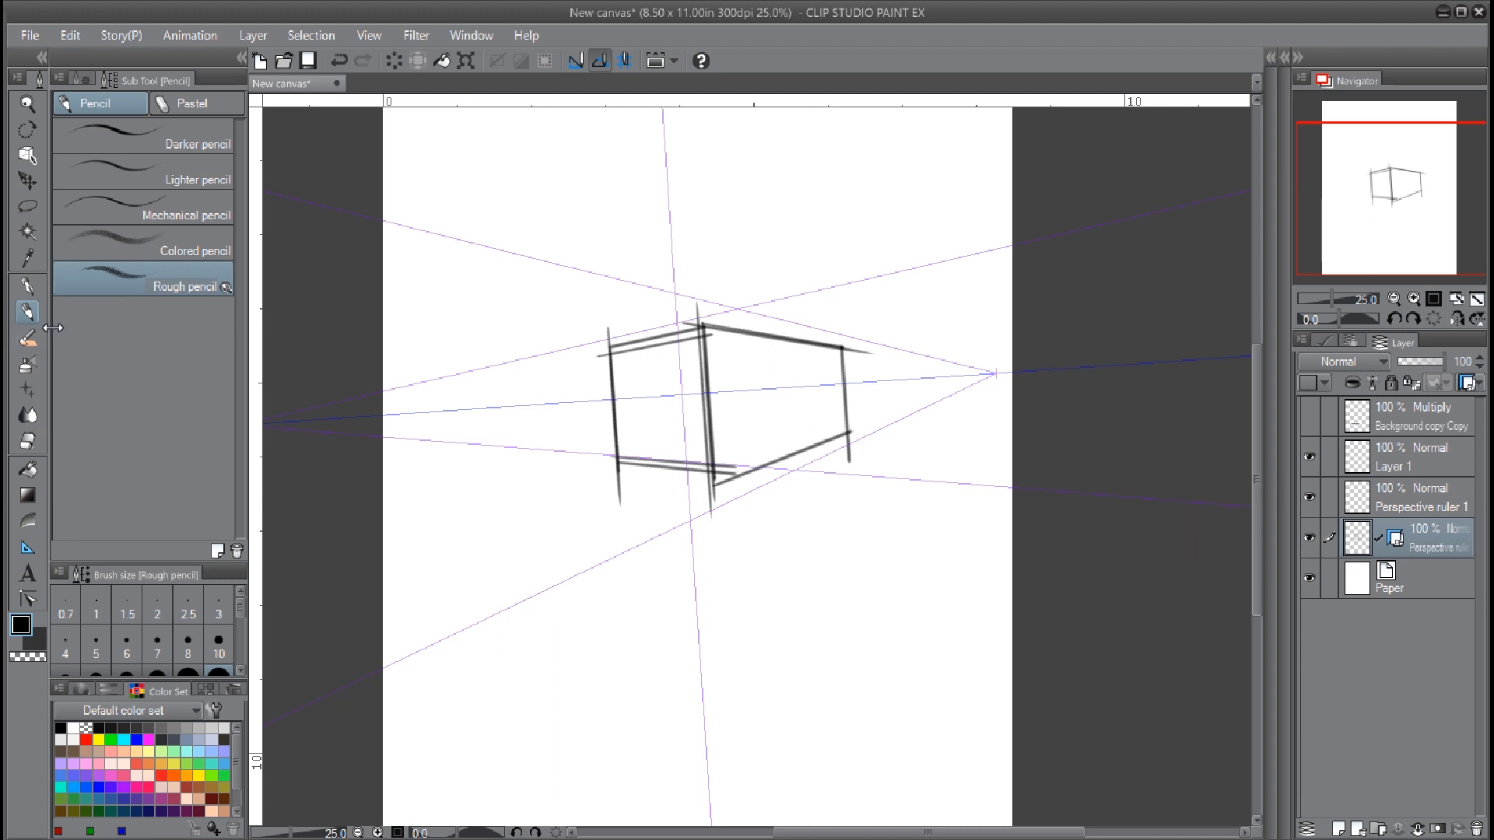
mouse_move(829, 282)
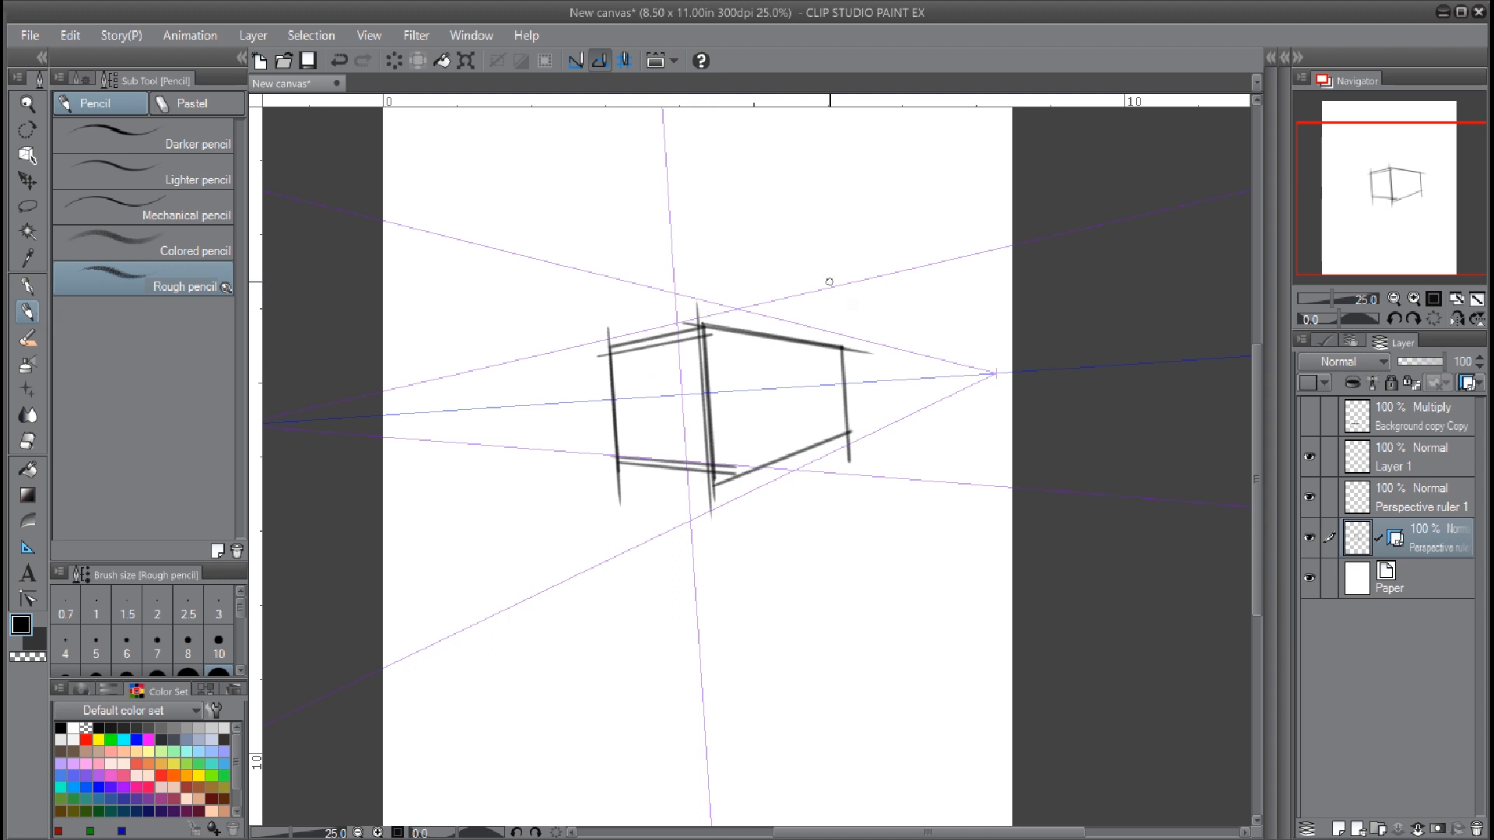
mouse_move(155, 187)
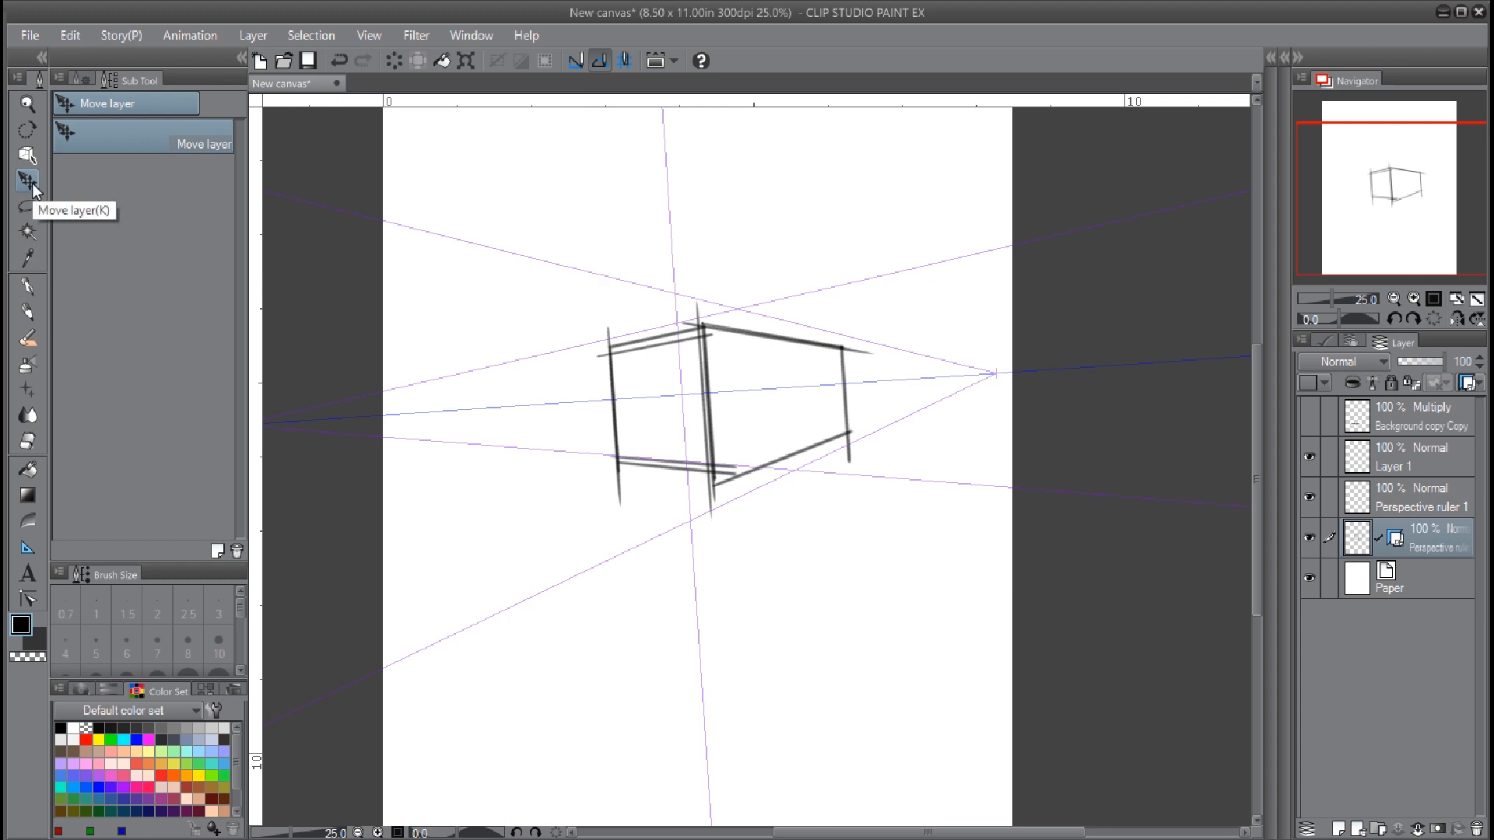
left_click(28, 156)
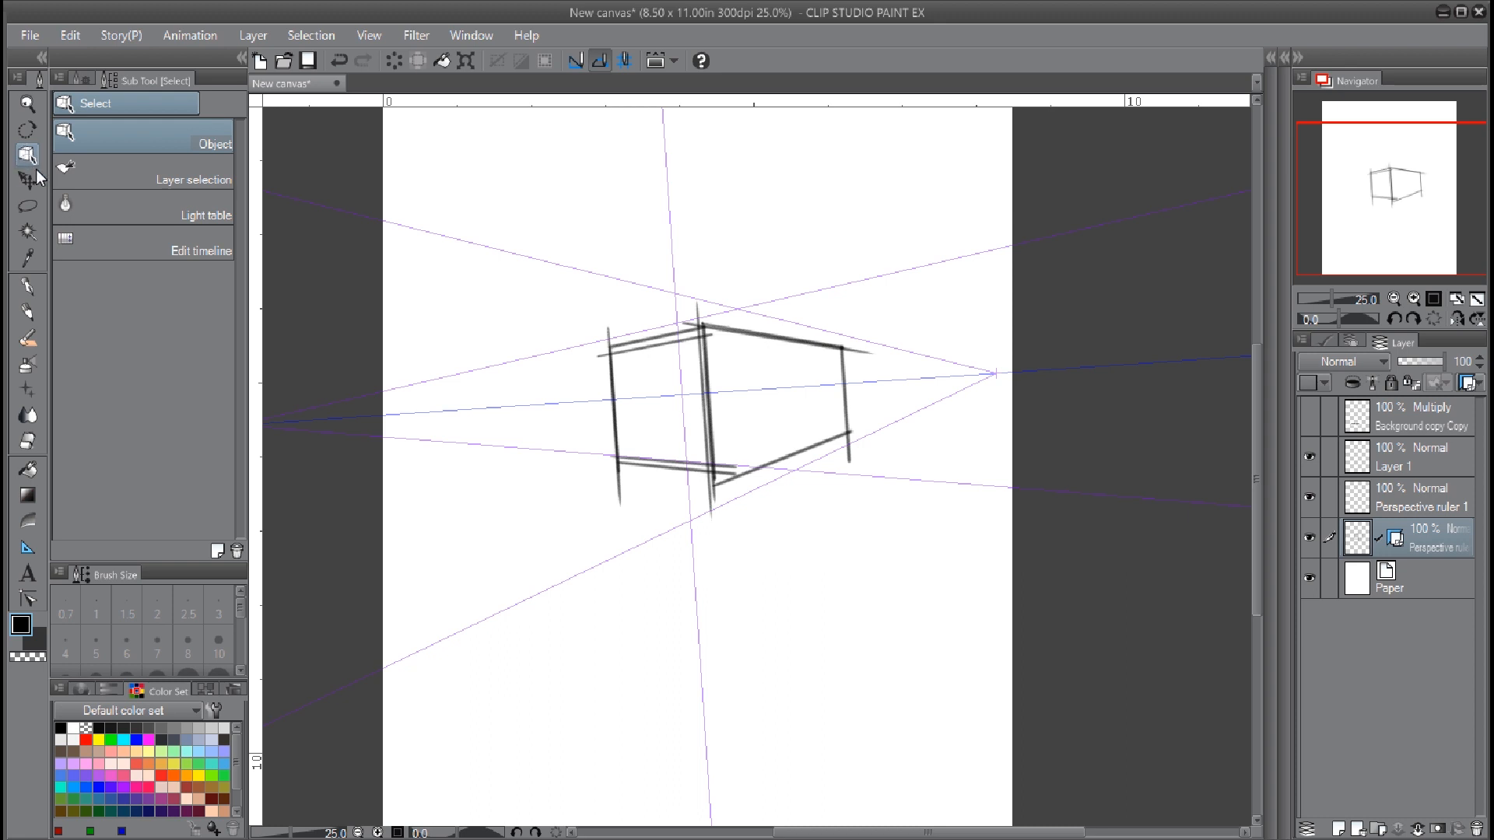
mouse_move(575, 313)
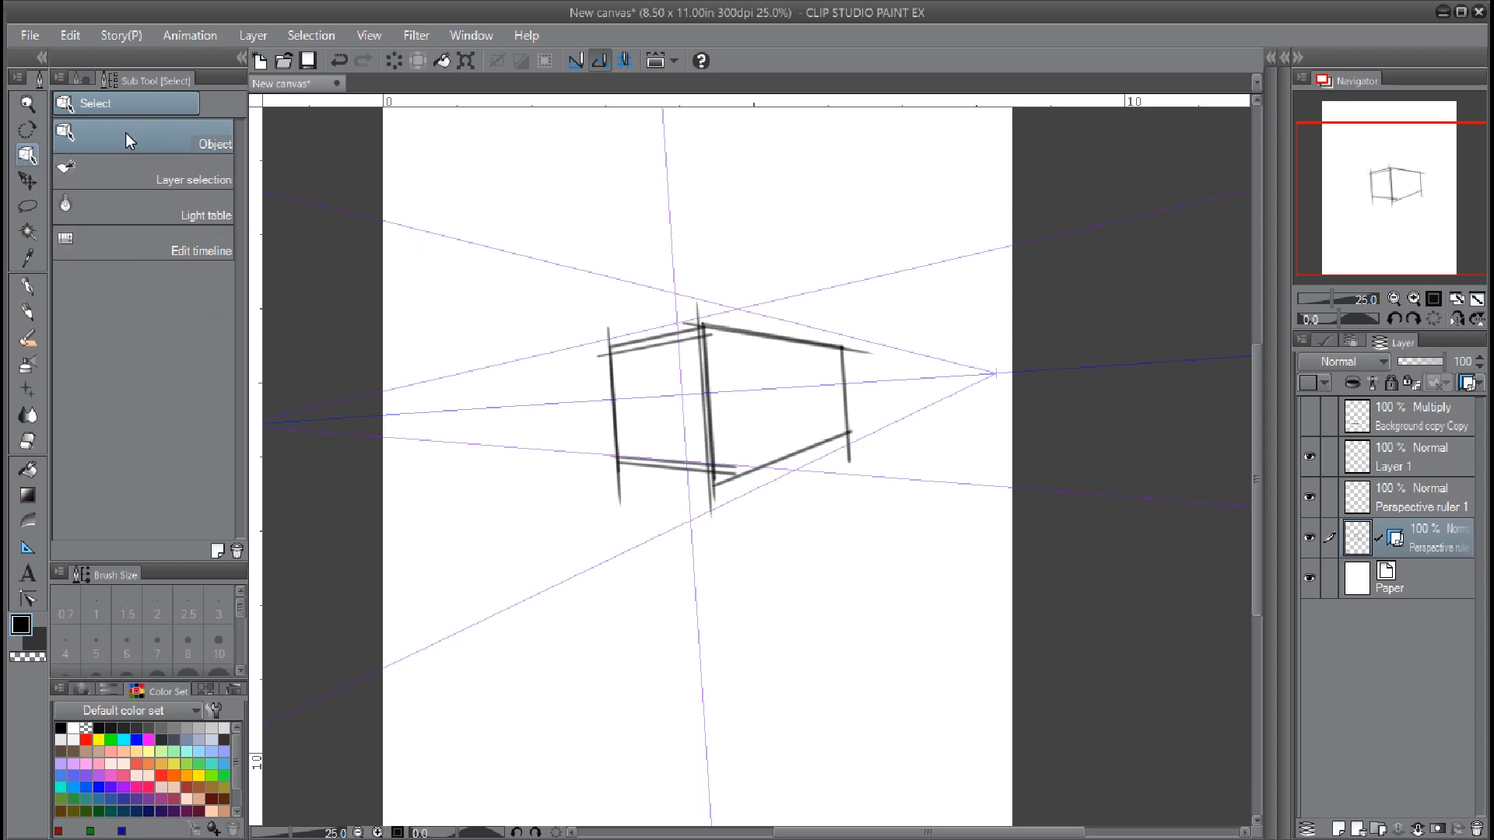
mouse_move(728, 306)
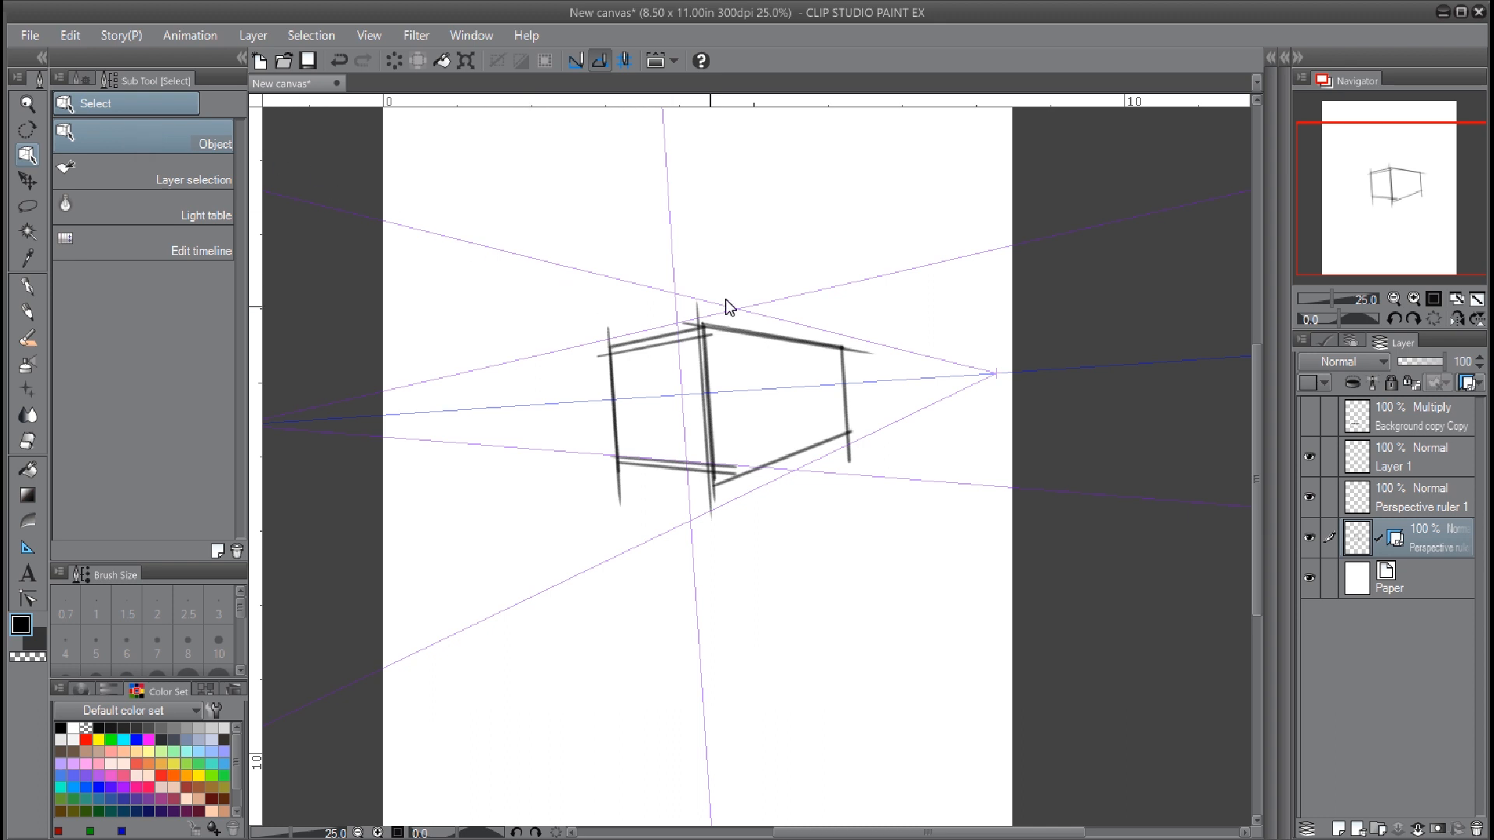
mouse_move(781, 306)
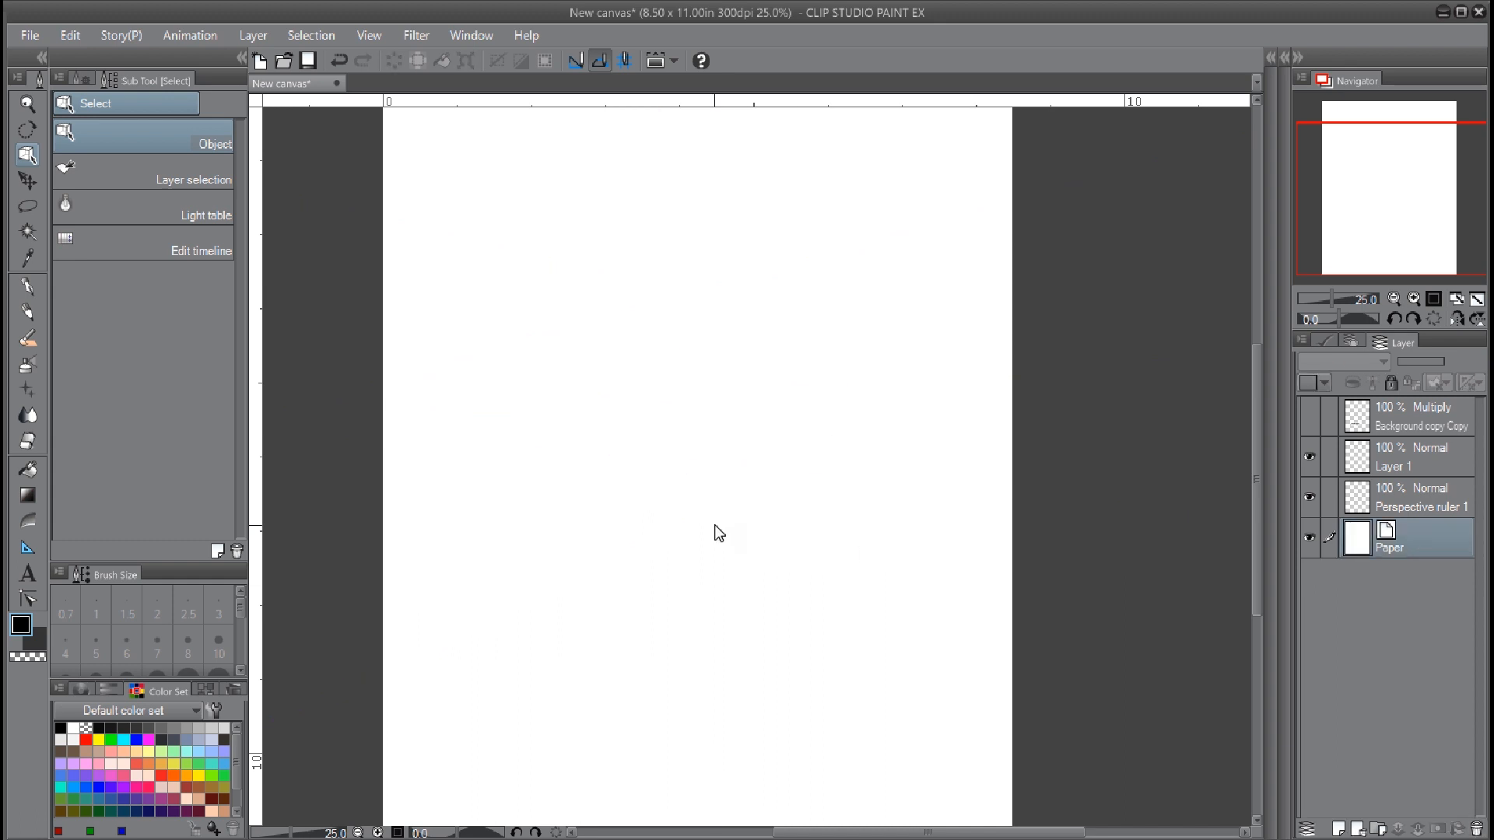
mouse_move(543, 393)
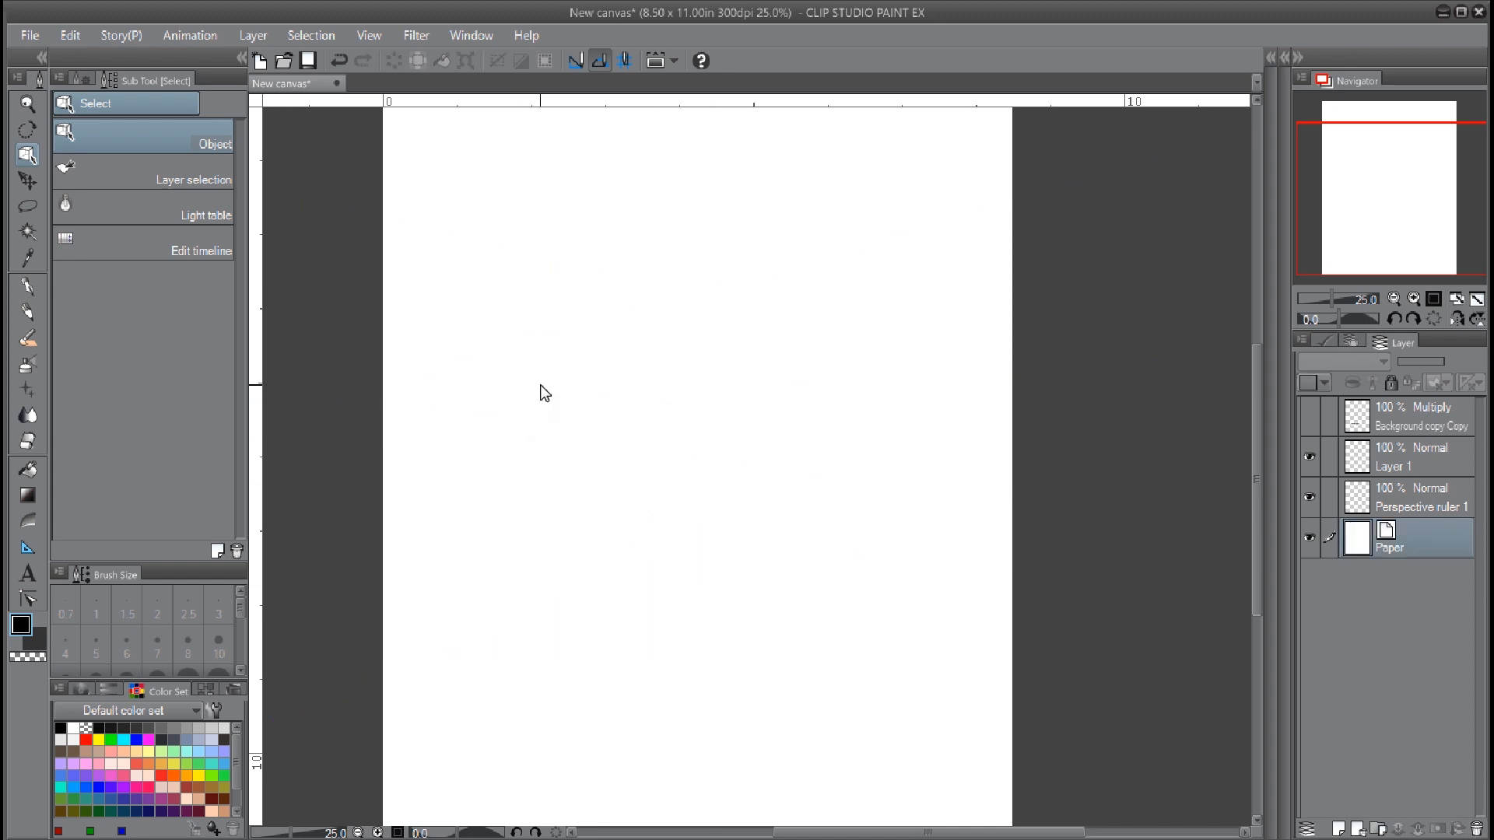
mouse_move(636, 414)
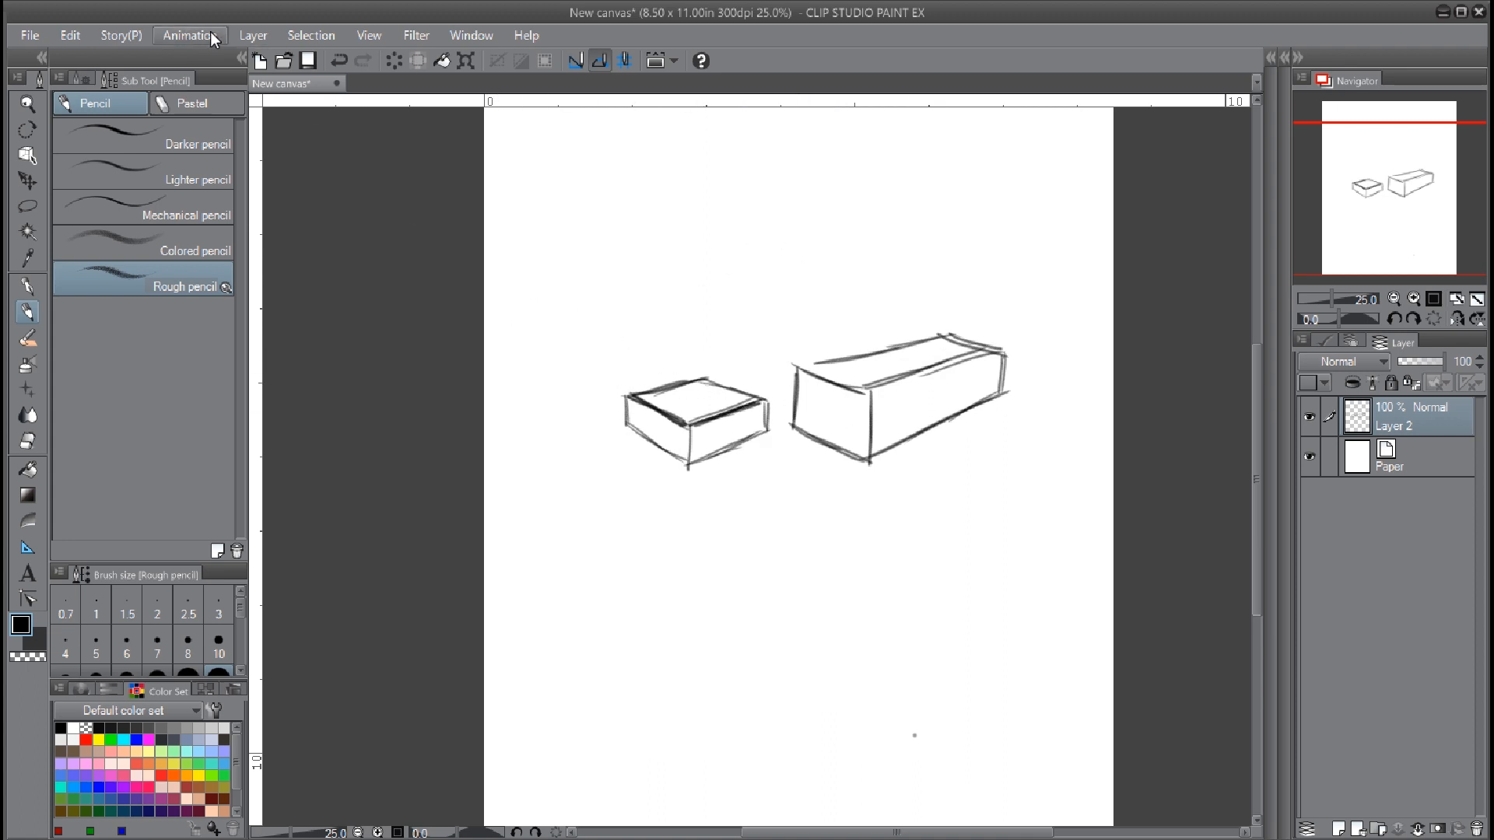
Create a new 2 points perspective ruler on its own layer over the two box sketches
left_click(252, 35)
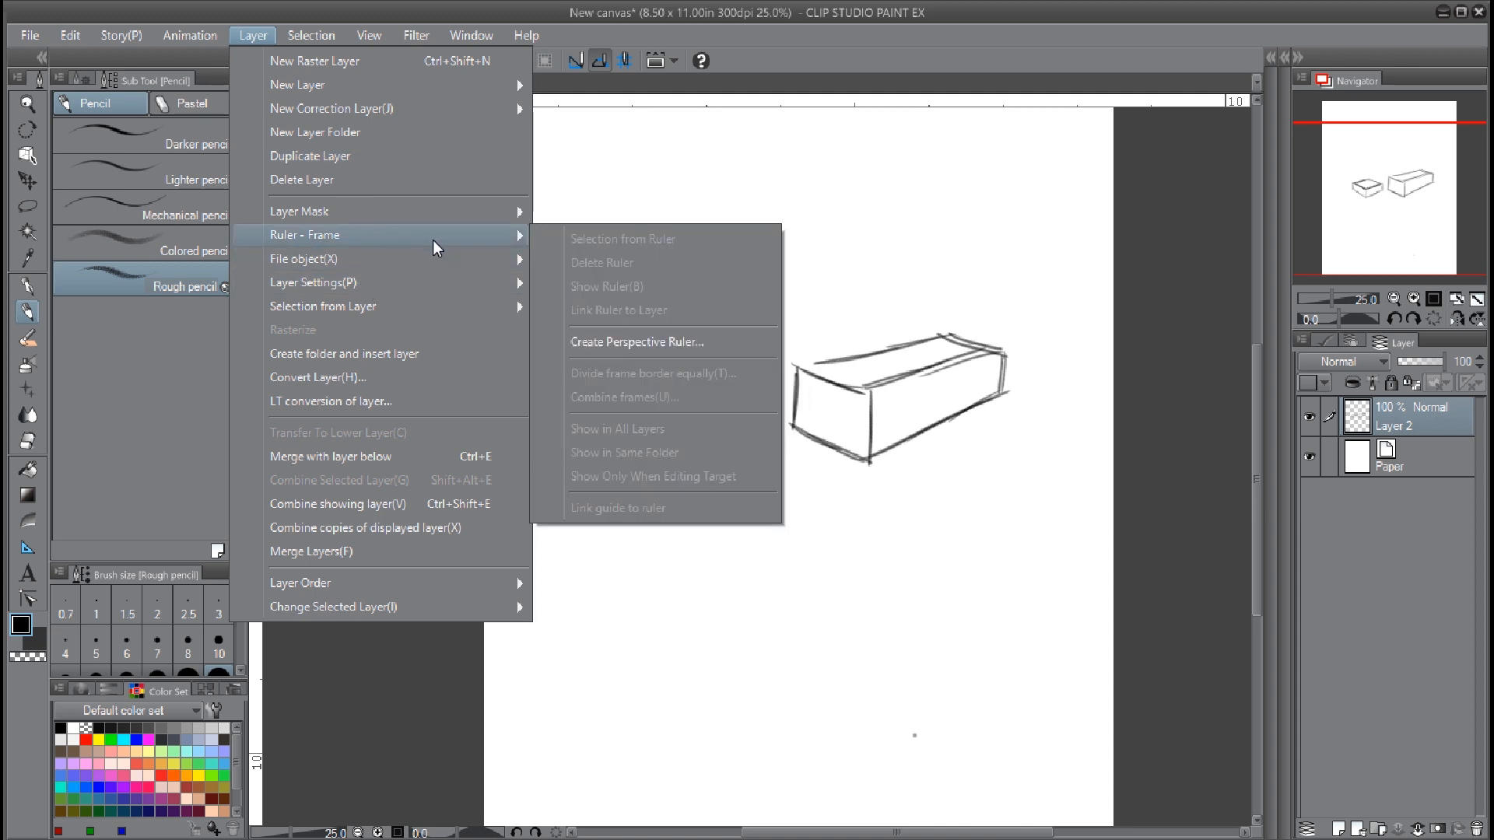
left_click(637, 342)
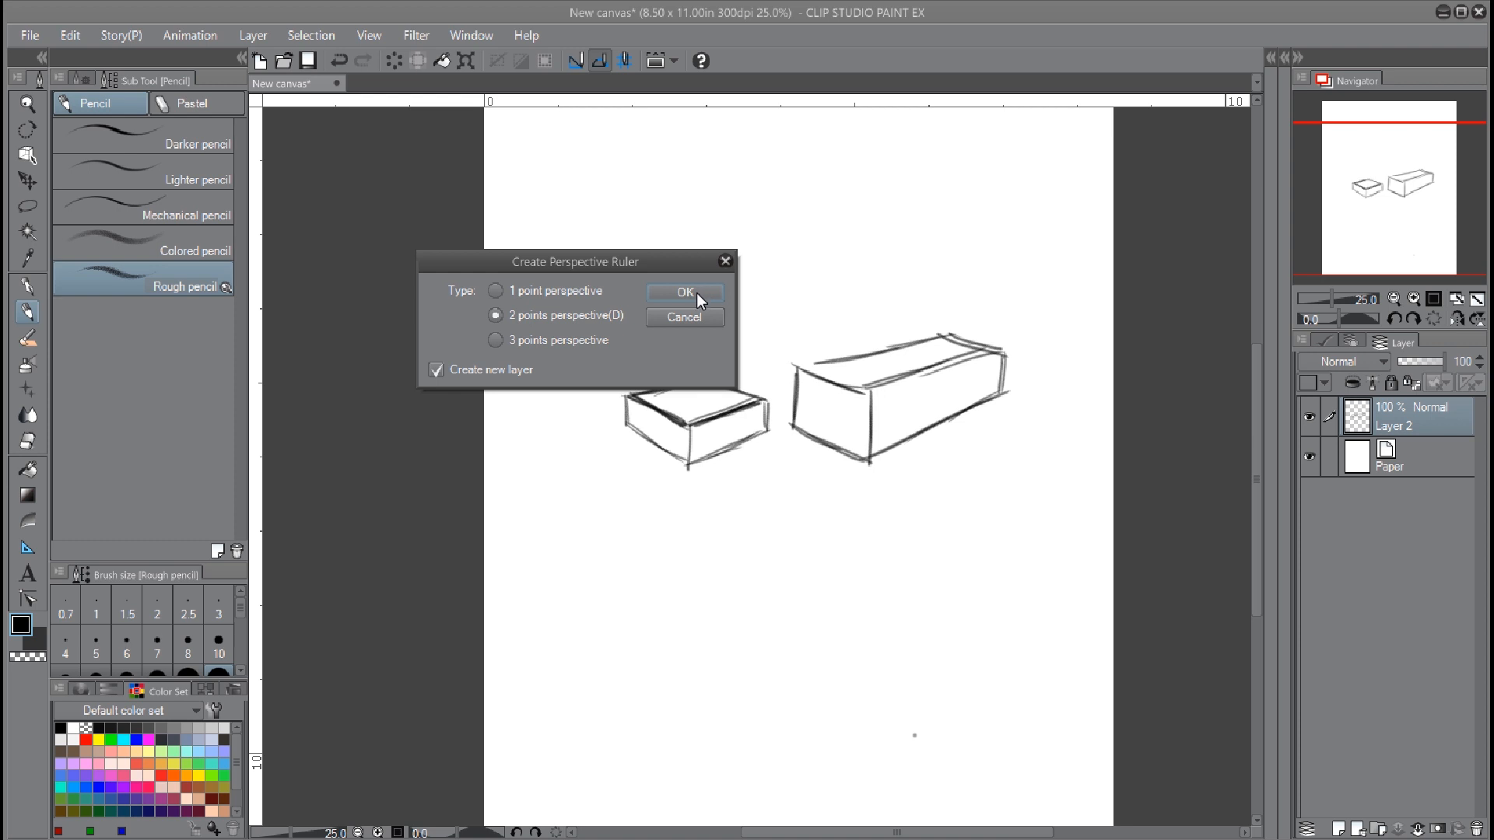
left_click(684, 292)
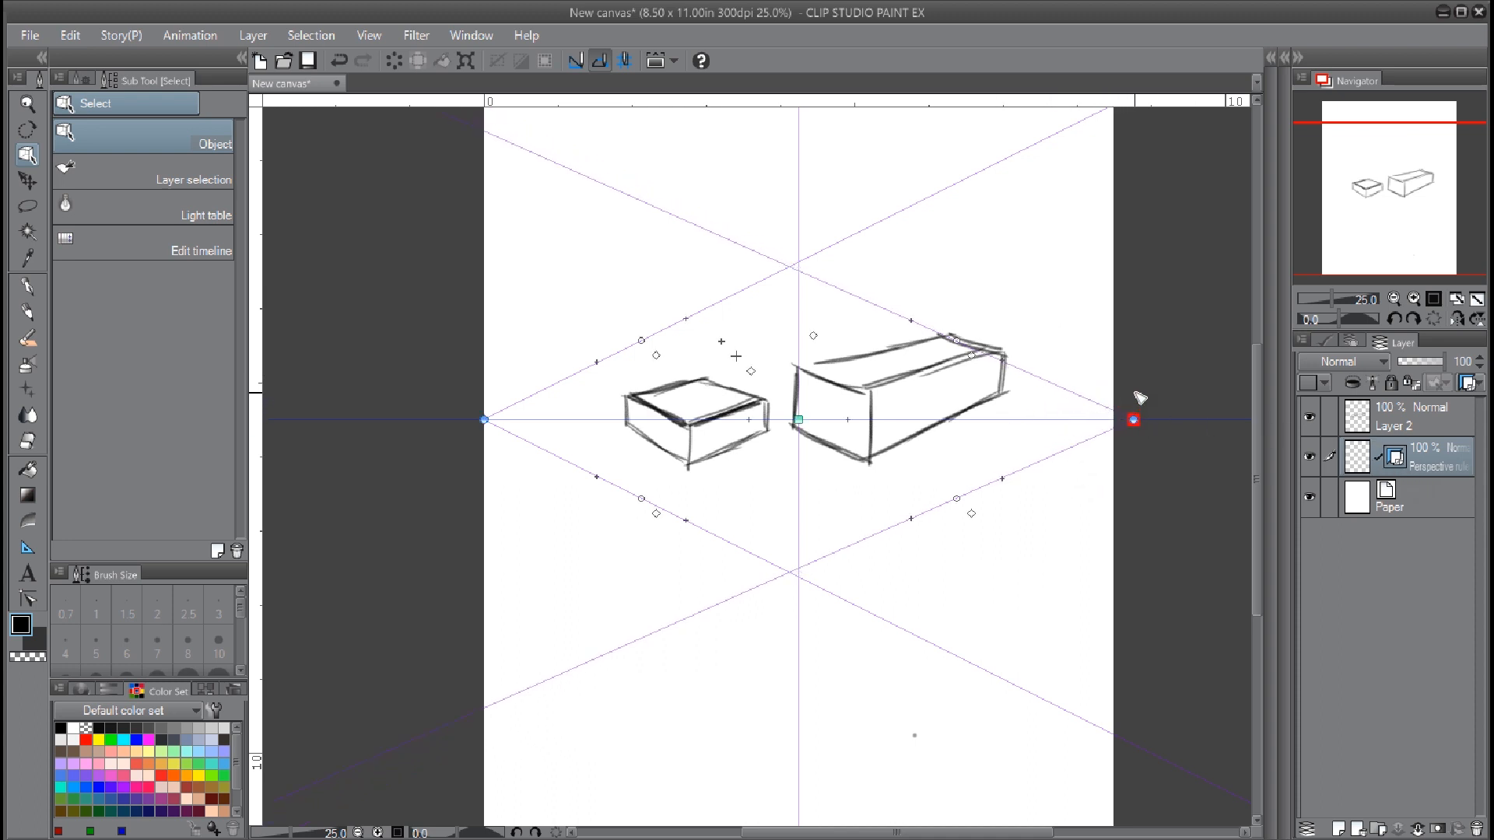
Drag both vanishing points outward and the horizon so the guides align with the sketched box edges
left_click_drag(1134, 420, 1237, 420)
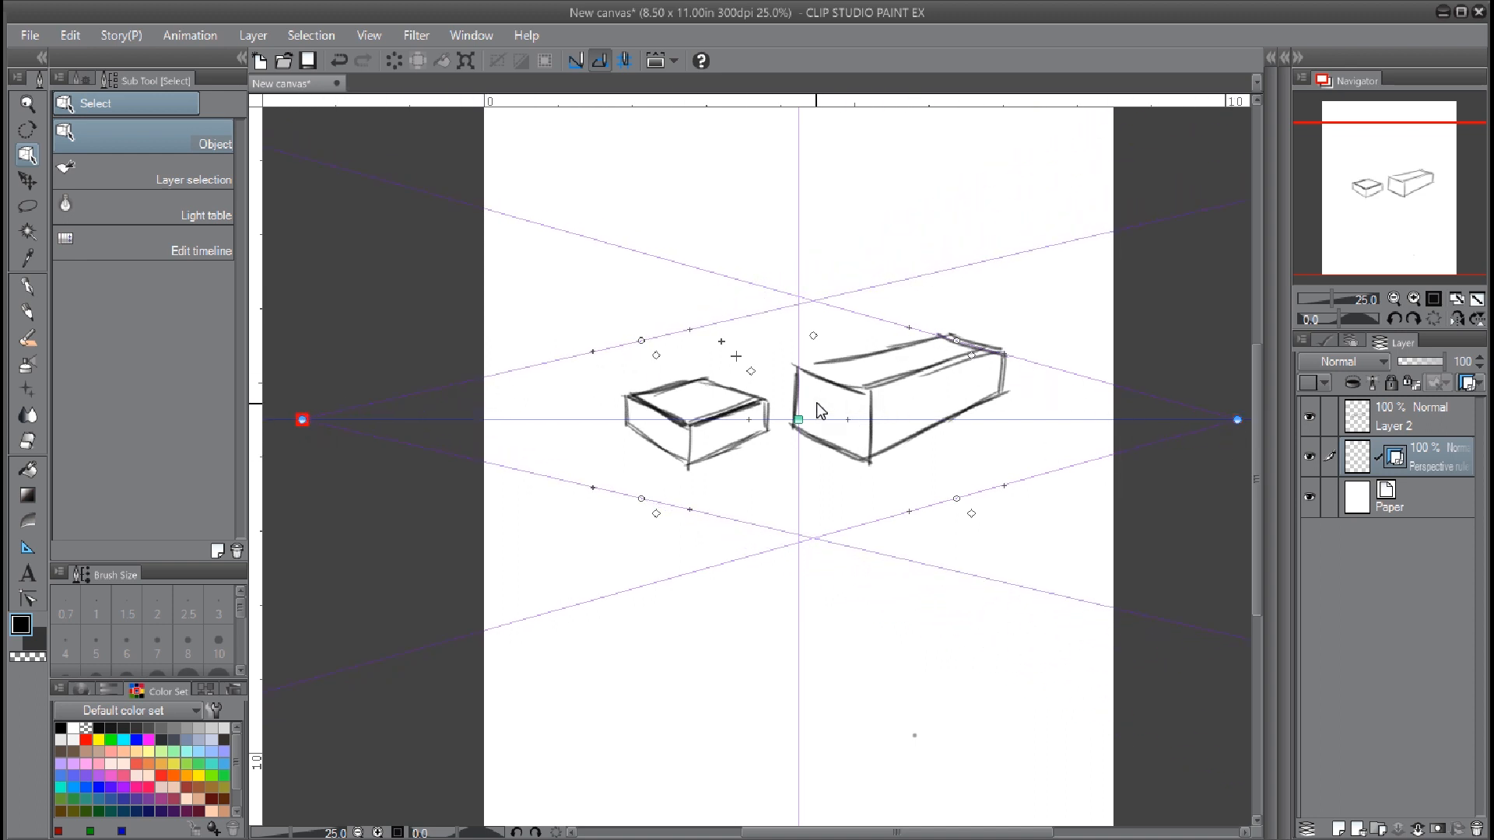
left_click_drag(796, 418, 790, 231)
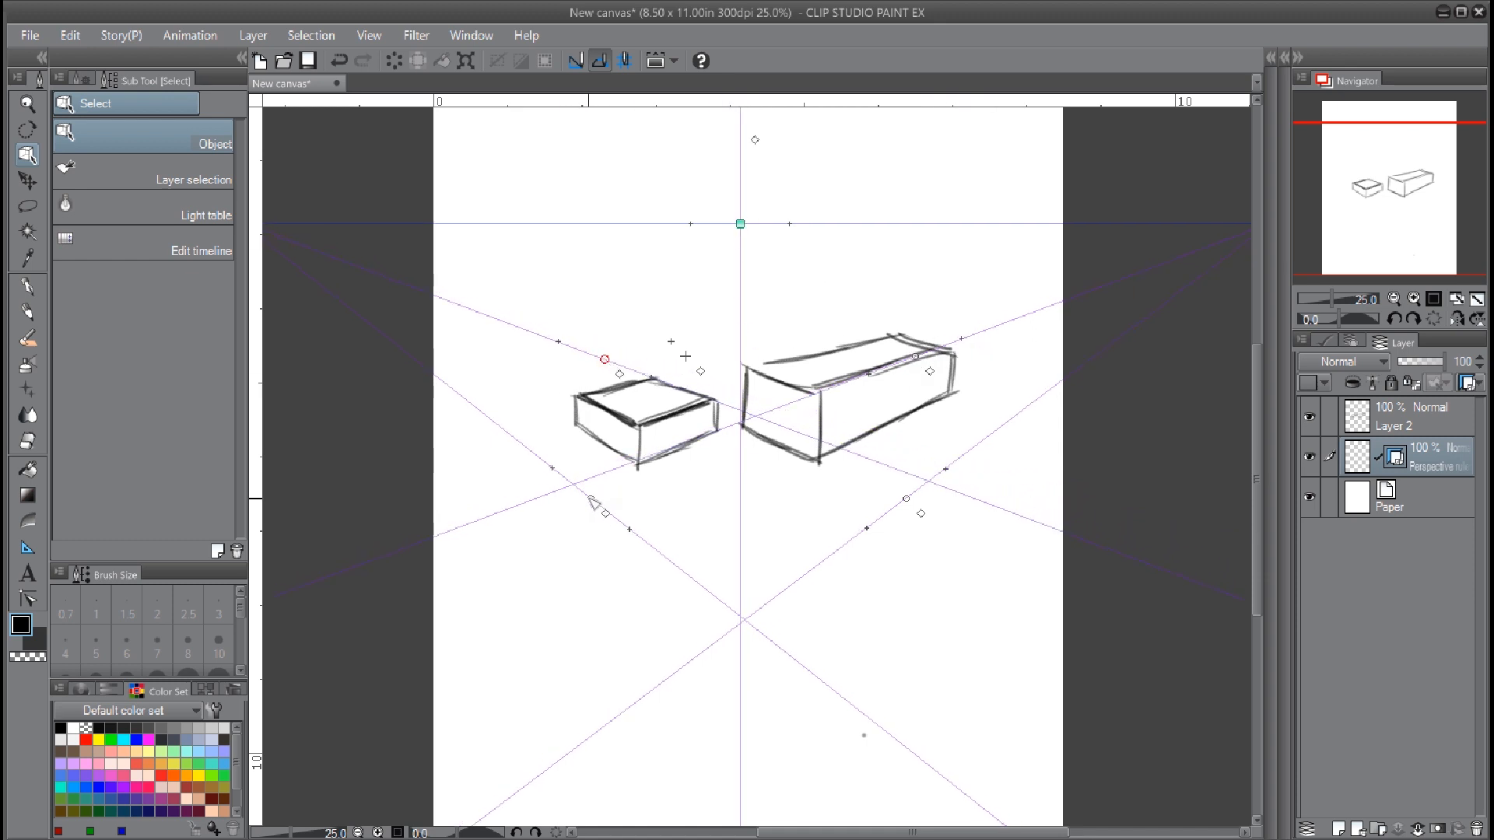
left_click_drag(604, 360, 636, 421)
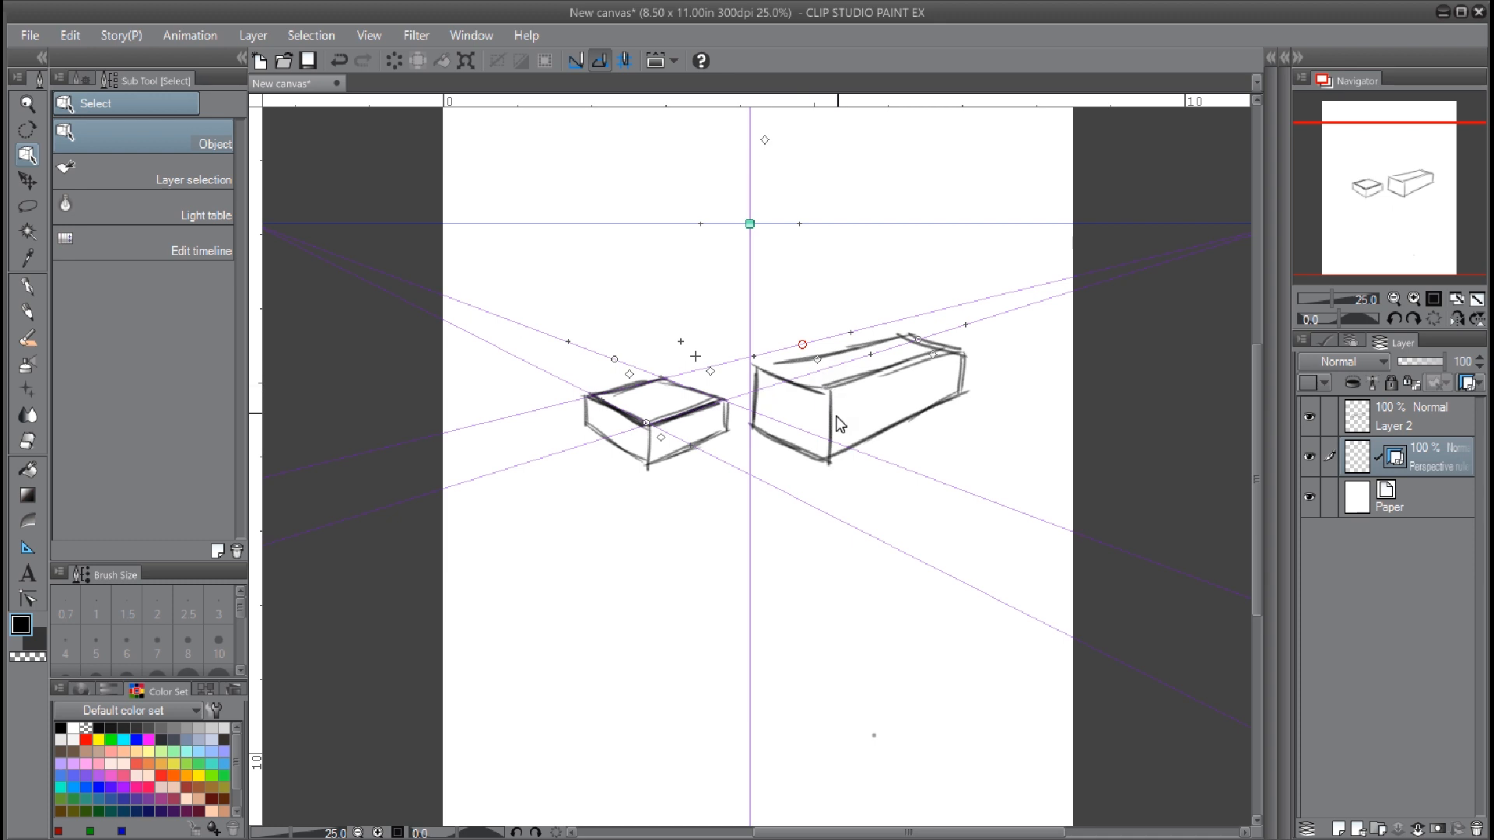
mouse_move(792, 396)
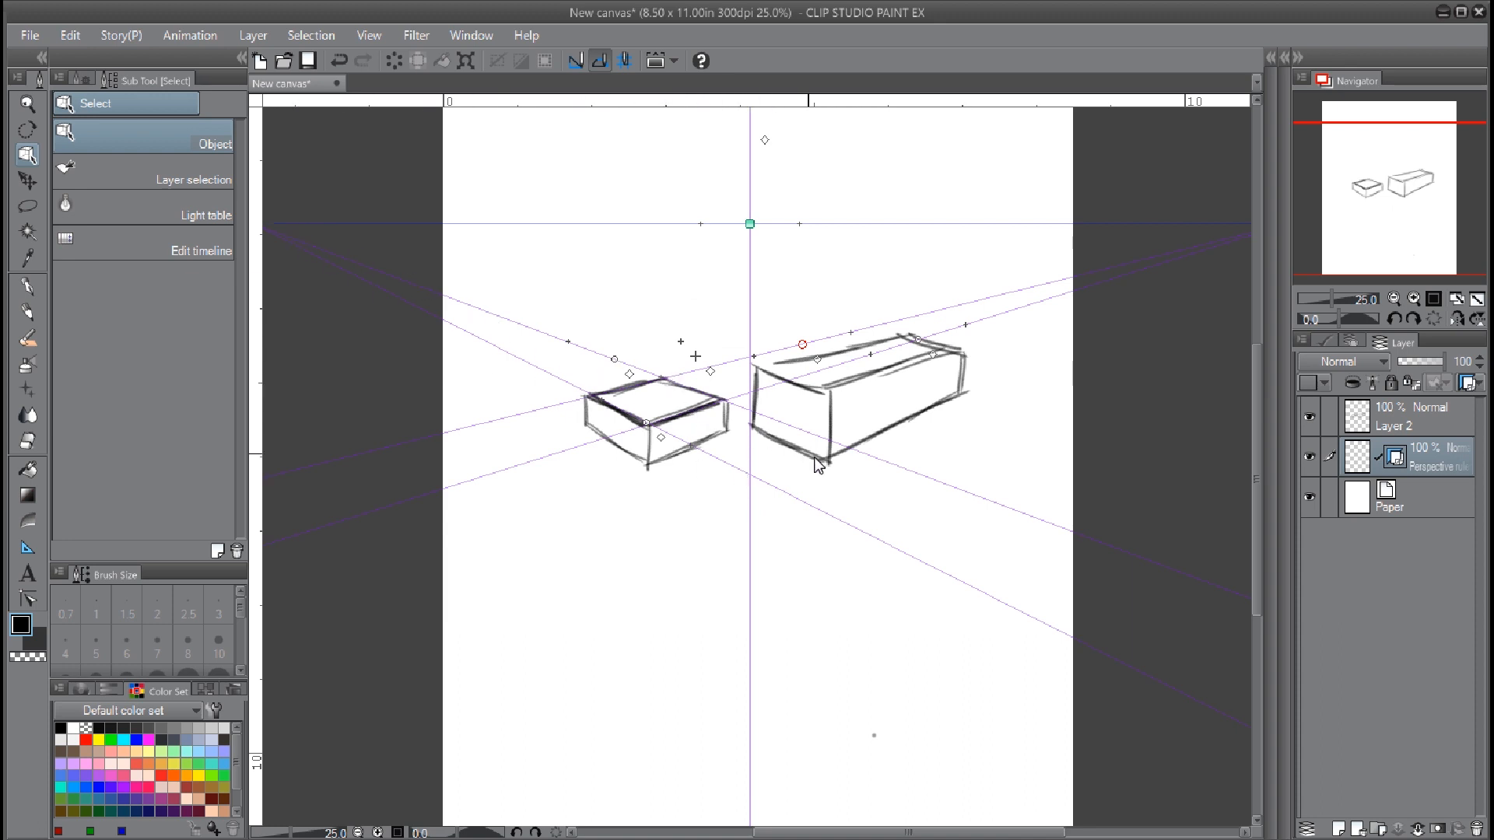
mouse_move(780, 427)
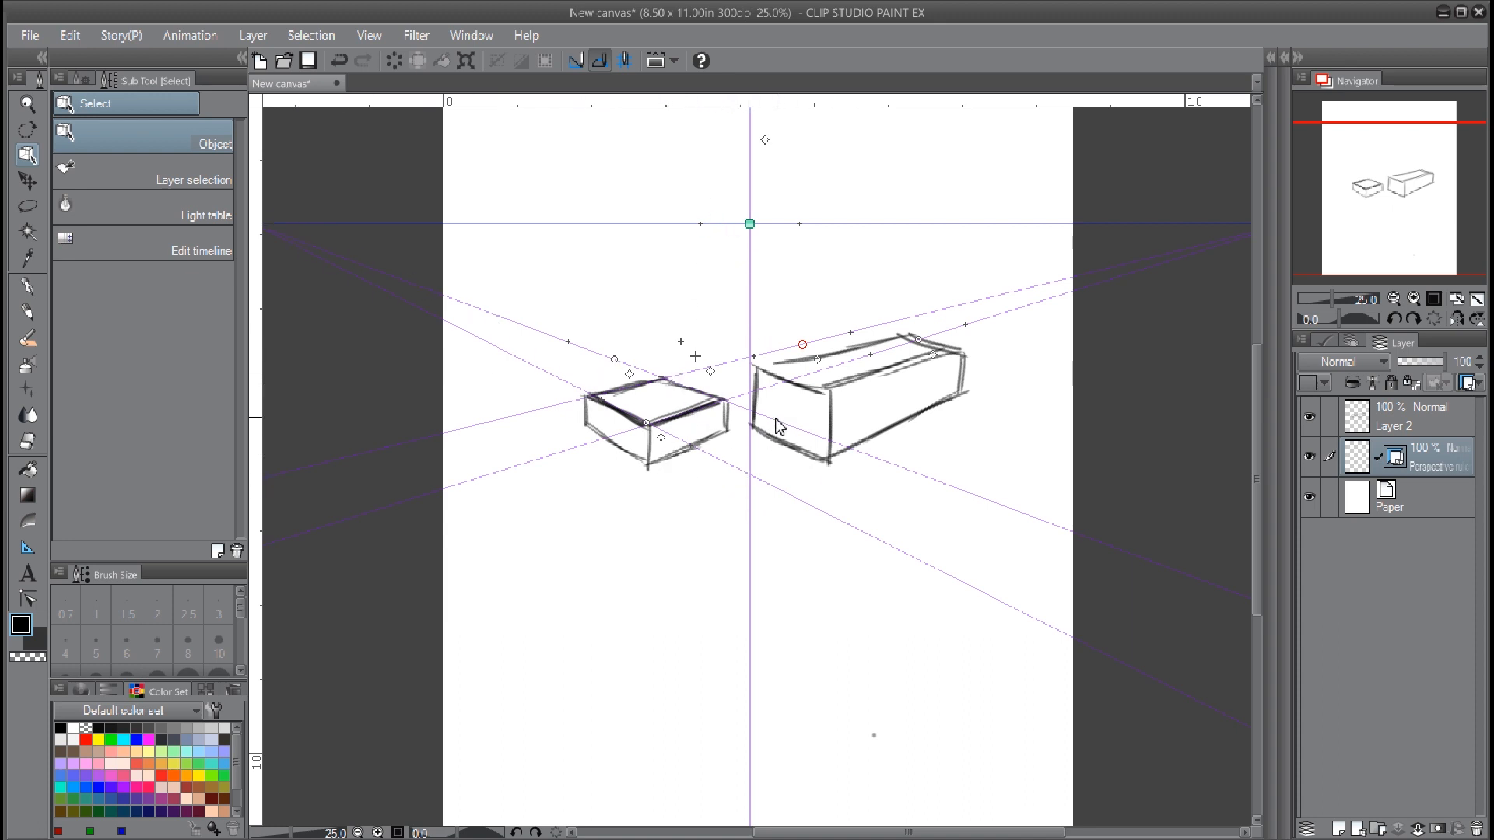
mouse_move(660, 223)
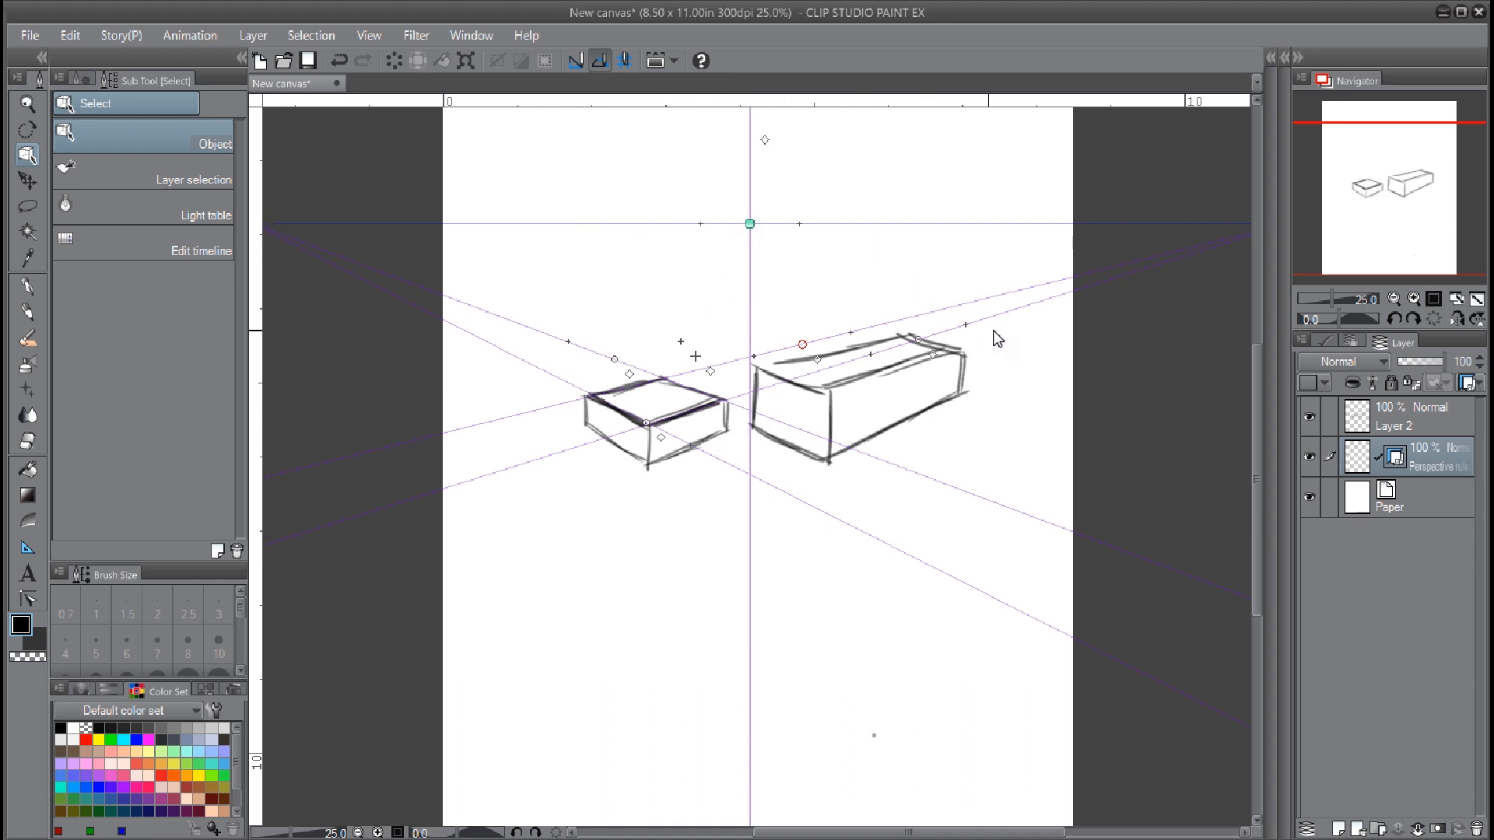
mouse_move(327, 294)
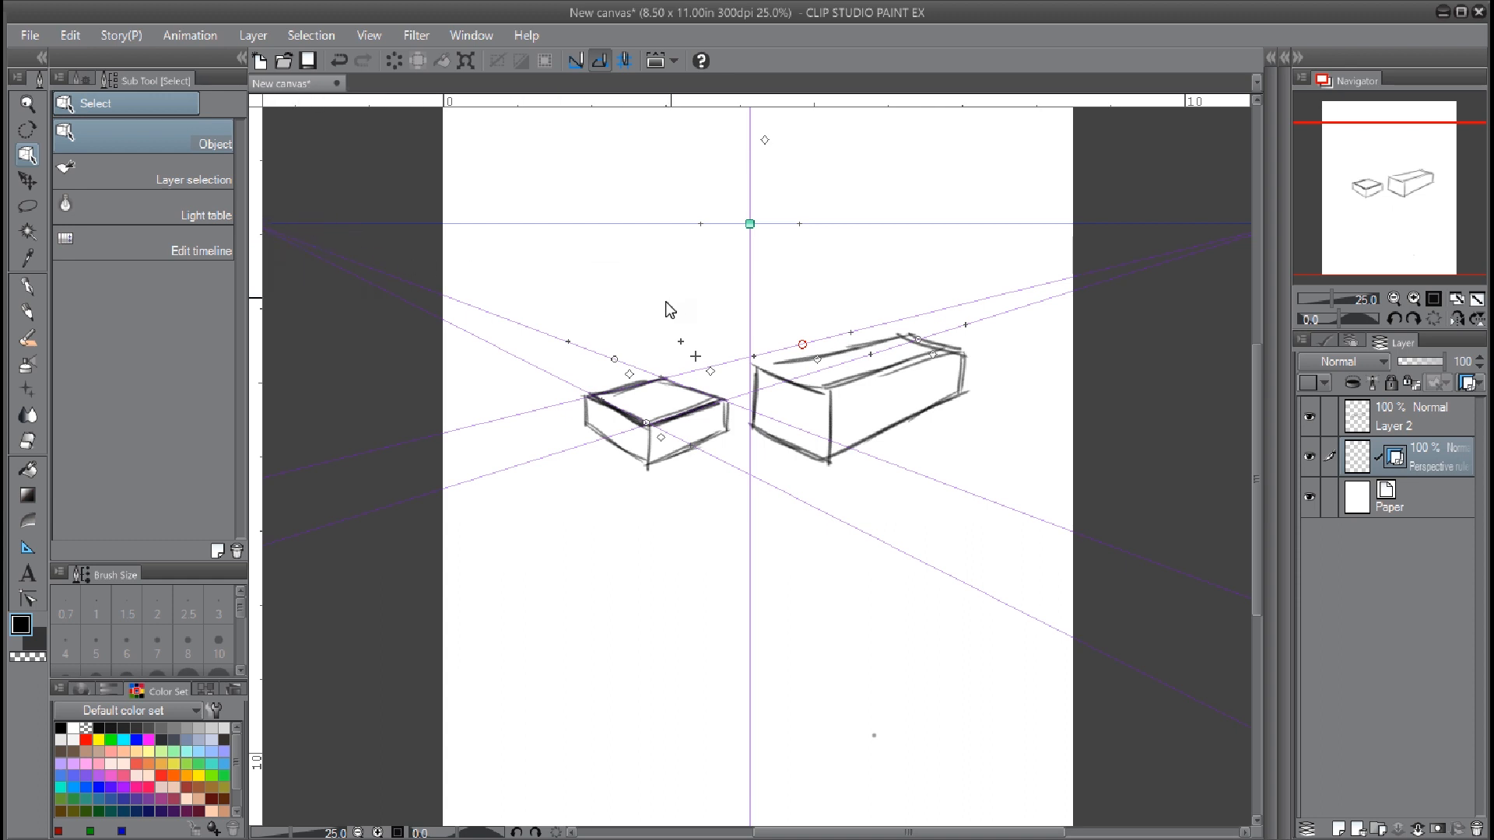
mouse_move(659, 335)
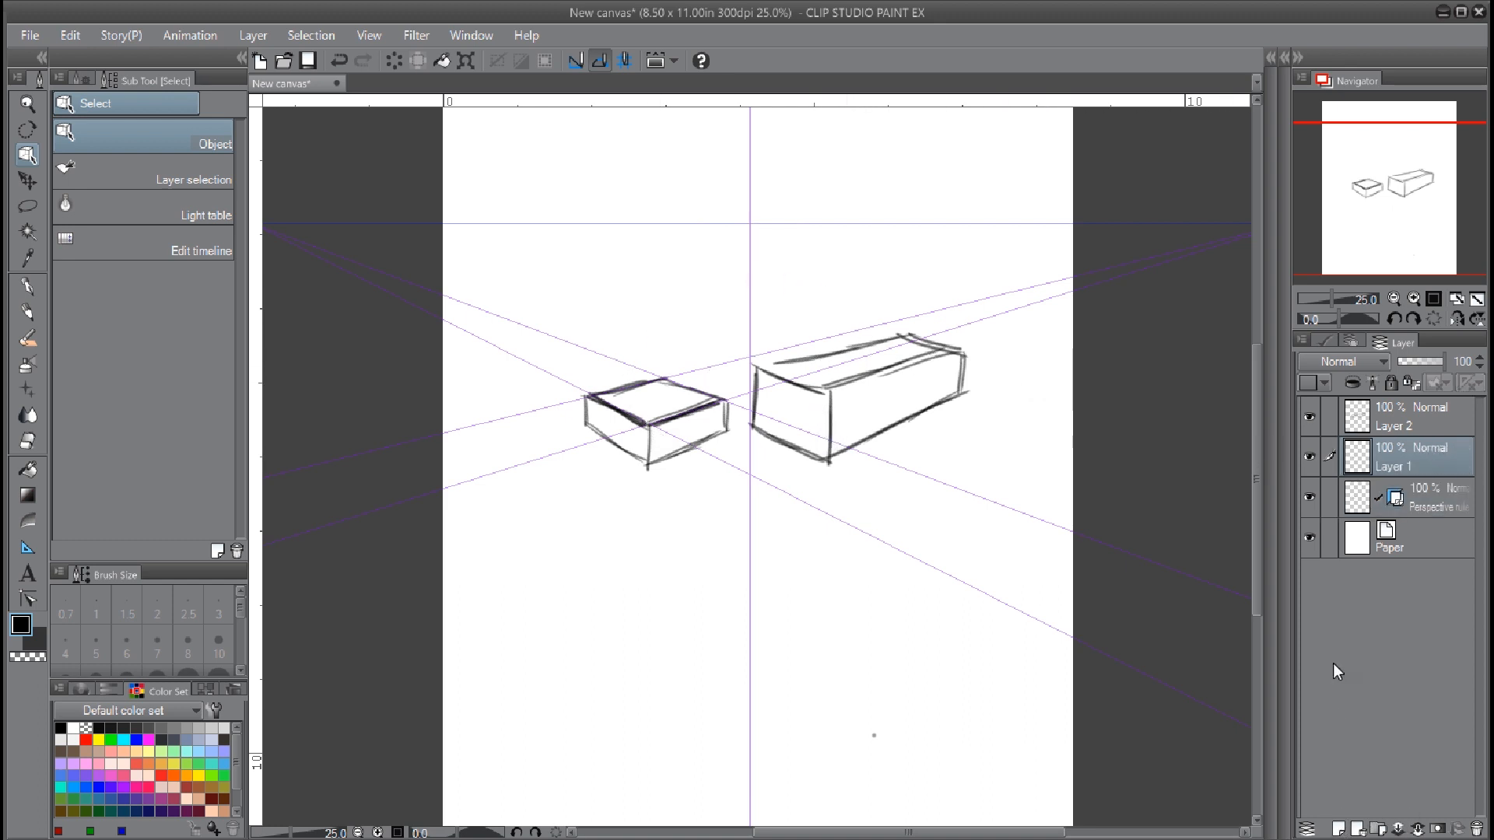
Move the new layer above the sketch layer and lower Layer 2's opacity to 38%
left_click_drag(1394, 452, 1394, 414)
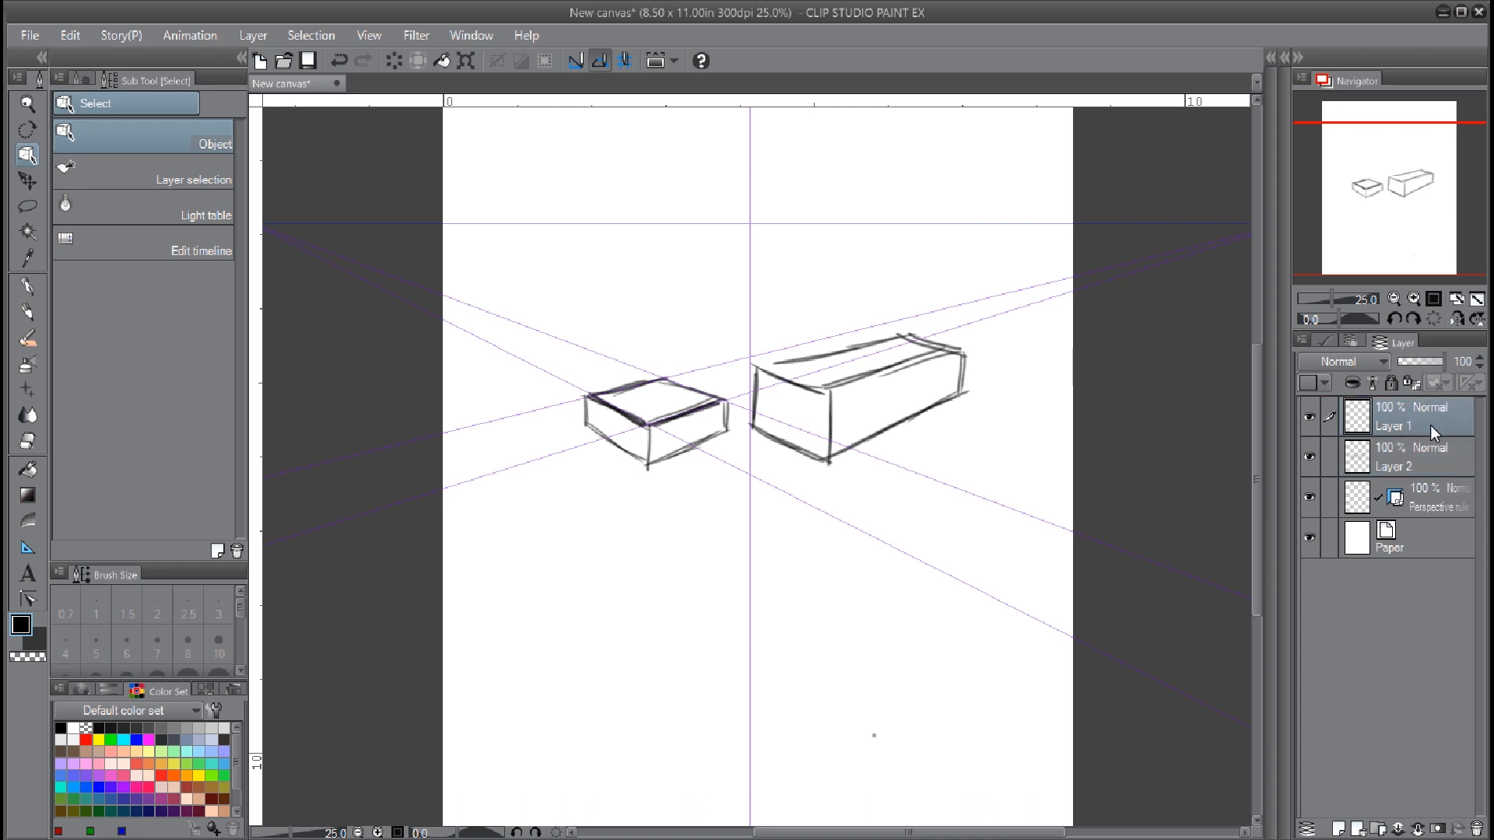
left_click_drag(1419, 362, 1424, 364)
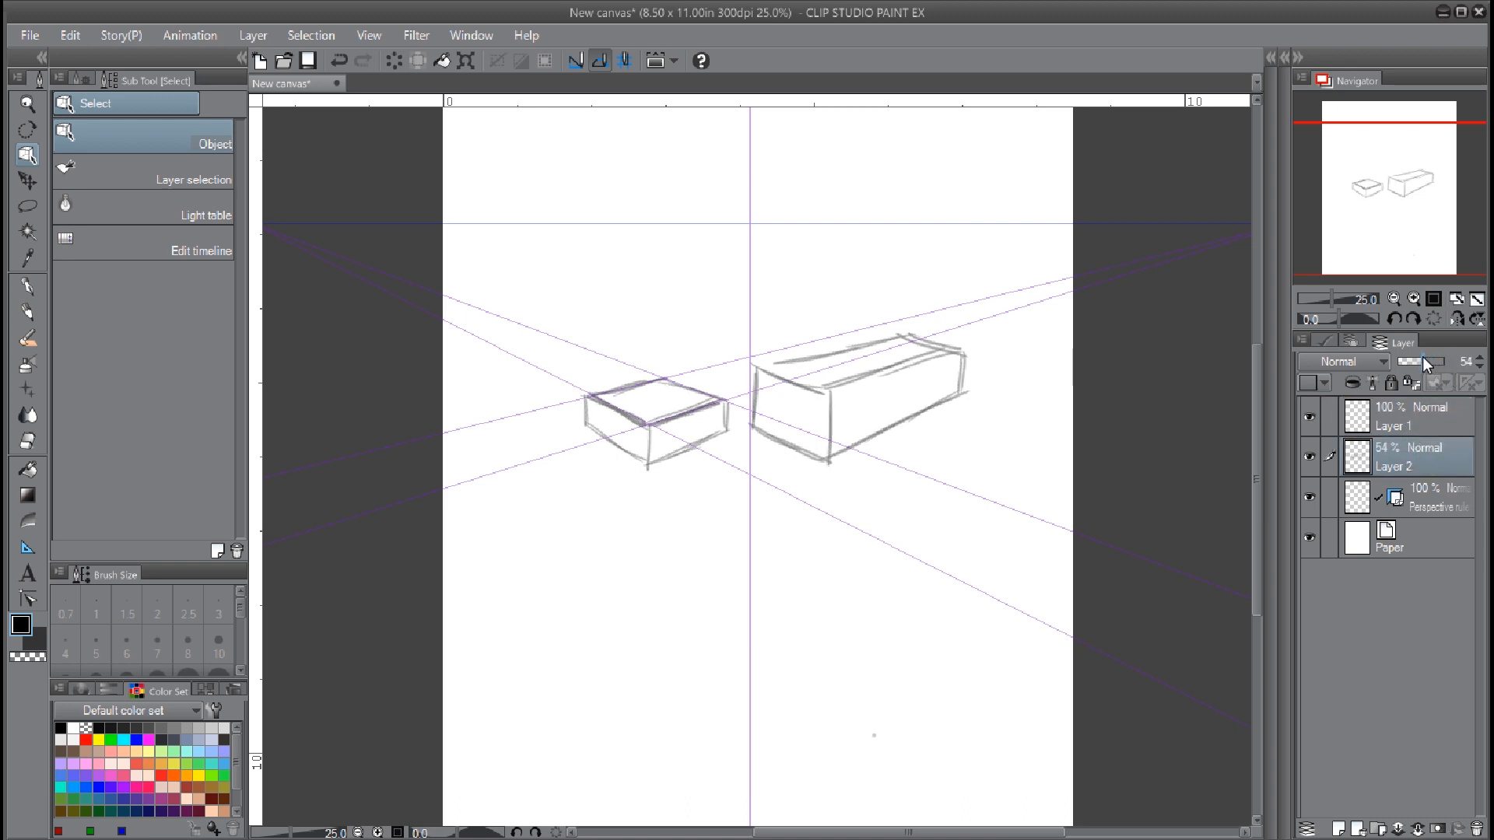
left_click_drag(1424, 362, 1408, 362)
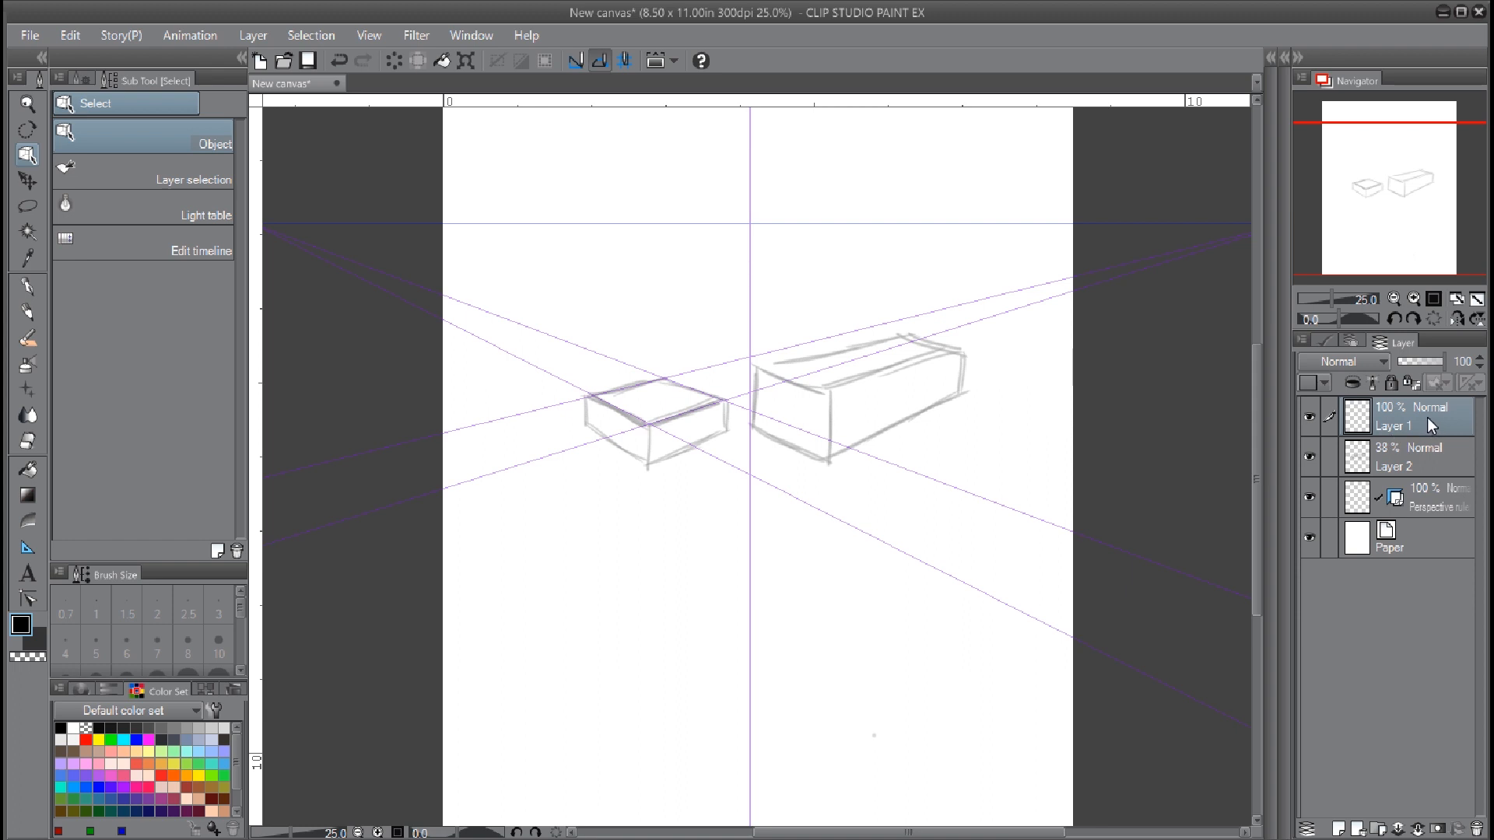
mouse_move(90, 305)
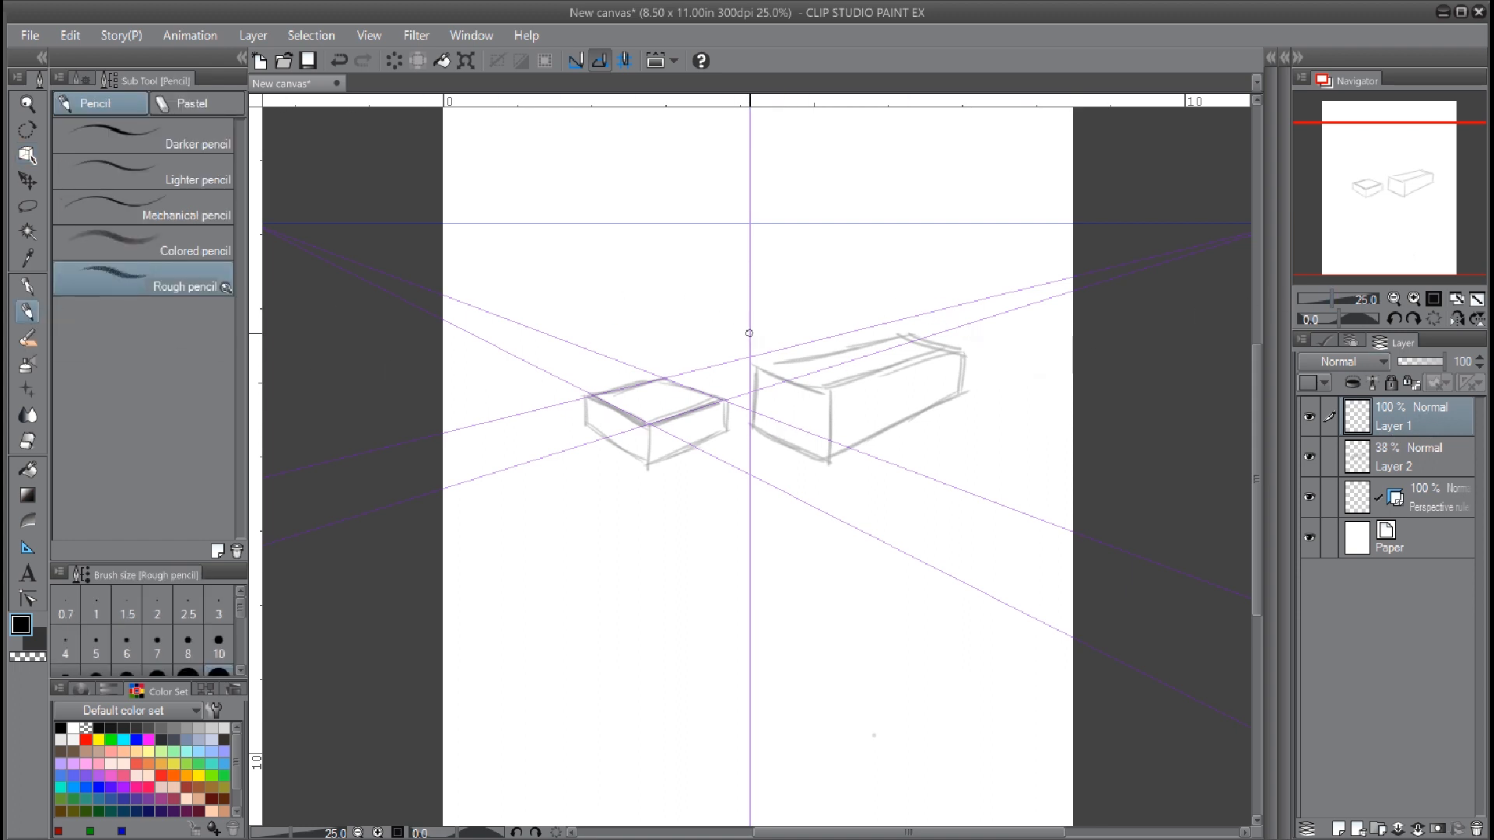
mouse_move(819, 299)
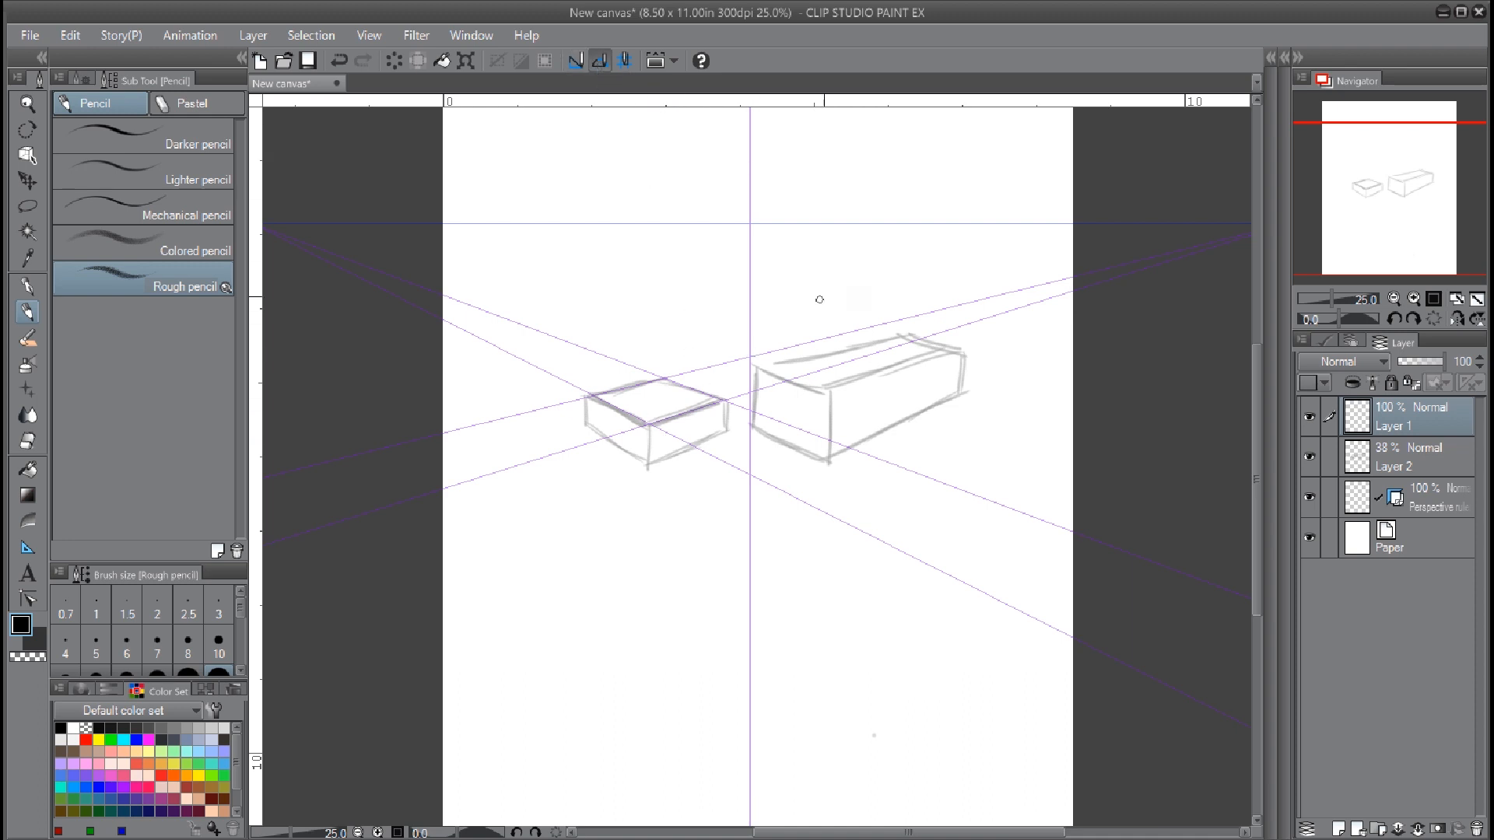
mouse_move(657, 422)
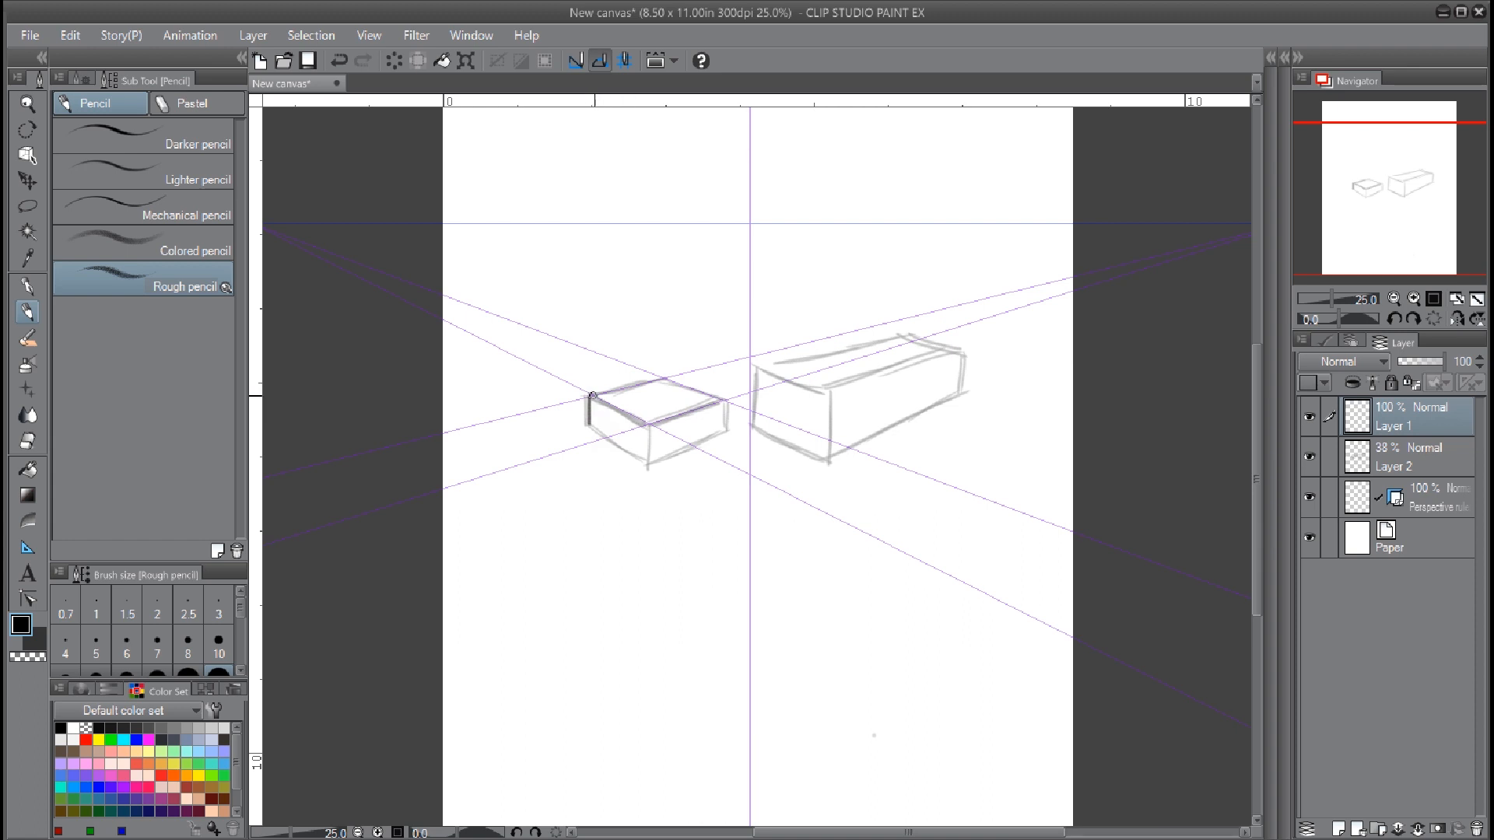
Trace the small box's left, top and remaining edges with clean snapped pencil lines
left_click_drag(588, 394, 667, 379)
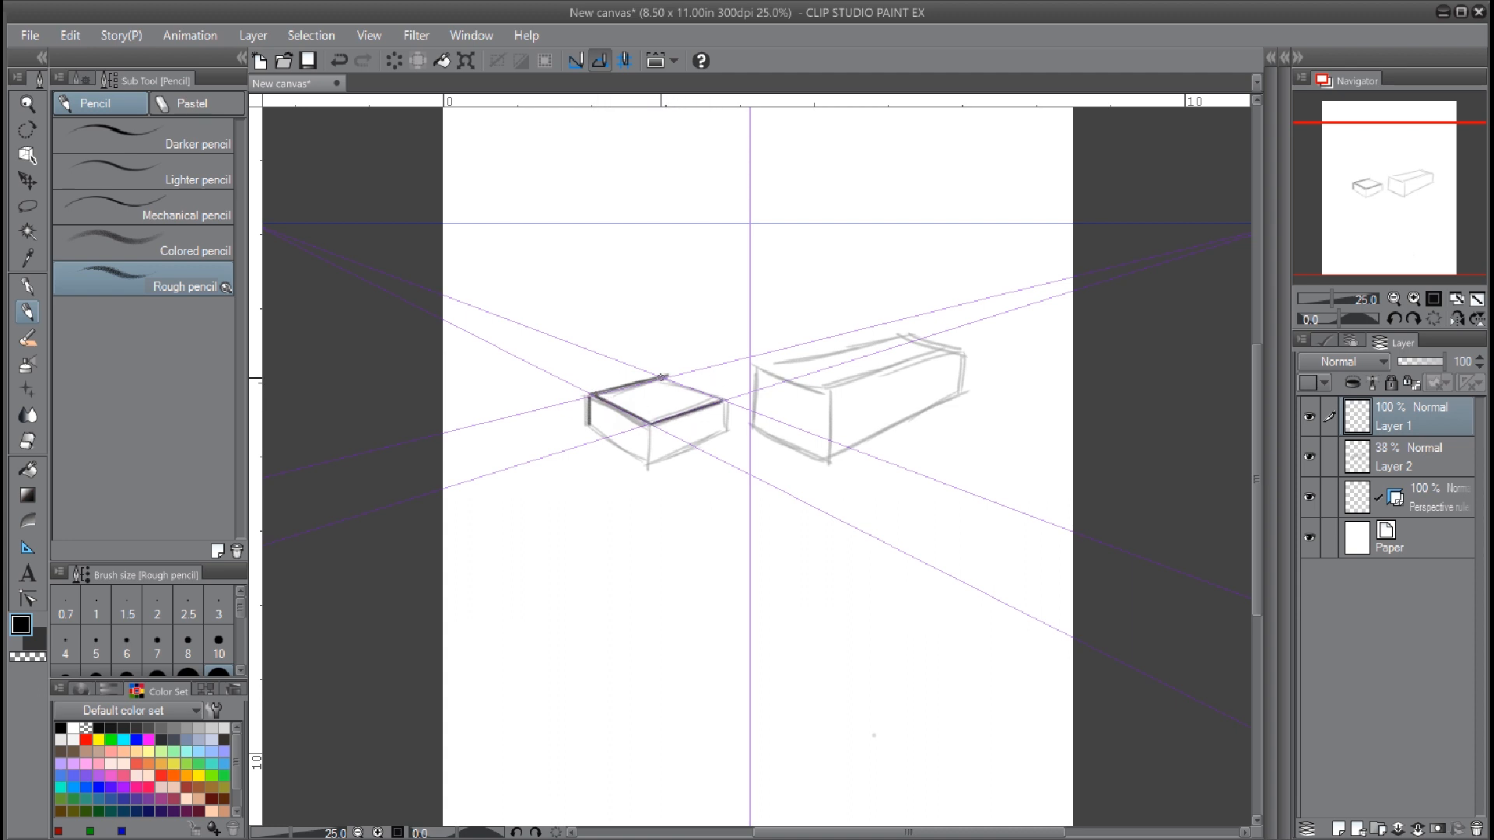
left_click_drag(659, 377, 726, 405)
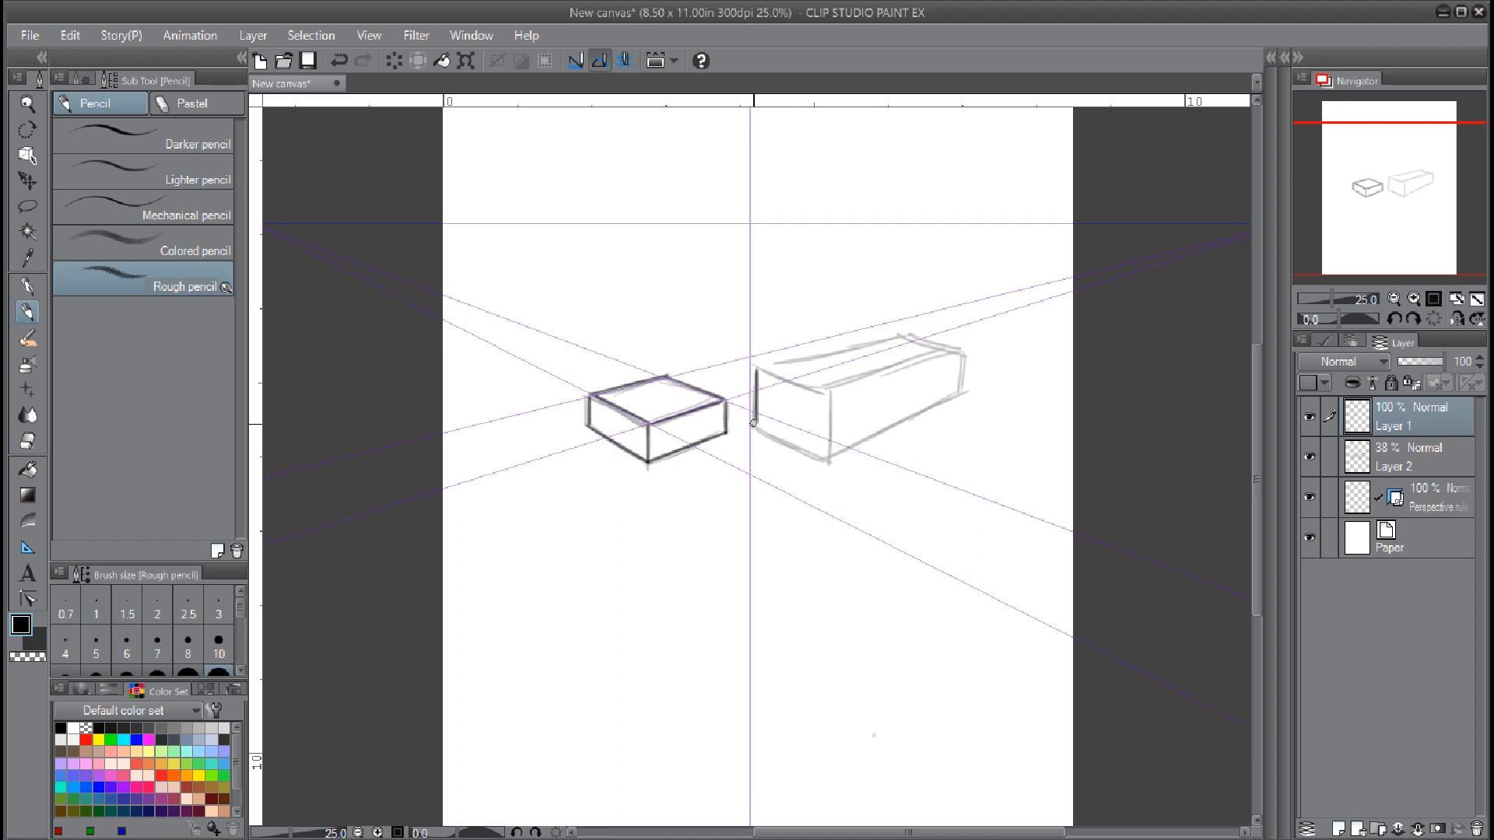
left_click_drag(753, 422, 855, 441)
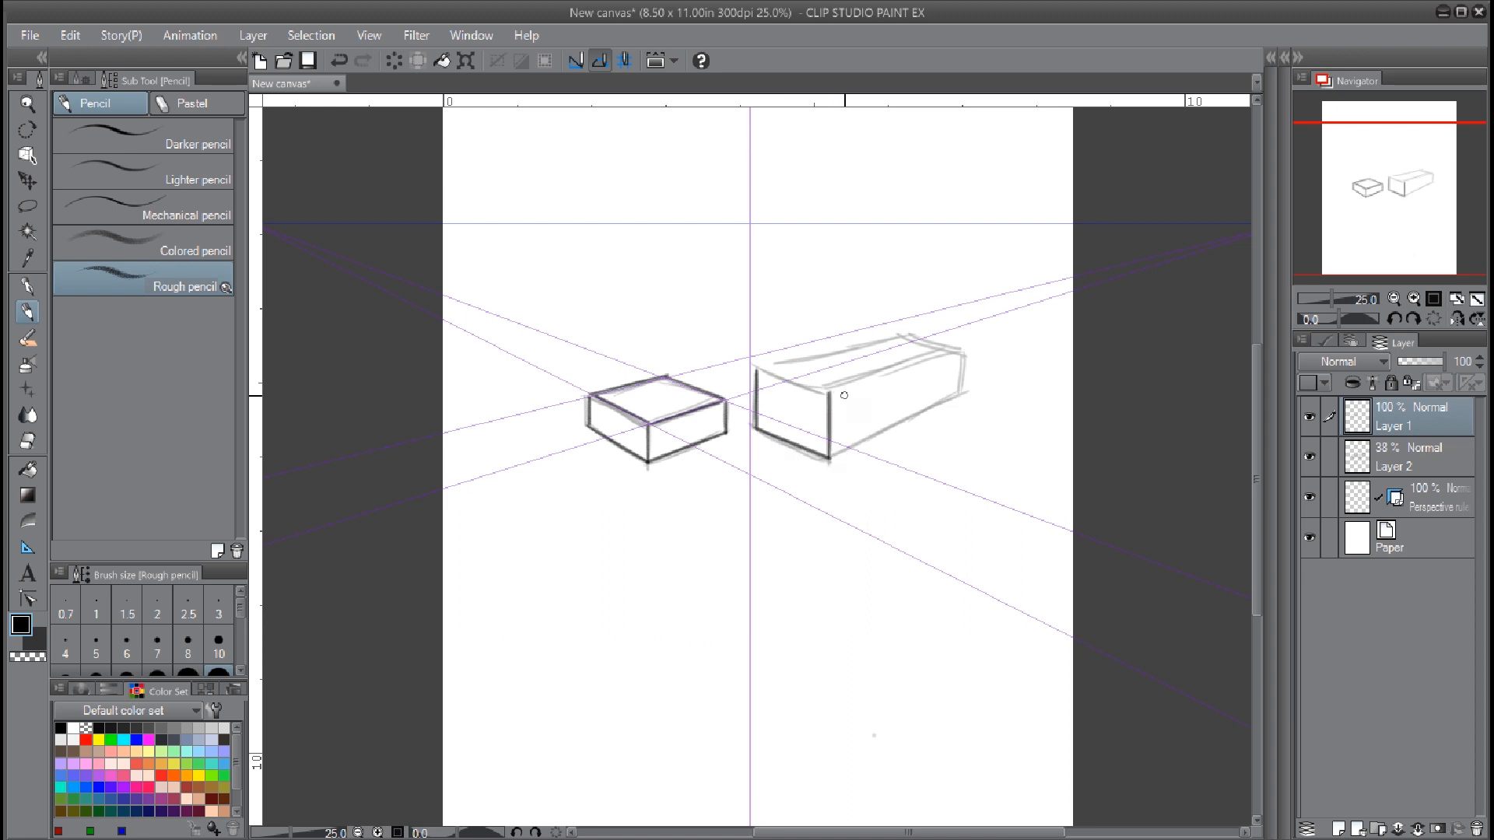
Trace the long box's left end, front and right edges with snapped pencil lines
left_click_drag(844, 393, 952, 347)
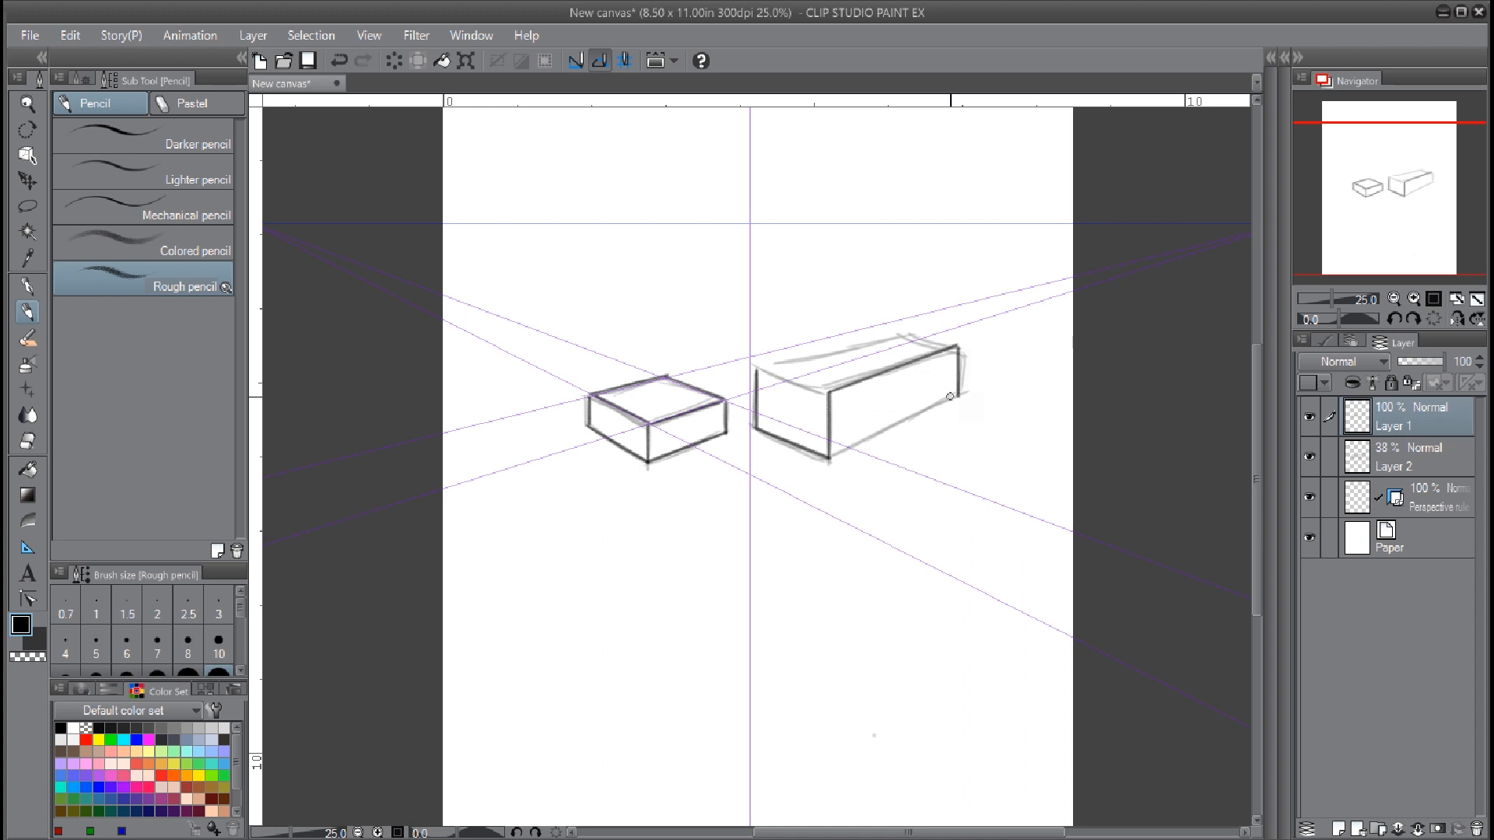
left_click_drag(826, 461, 956, 392)
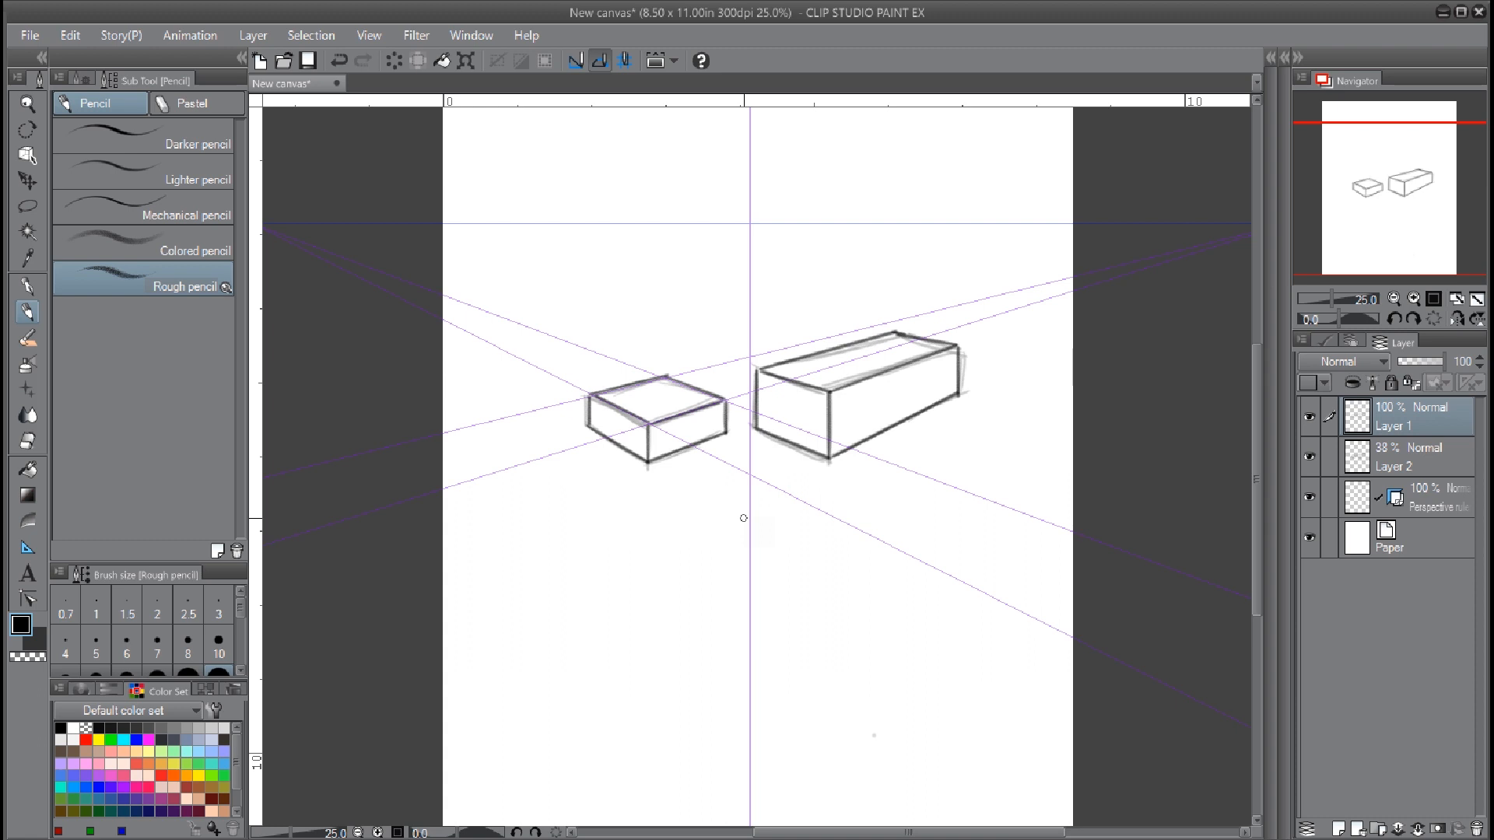
mouse_move(753, 457)
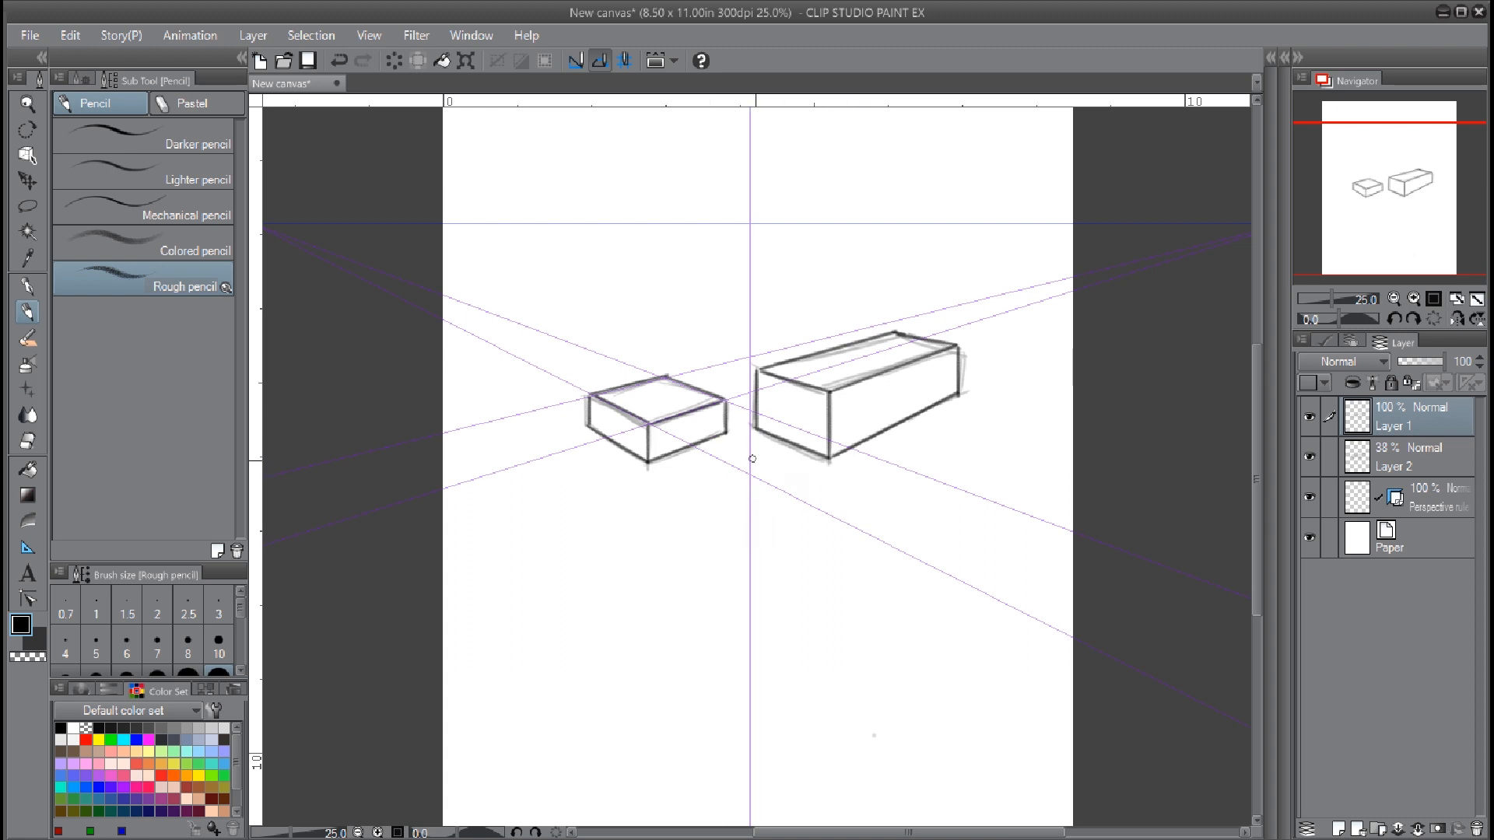
mouse_move(816, 483)
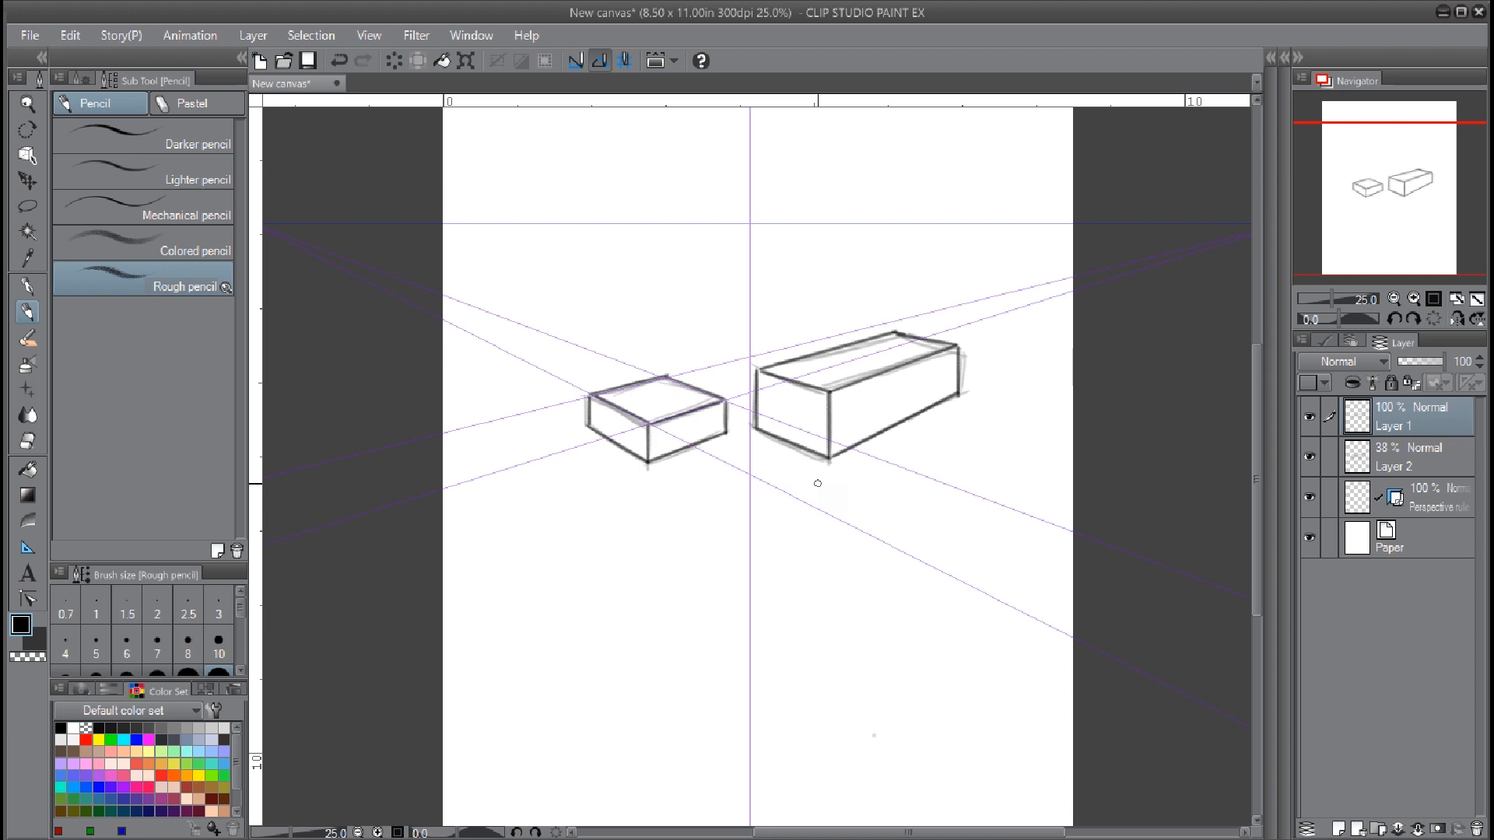